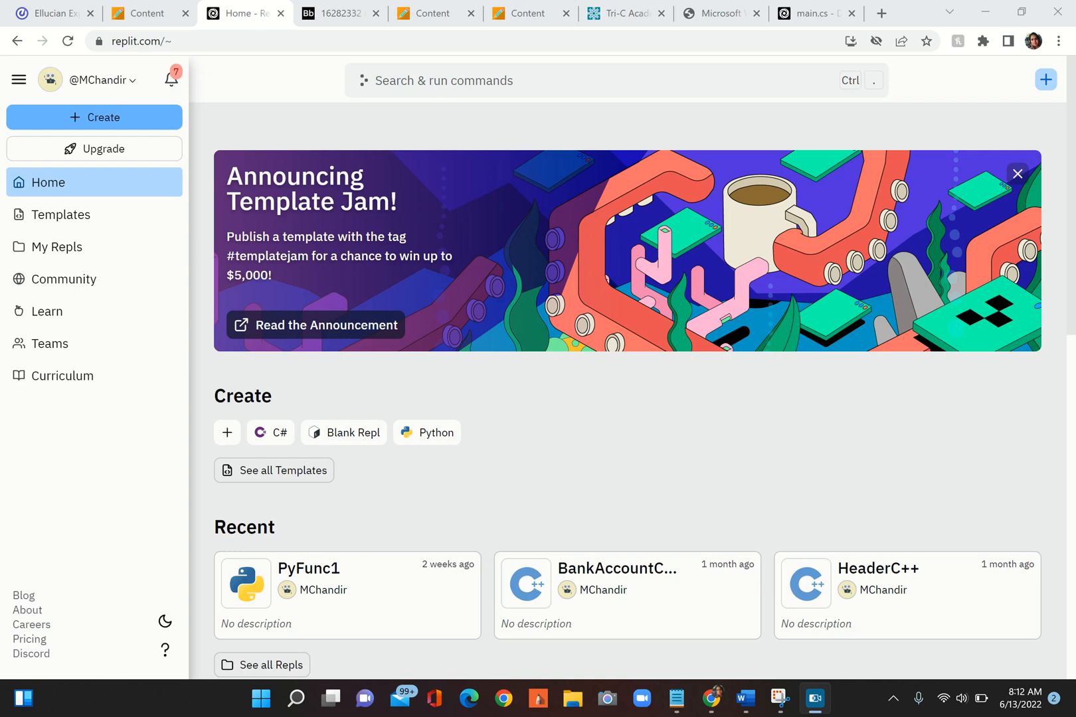
From the Teams list on the dashboard, go to the 2022 Summer C# team page.
click(49, 342)
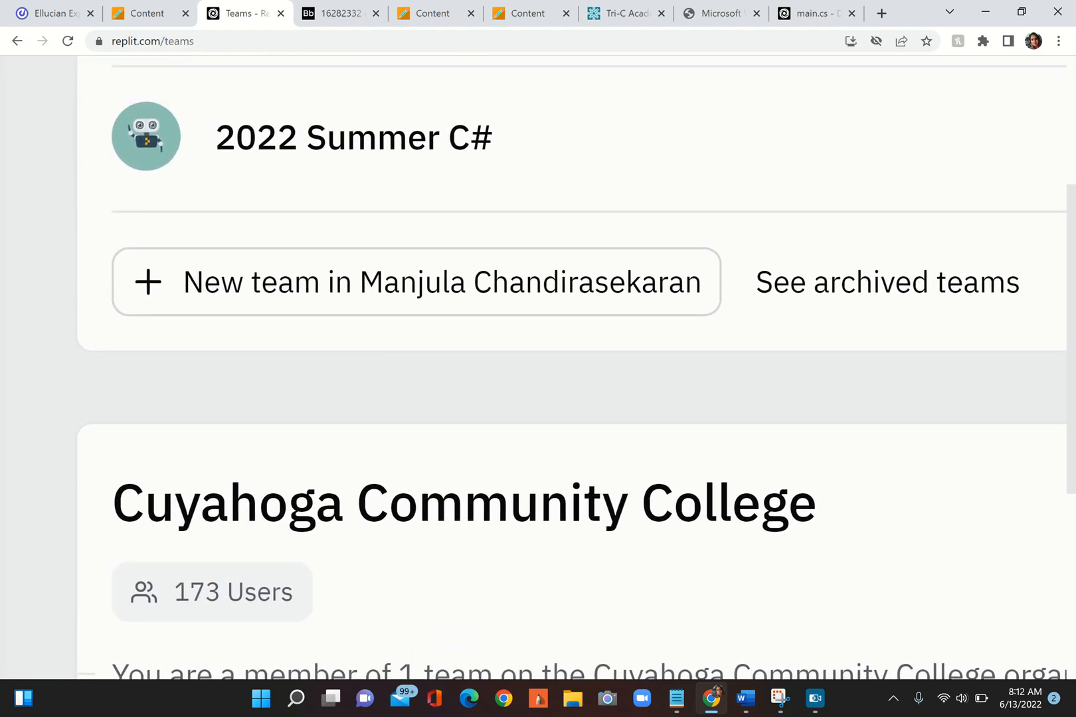
scroll(down, 3)
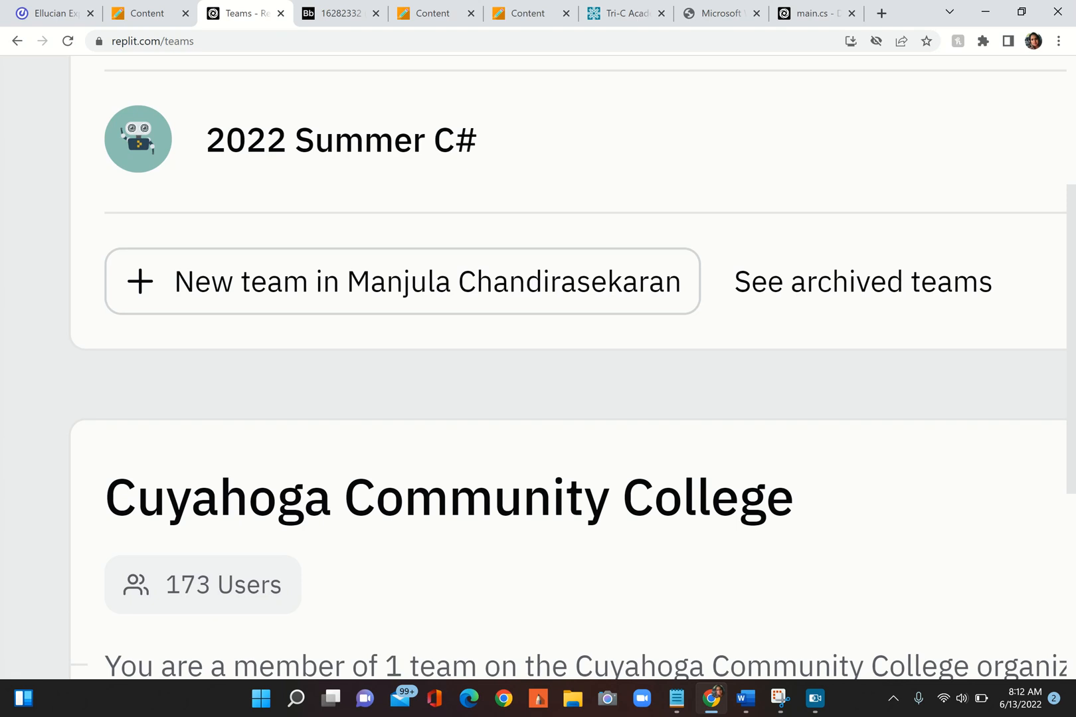
click(340, 139)
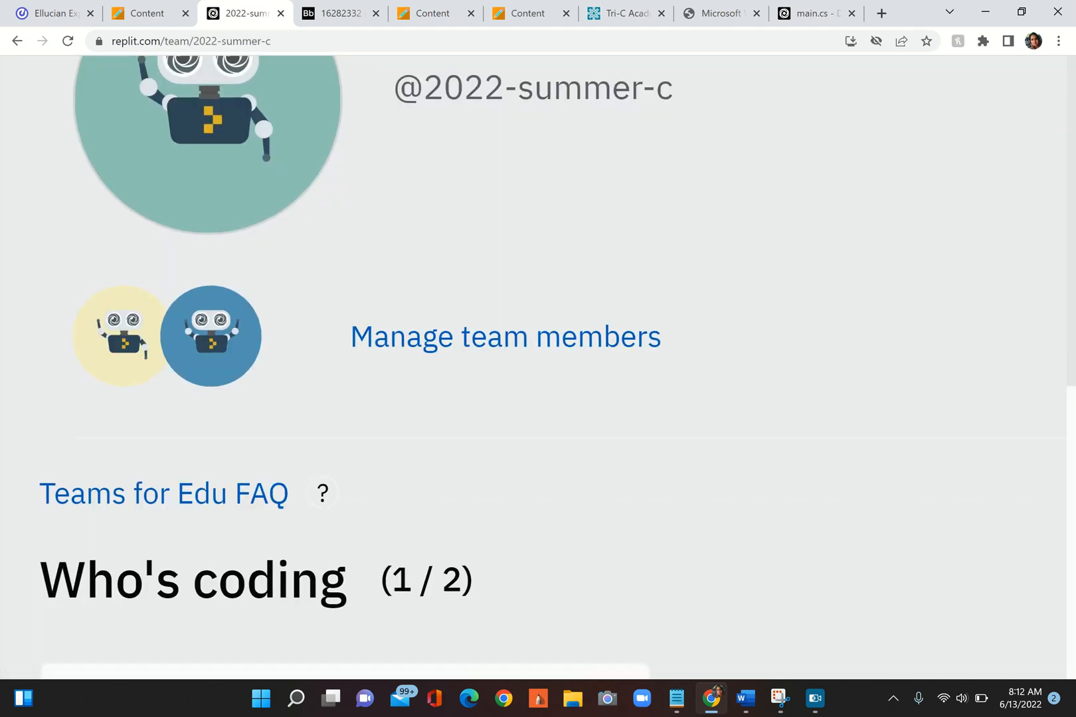
View Blackboard's Activity - Repl instructions and highlight the Replit team join link and steps.
click(148, 13)
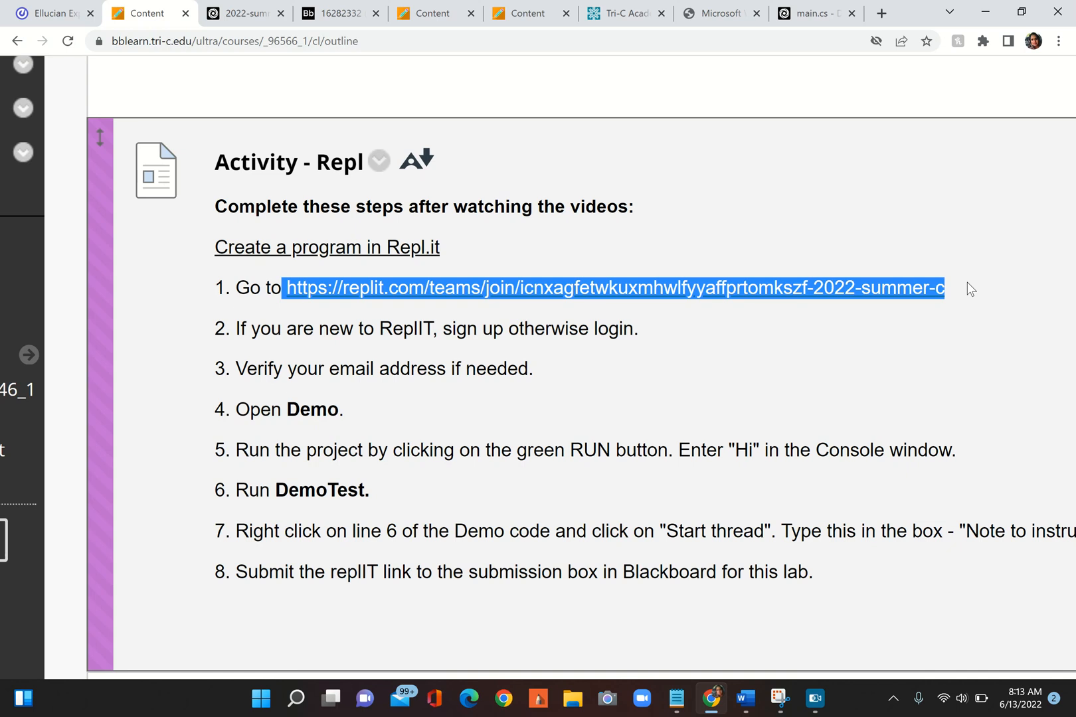
mouse_move(505, 309)
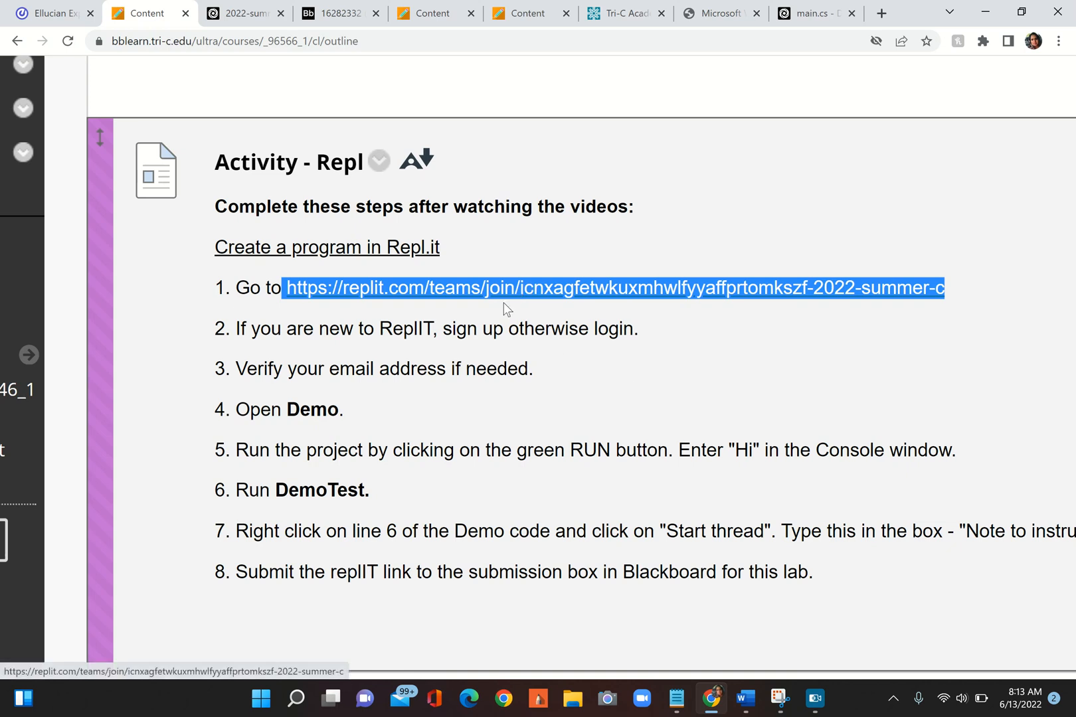
mouse_move(547, 308)
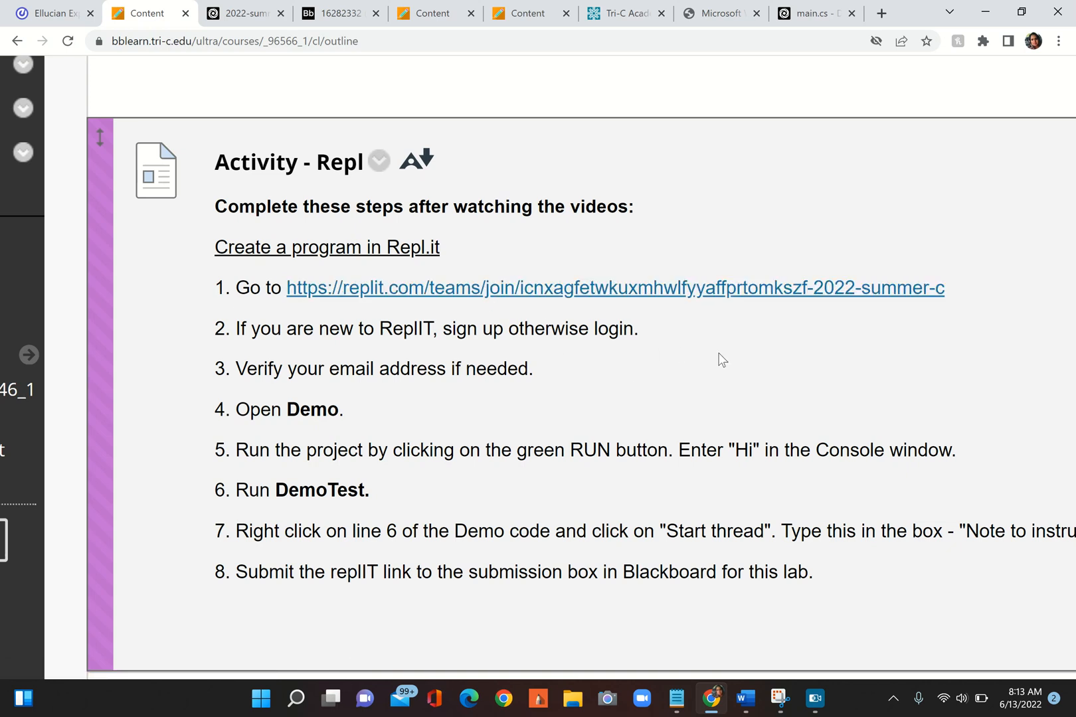
drag(215, 409, 905, 451)
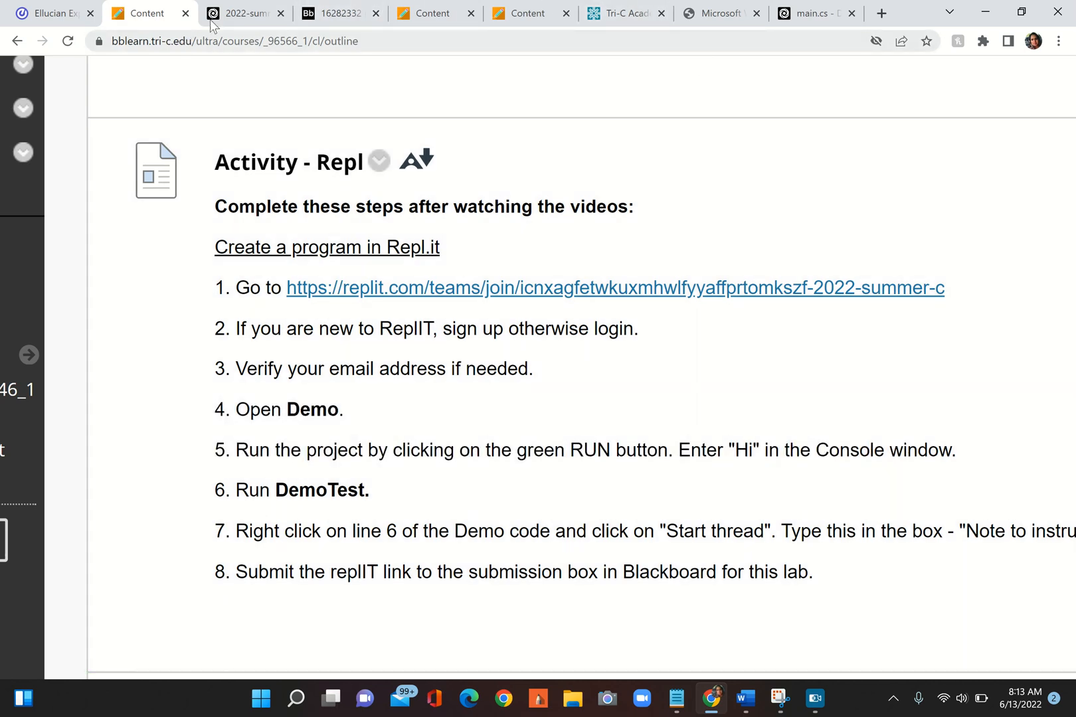
Return to the Replit team page and load the Demo project showing its Hello World main.cs.
click(237, 14)
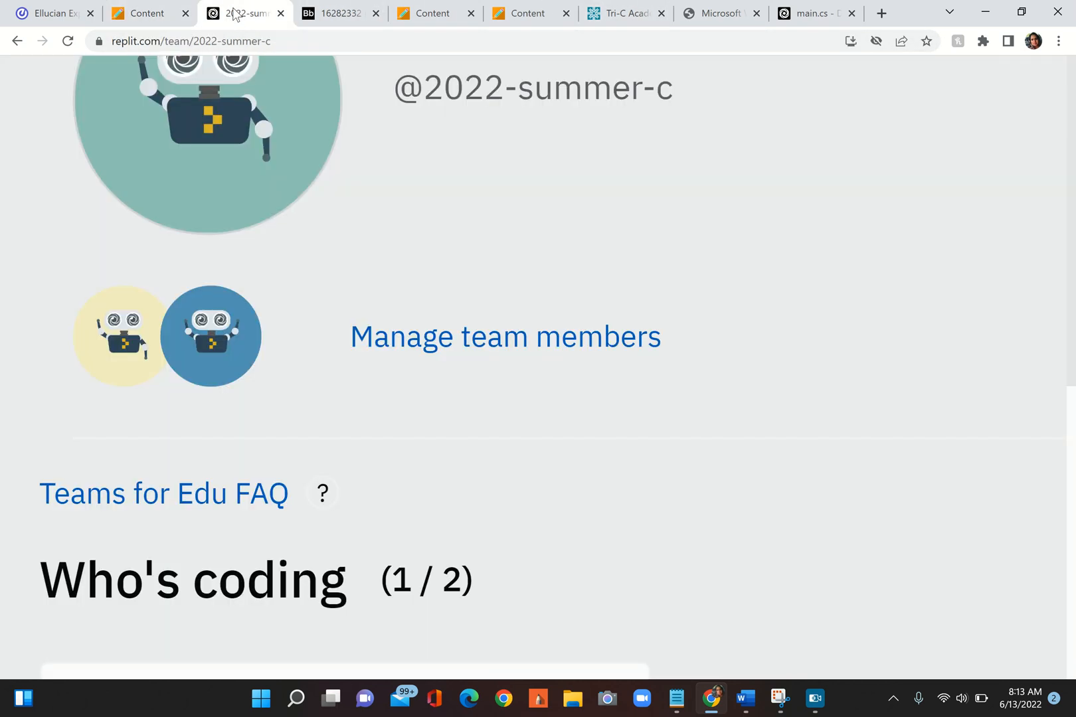
scroll(up, 3)
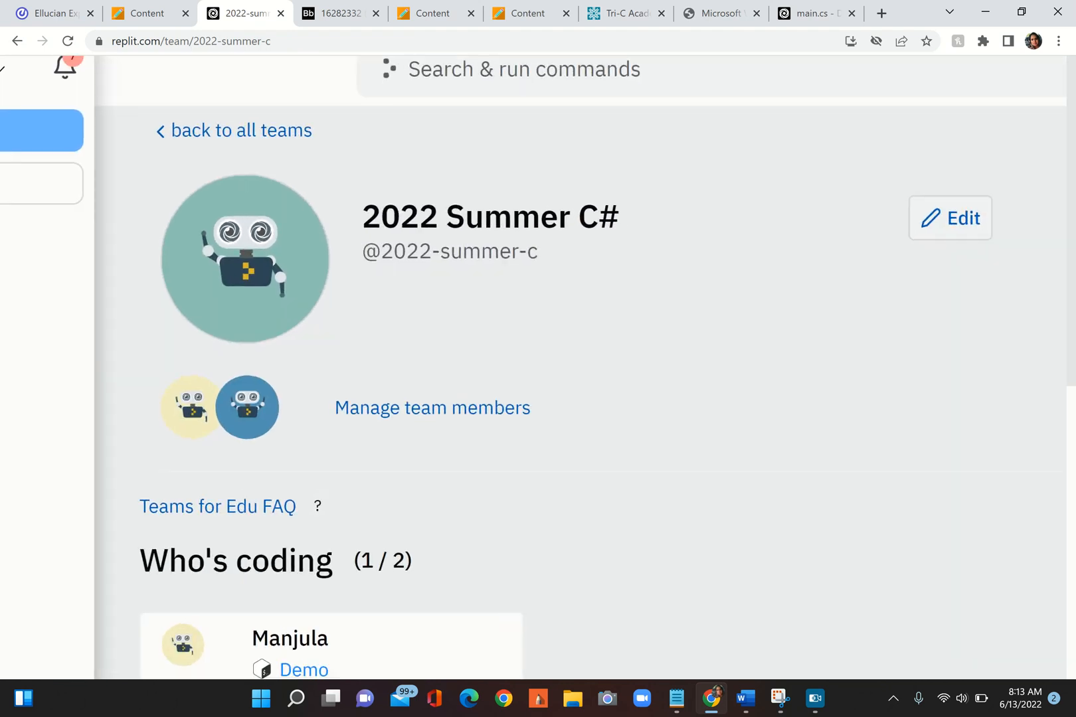
scroll(down, 3)
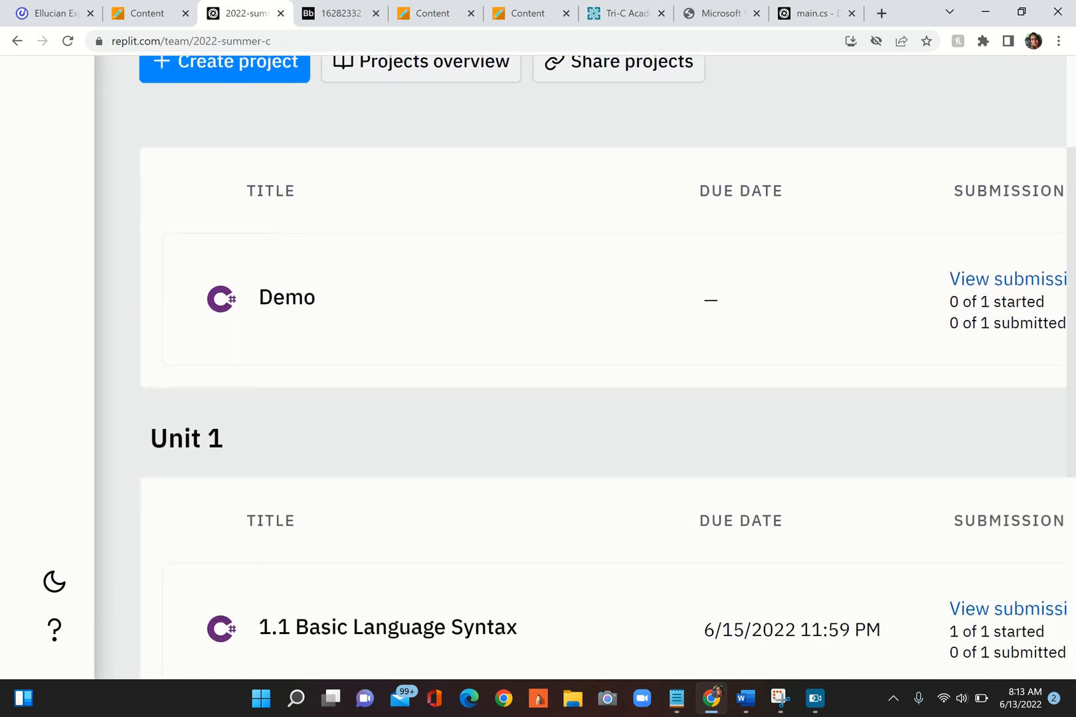
scroll(down, 3)
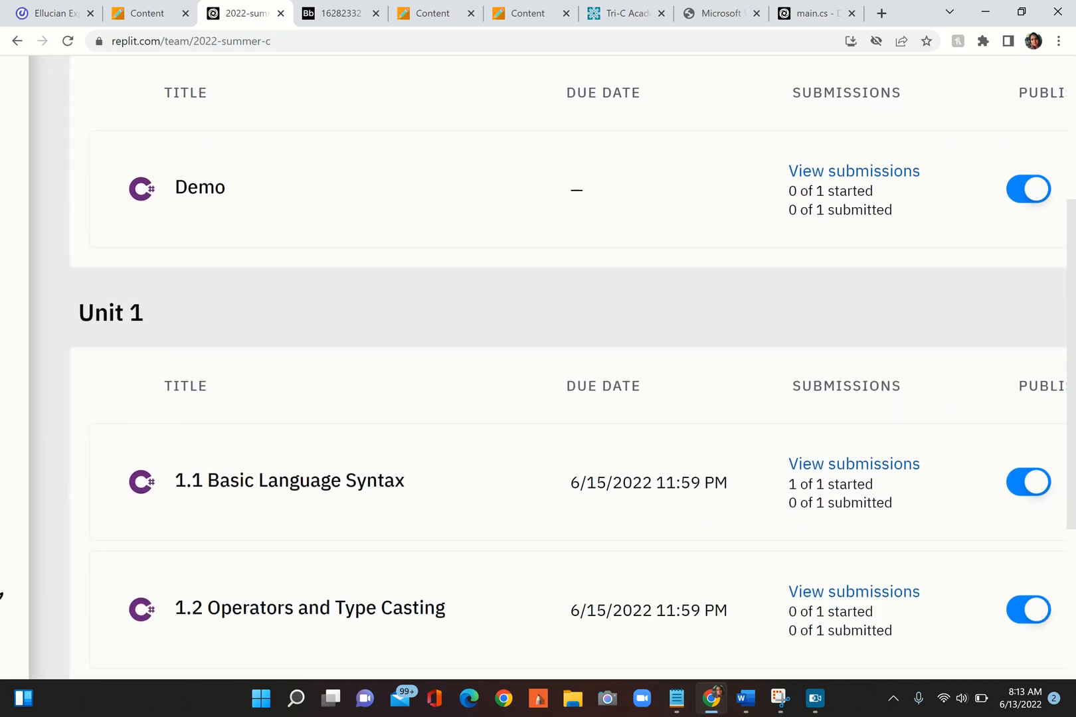
scroll(down, 3)
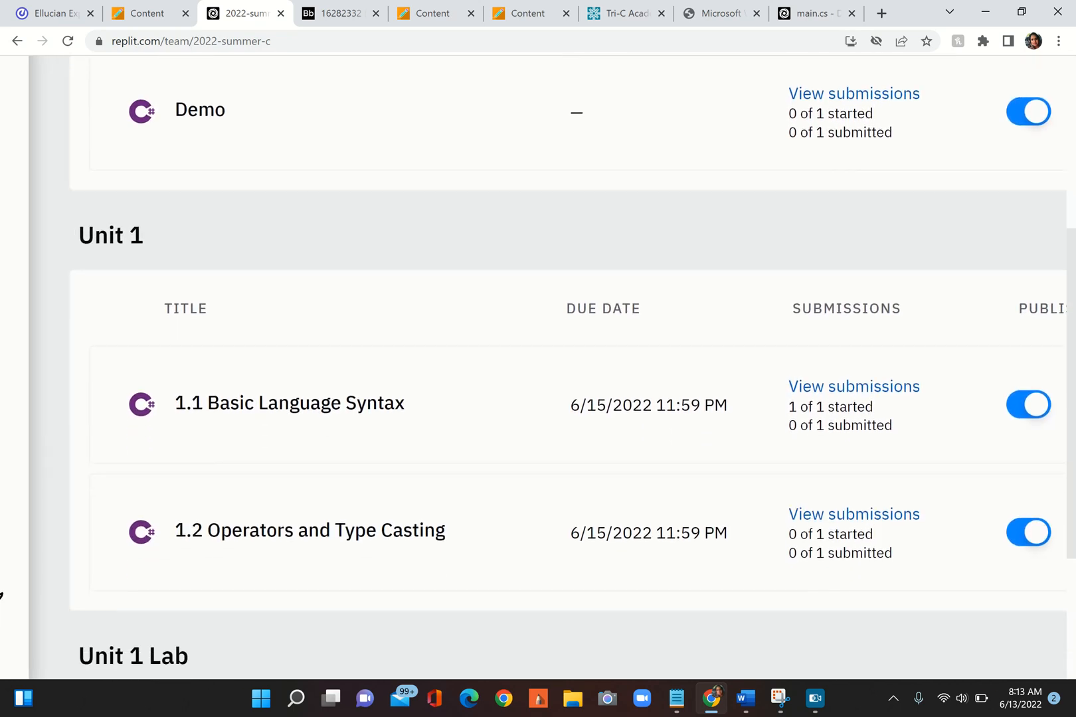
scroll(down, 3)
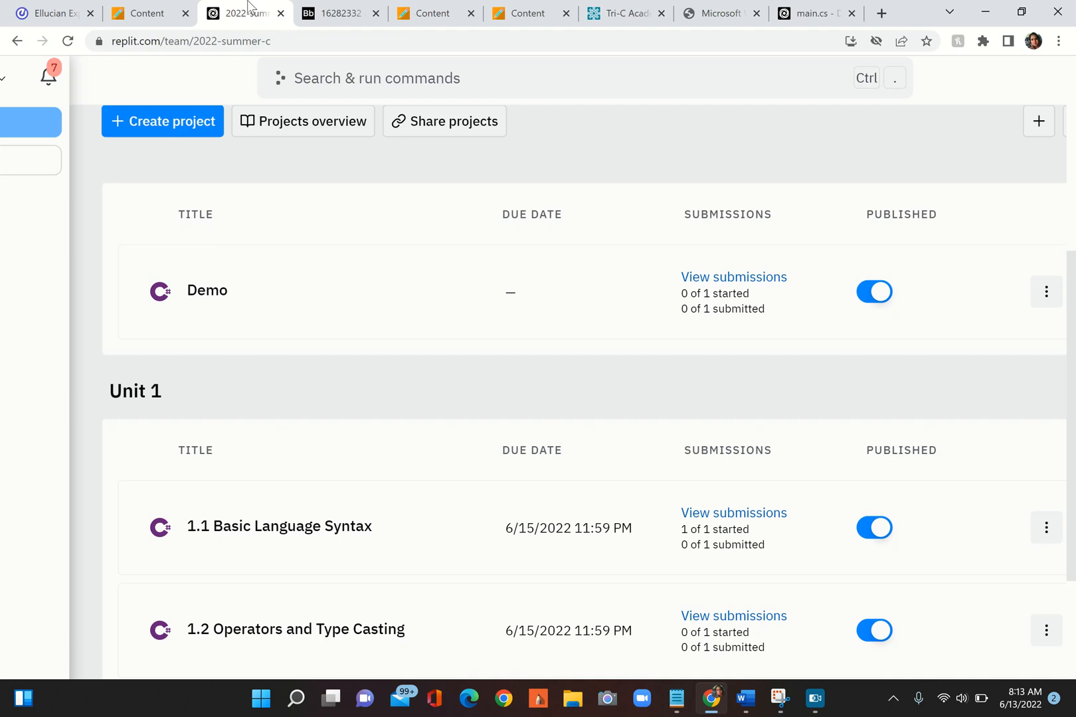
mouse_move(206, 291)
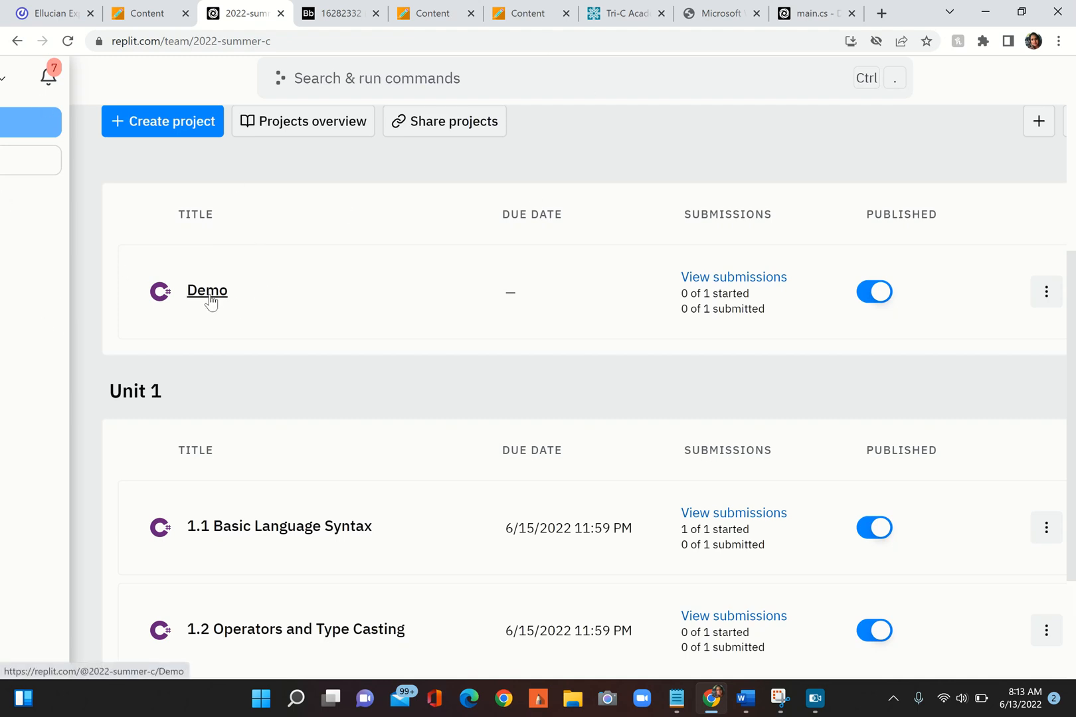
click(206, 291)
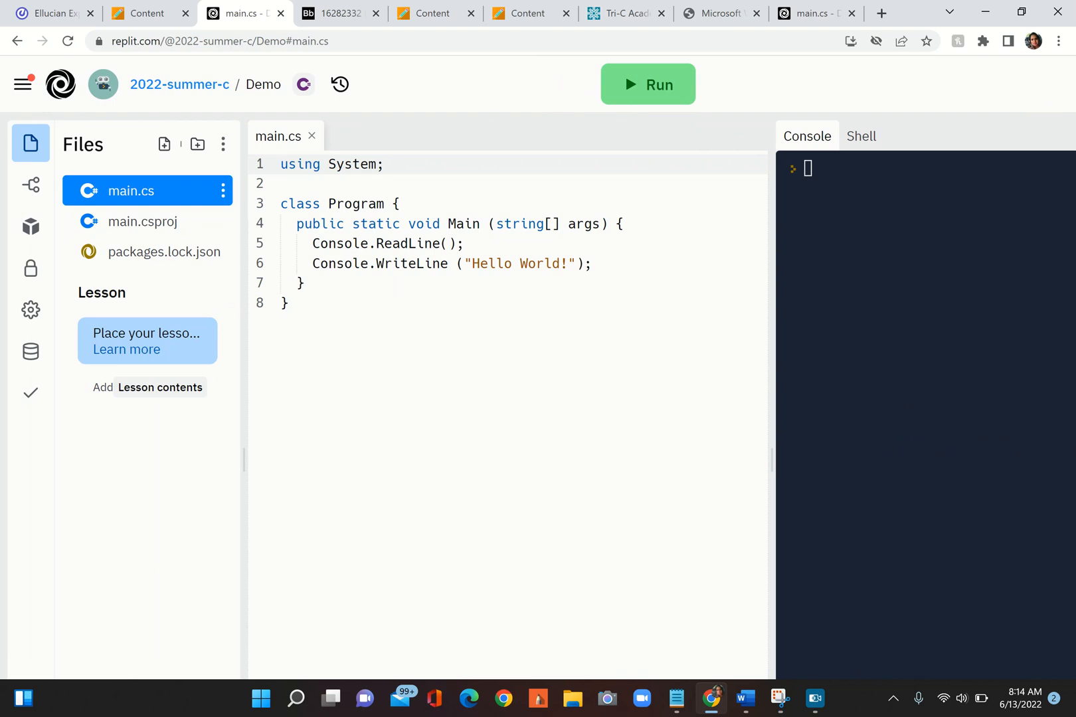
click(279, 165)
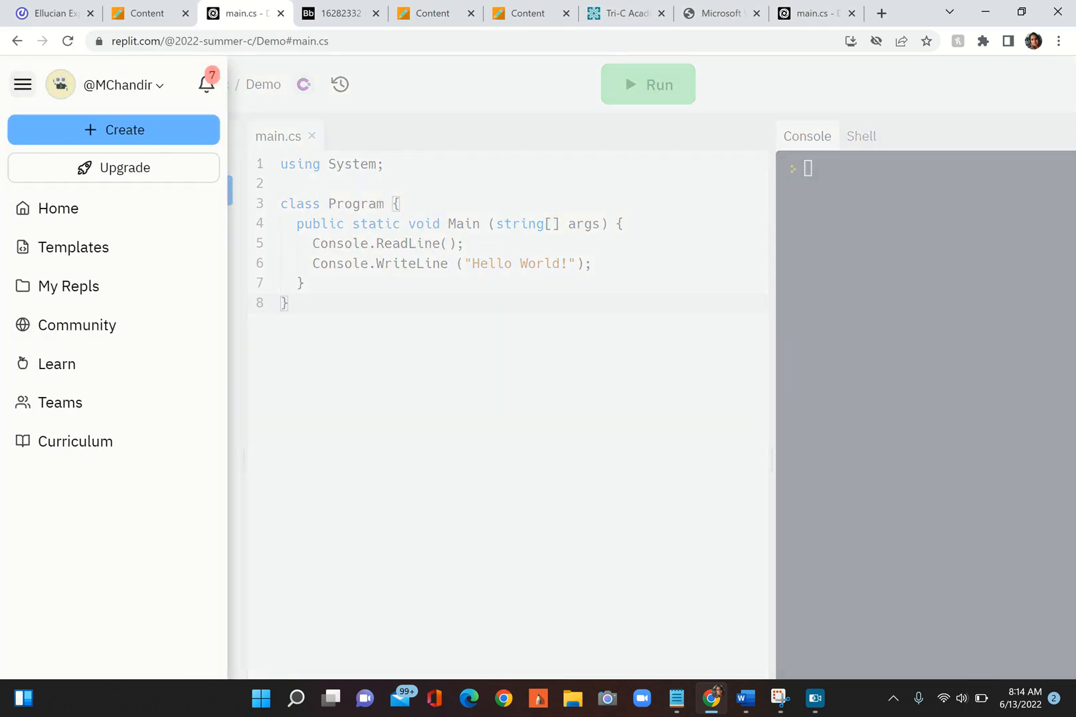
click(123, 85)
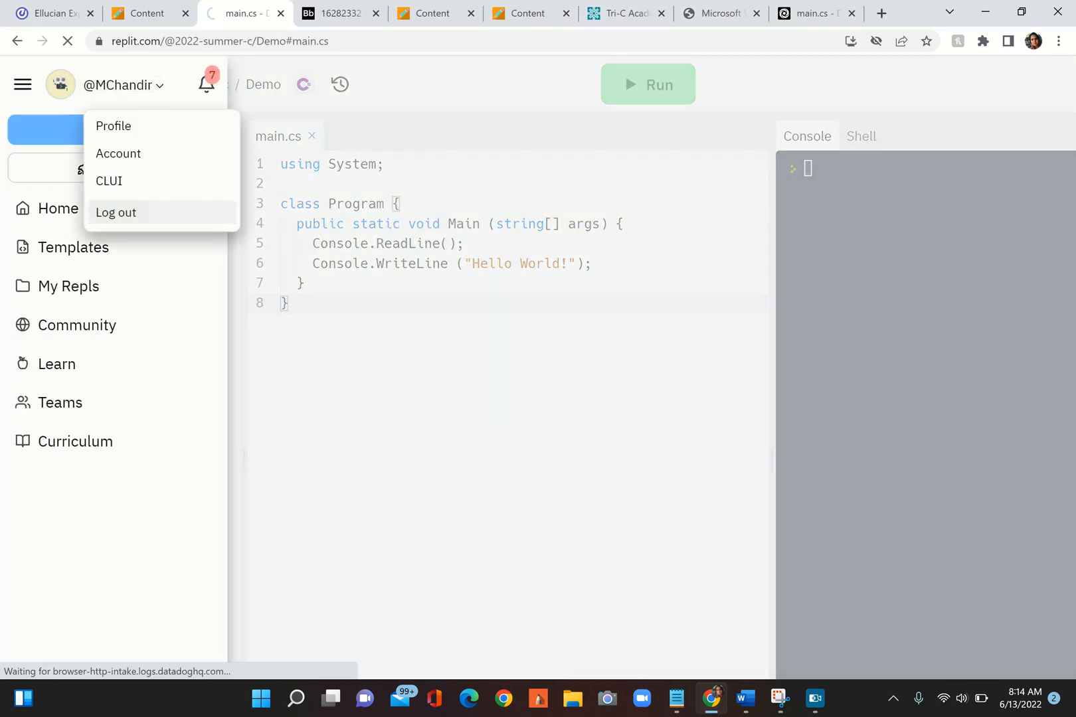
click(115, 213)
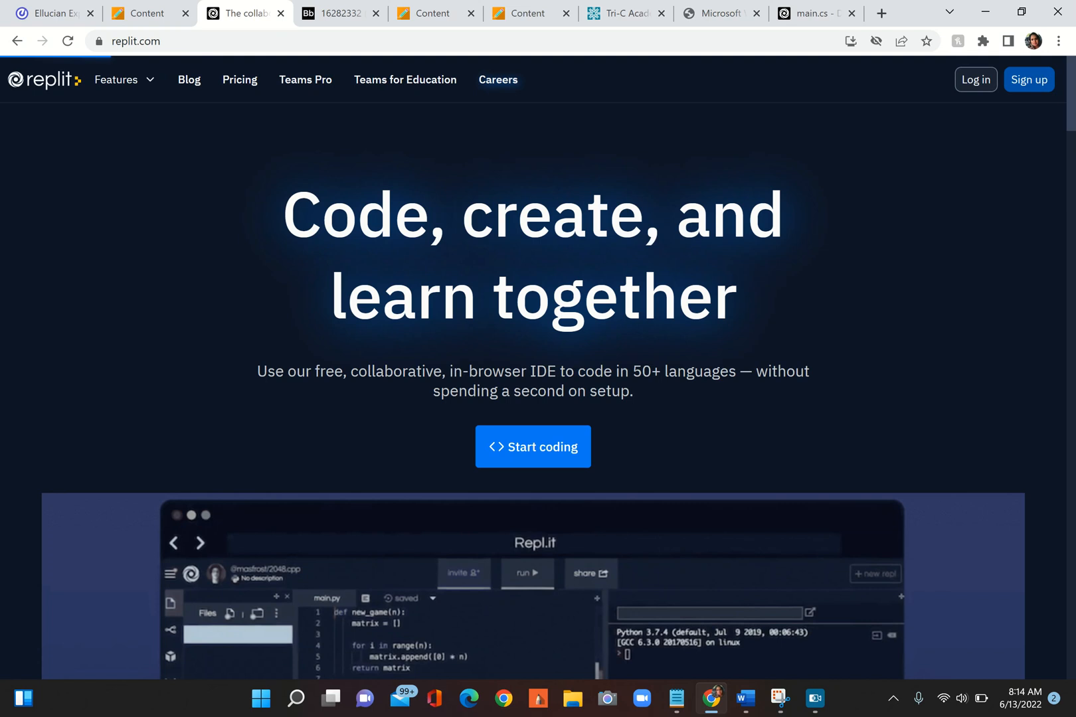
mouse_move(982, 41)
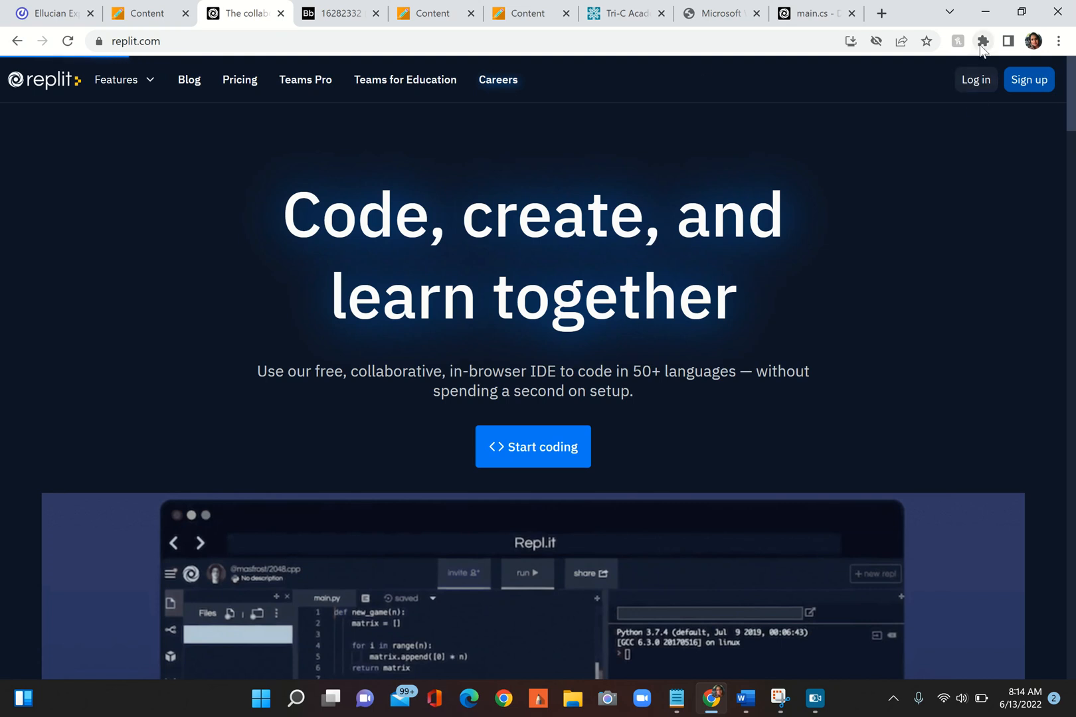
mouse_move(534, 684)
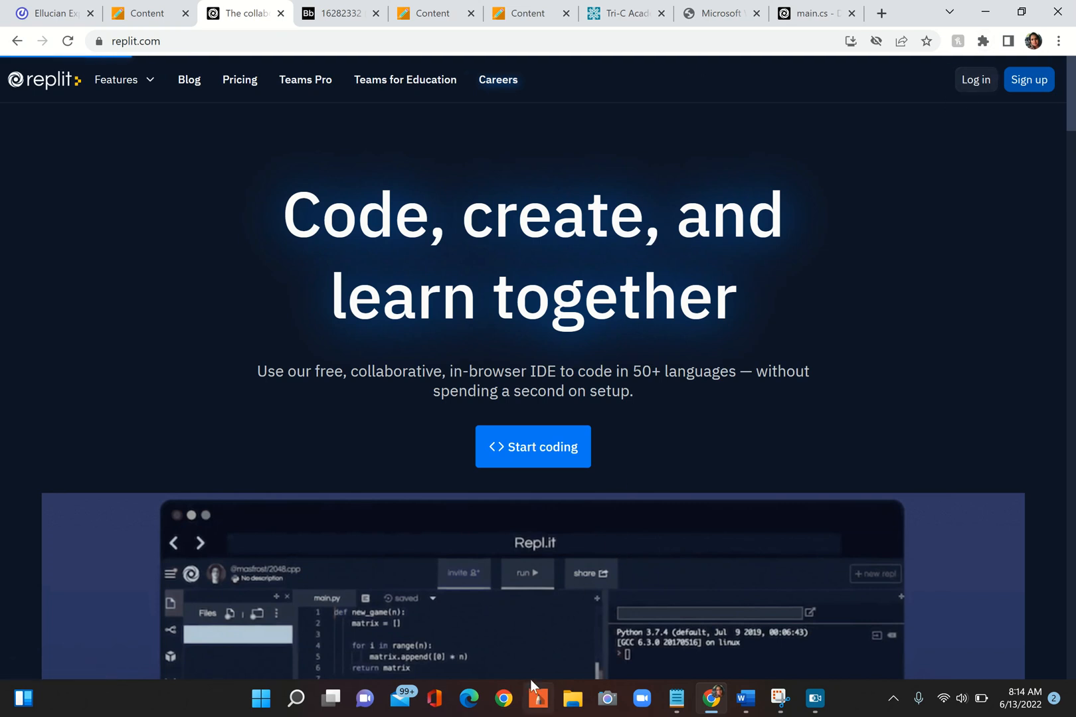
click(532, 446)
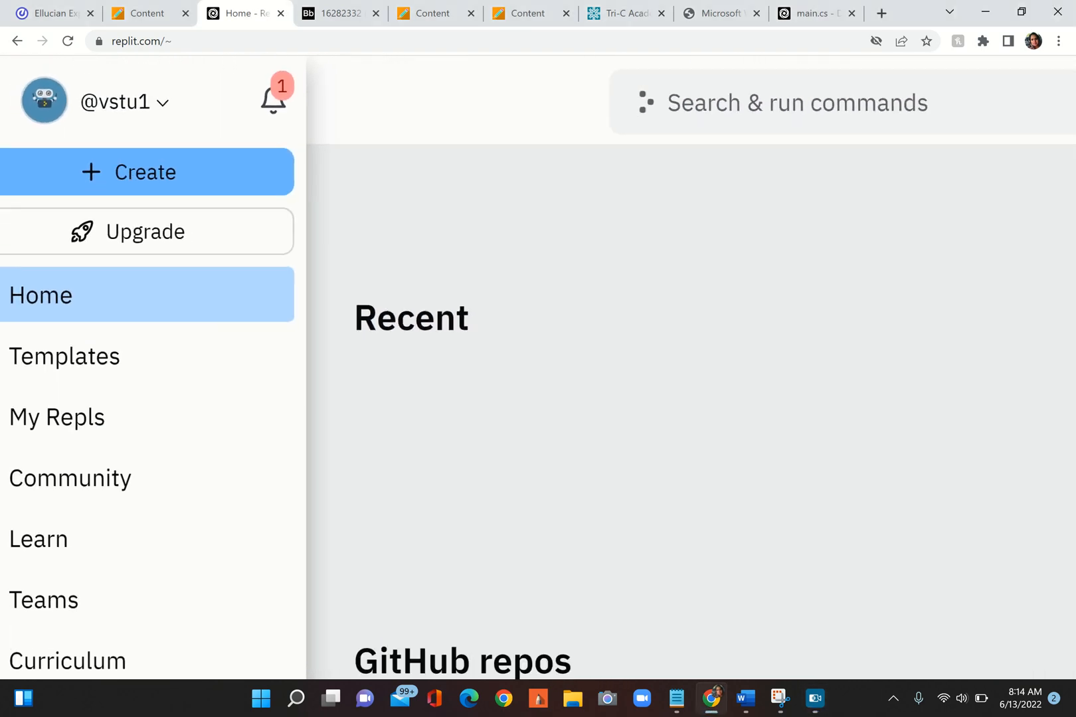
click(44, 598)
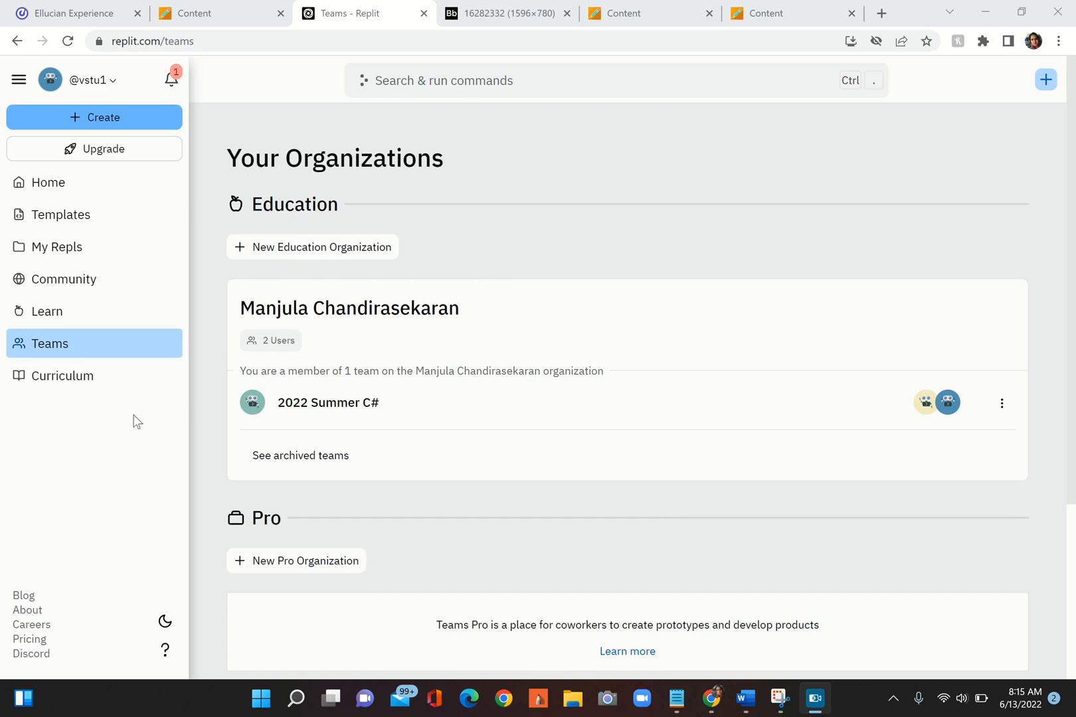
mouse_move(300, 416)
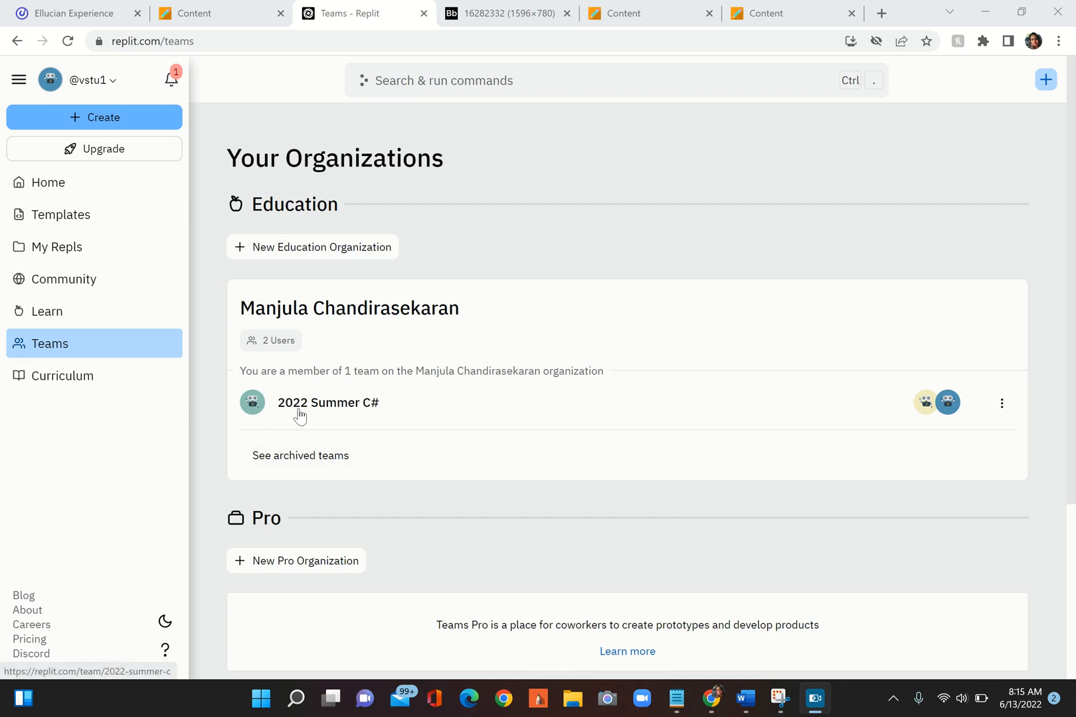
mouse_move(365, 409)
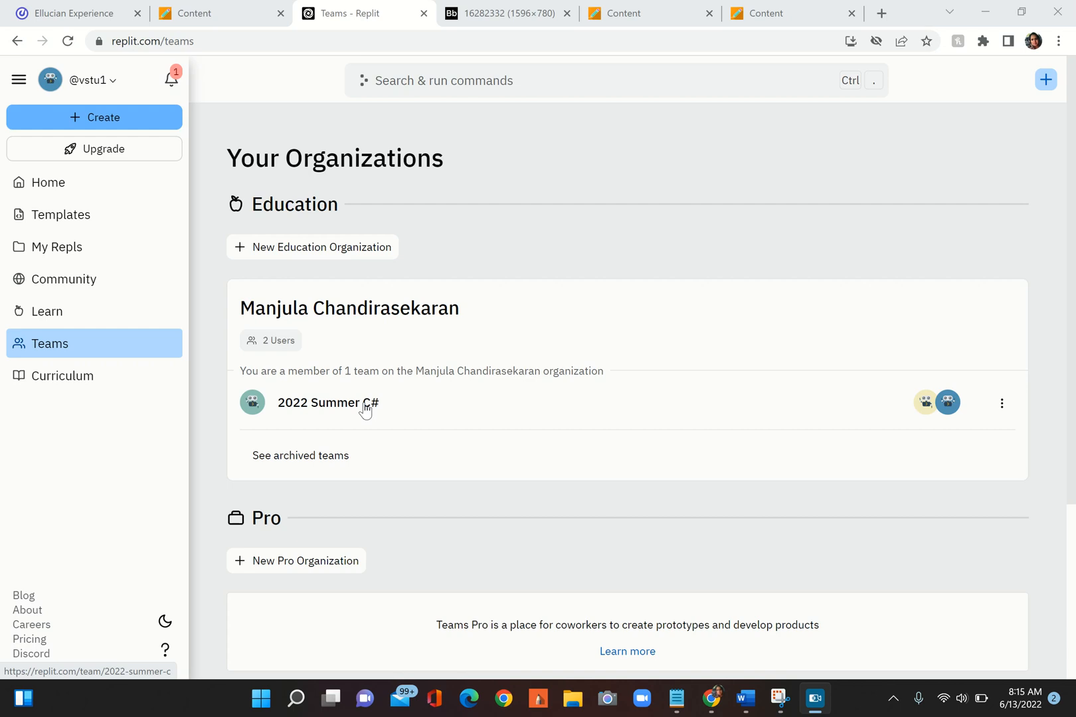
click(327, 403)
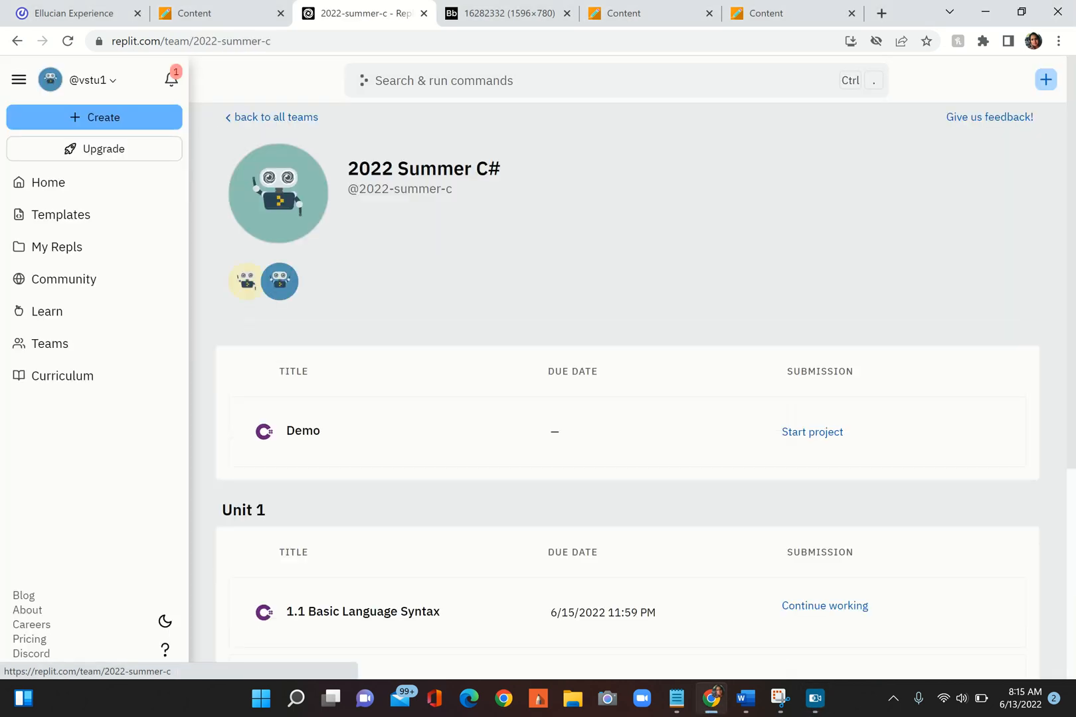
scroll(down, 3)
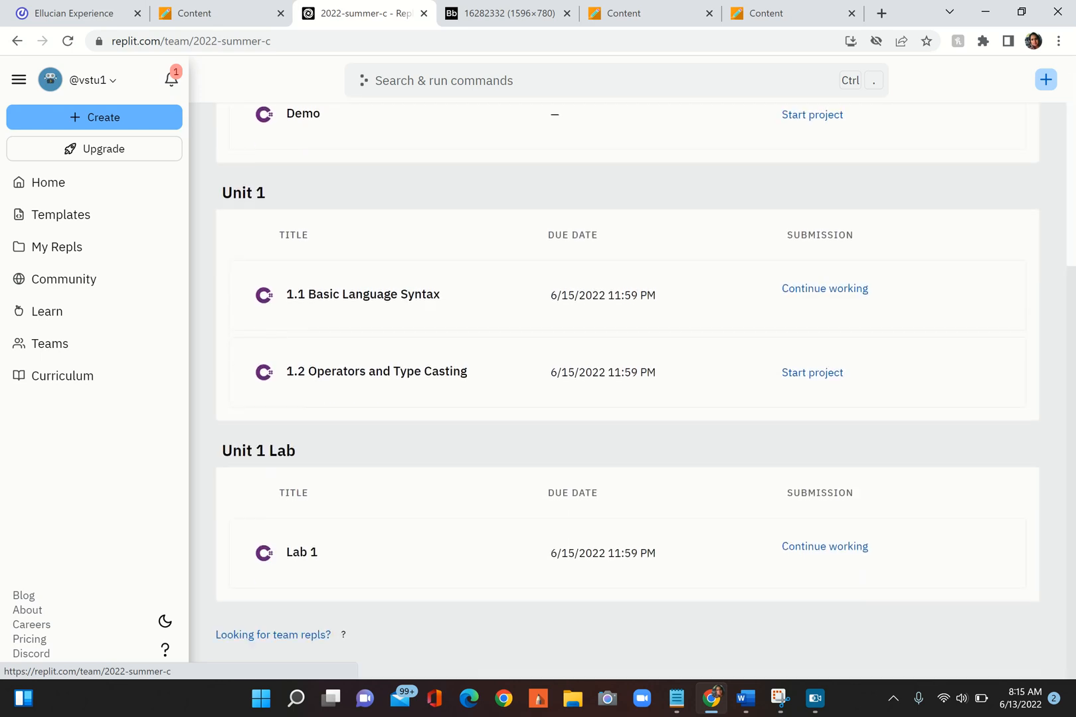
scroll(up, 3)
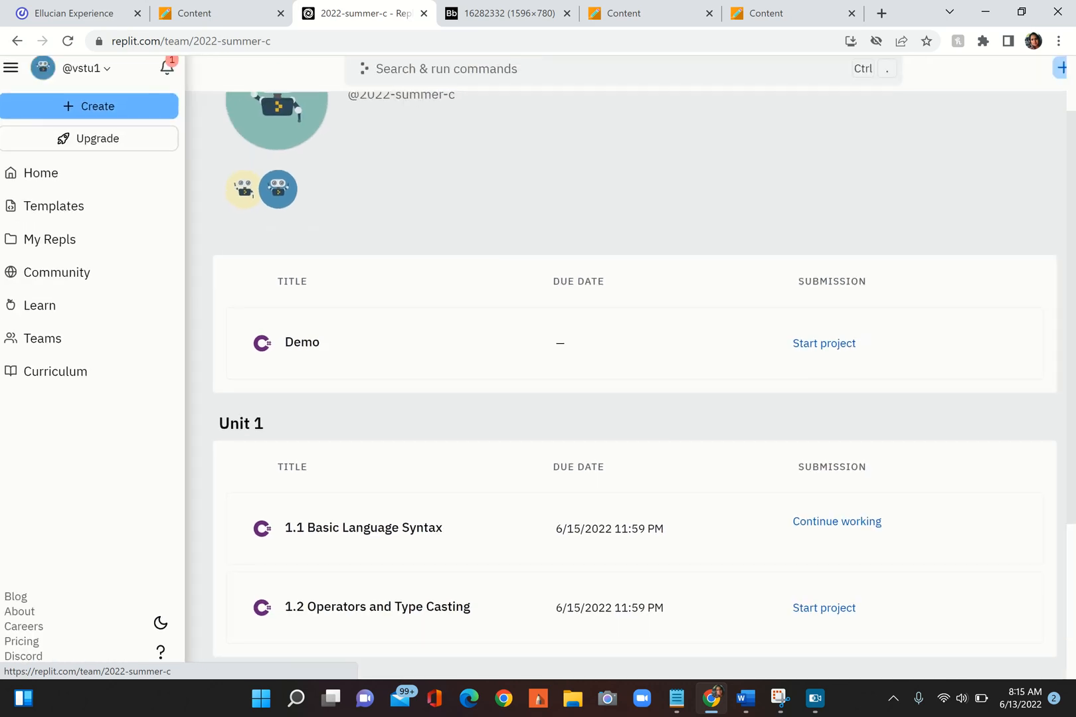
scroll(down, 3)
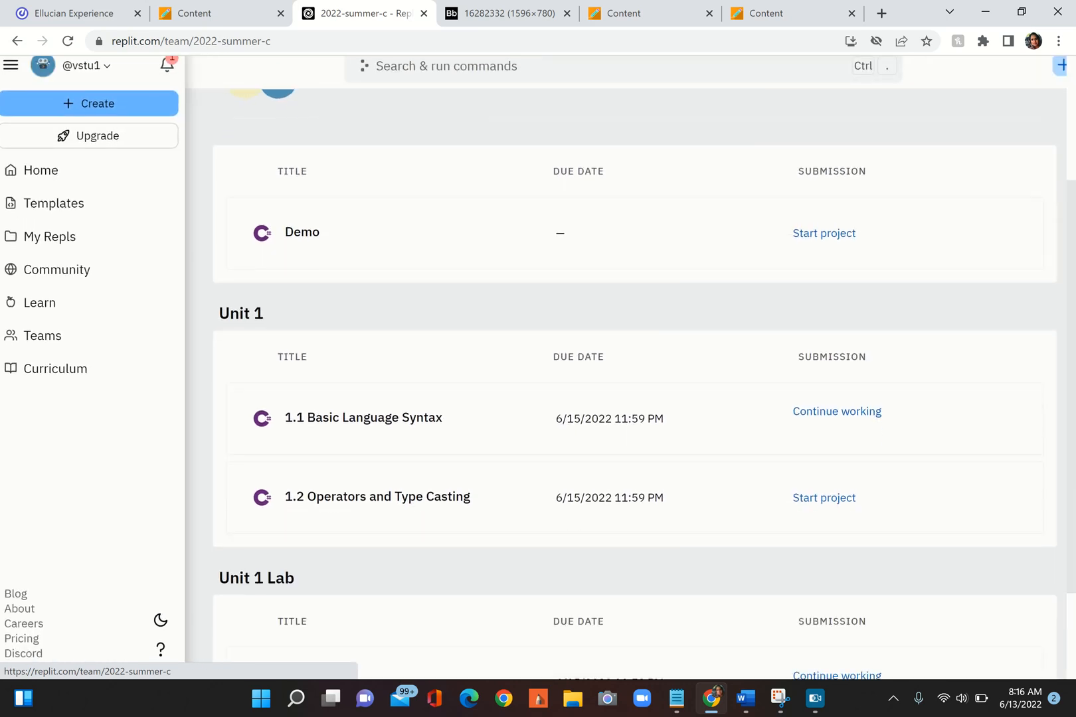
scroll(down, 3)
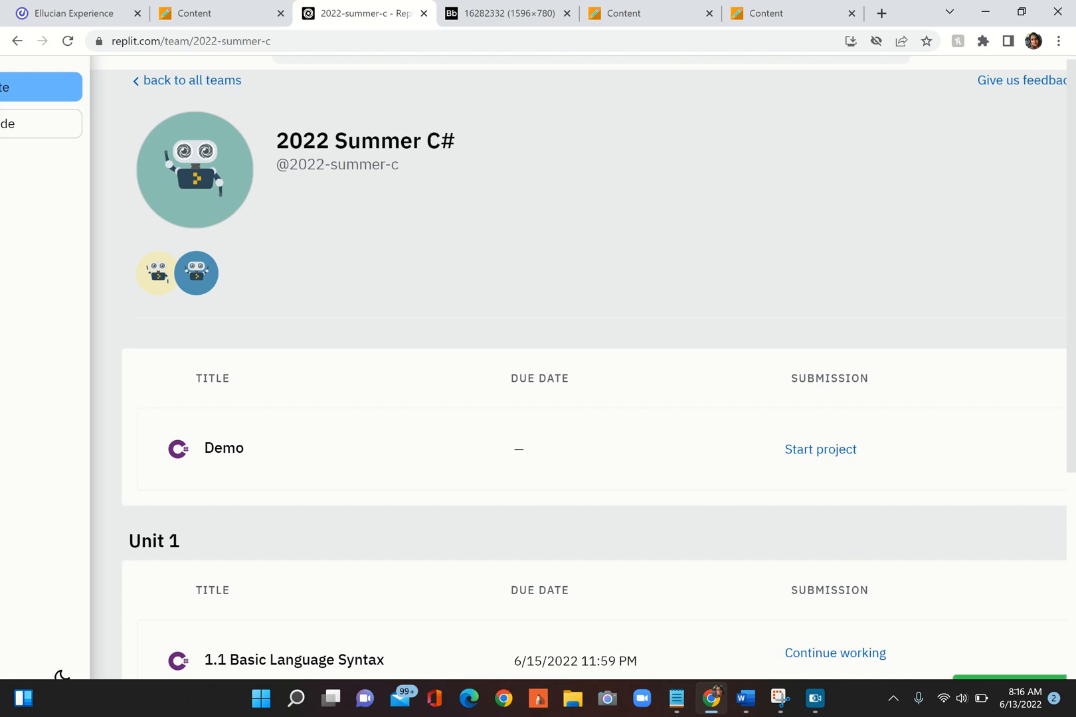
click(820, 449)
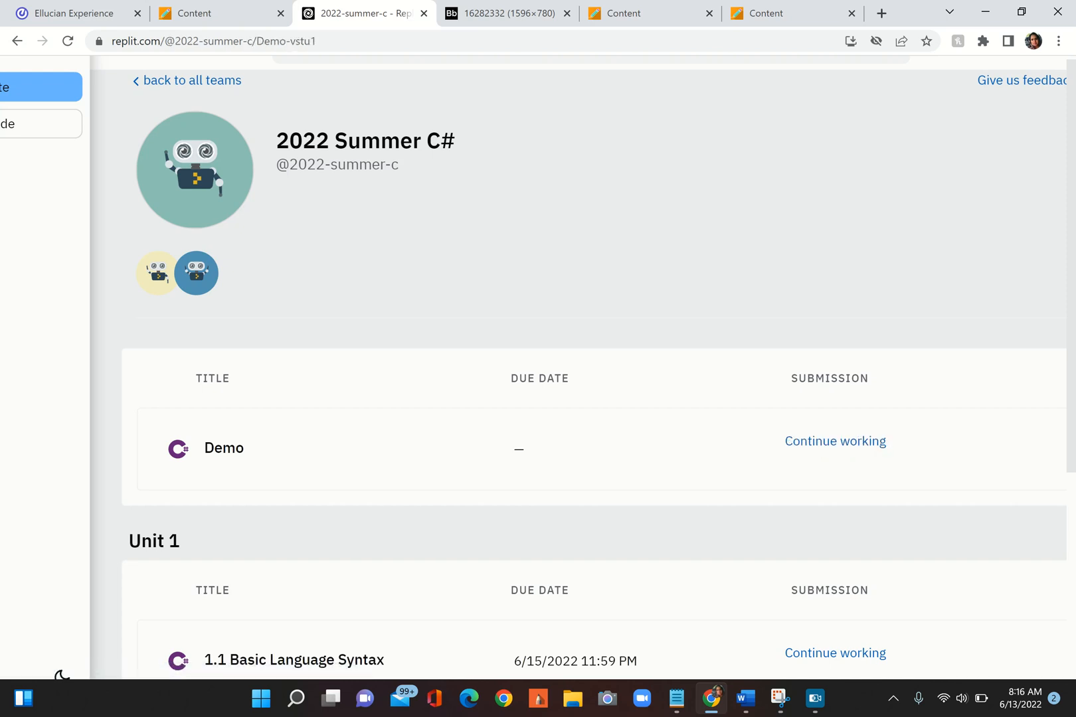
Continue working on the Demo assignment and dismiss the input/output tests notice.
click(835, 441)
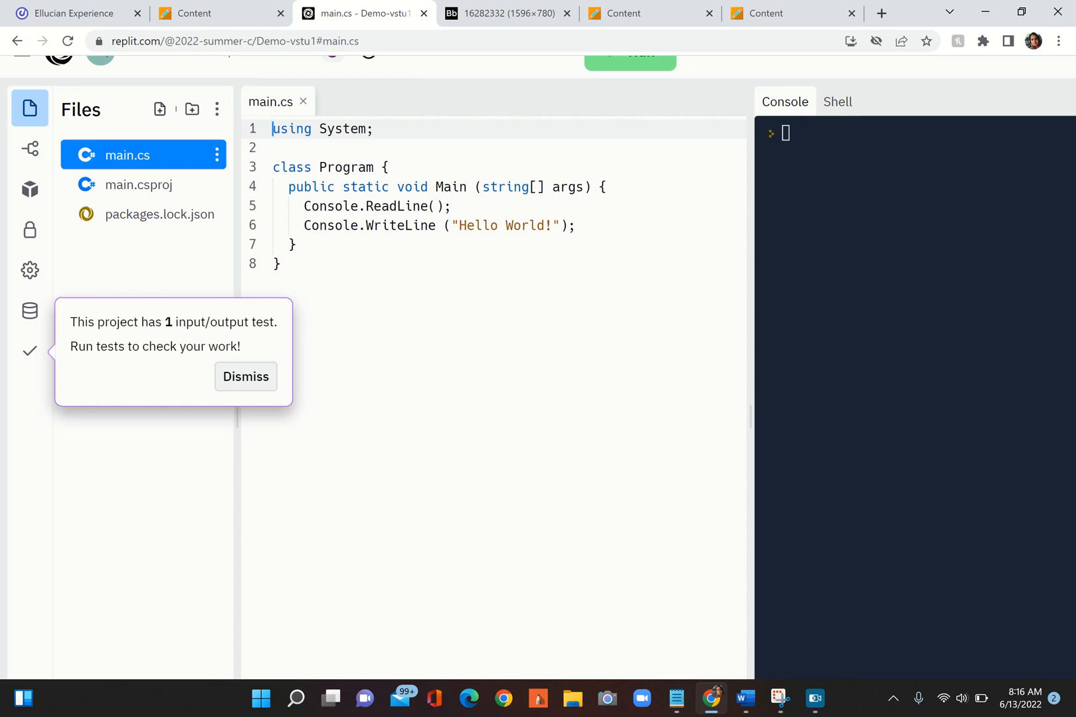
click(245, 376)
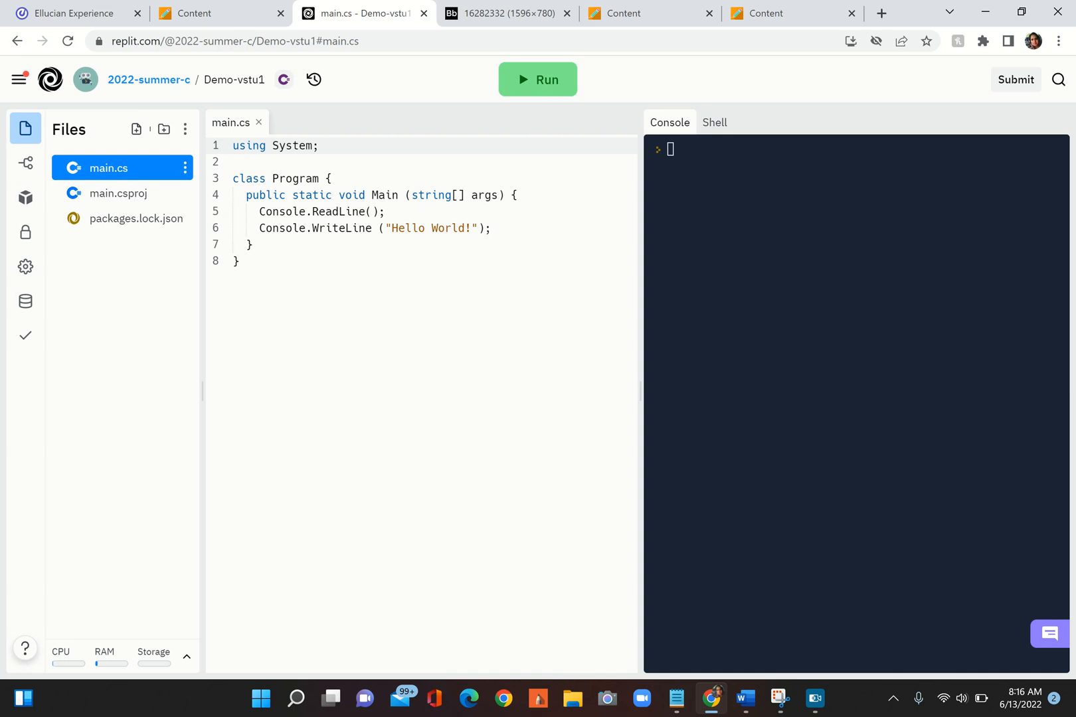
mouse_move(99, 141)
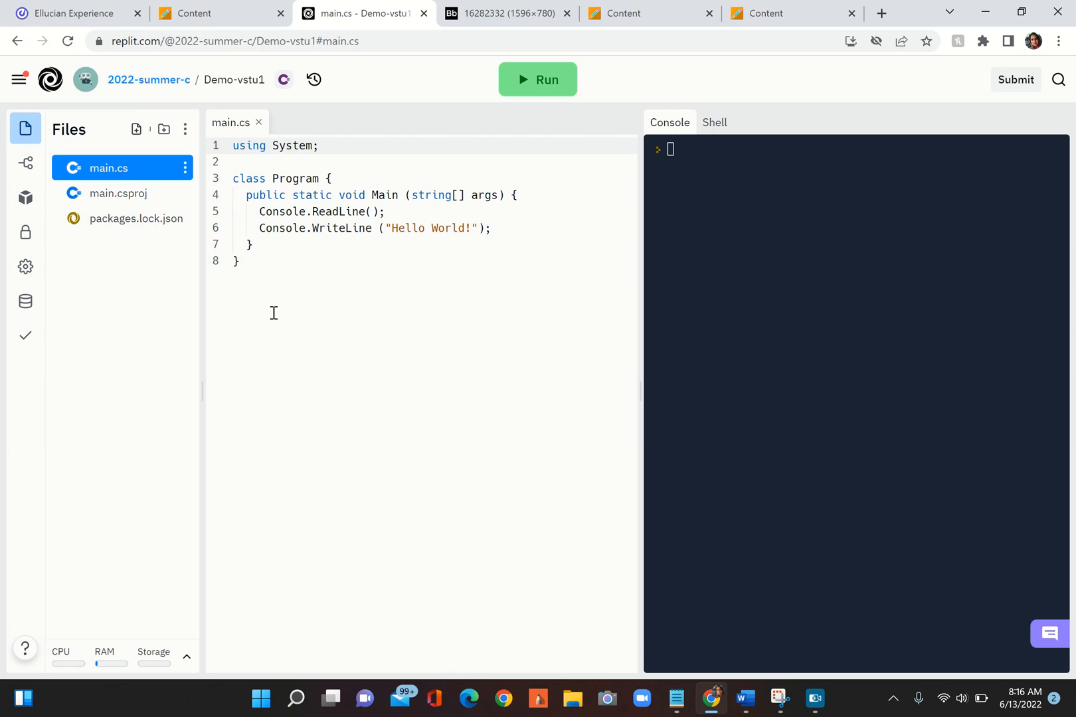
mouse_move(234, 128)
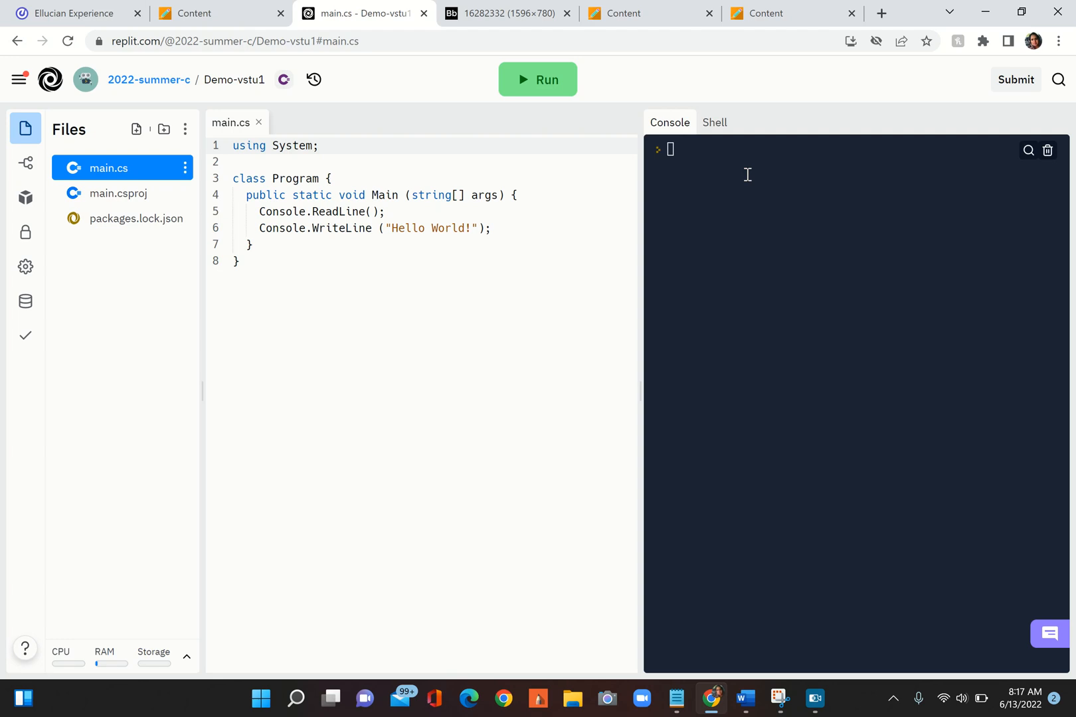
Run the Demo program and enter hi so the console prints Hello World!
click(536, 78)
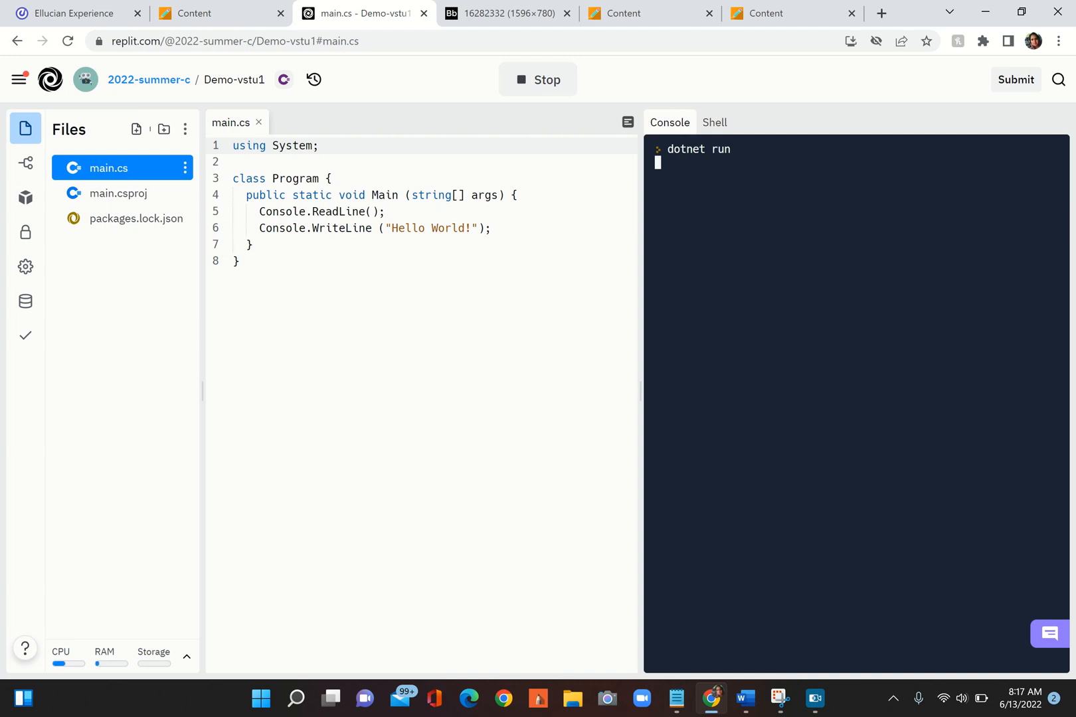
text(hi)
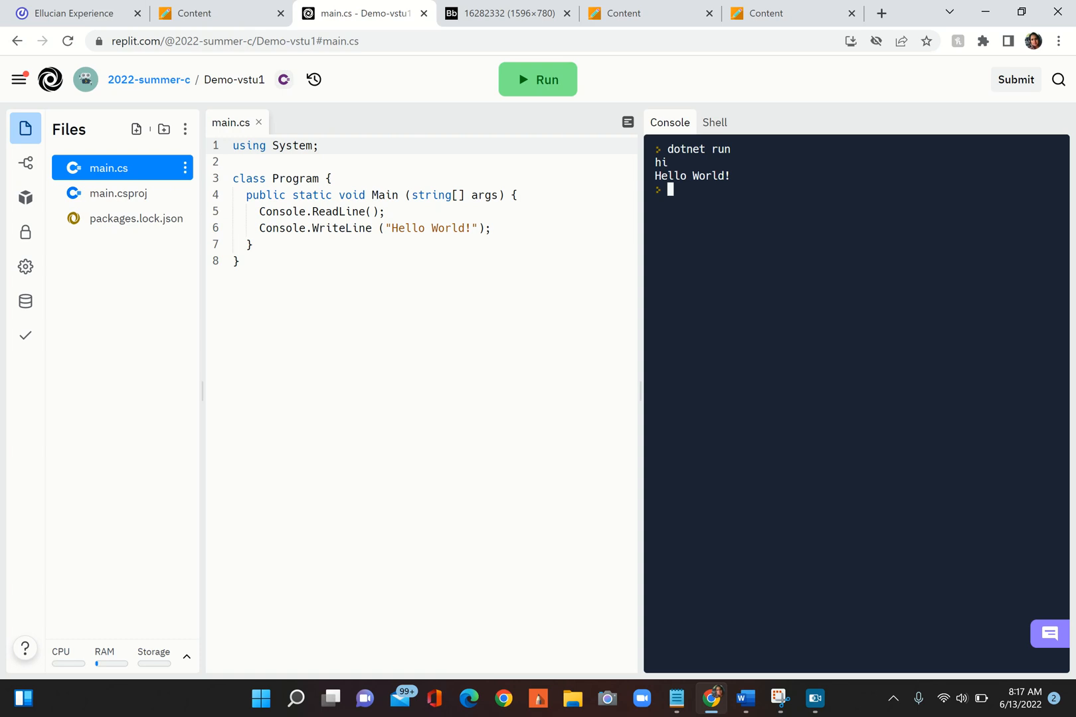
mouse_move(25, 336)
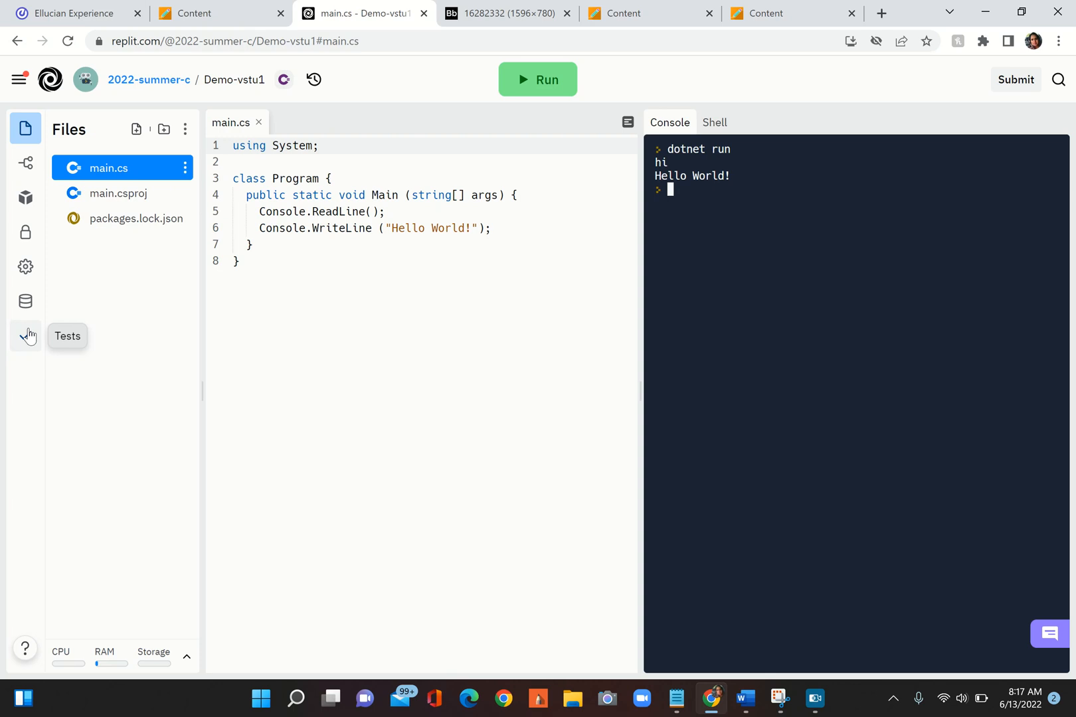
Run the input/output tests so DemoTest passes and review its matching results.
click(26, 336)
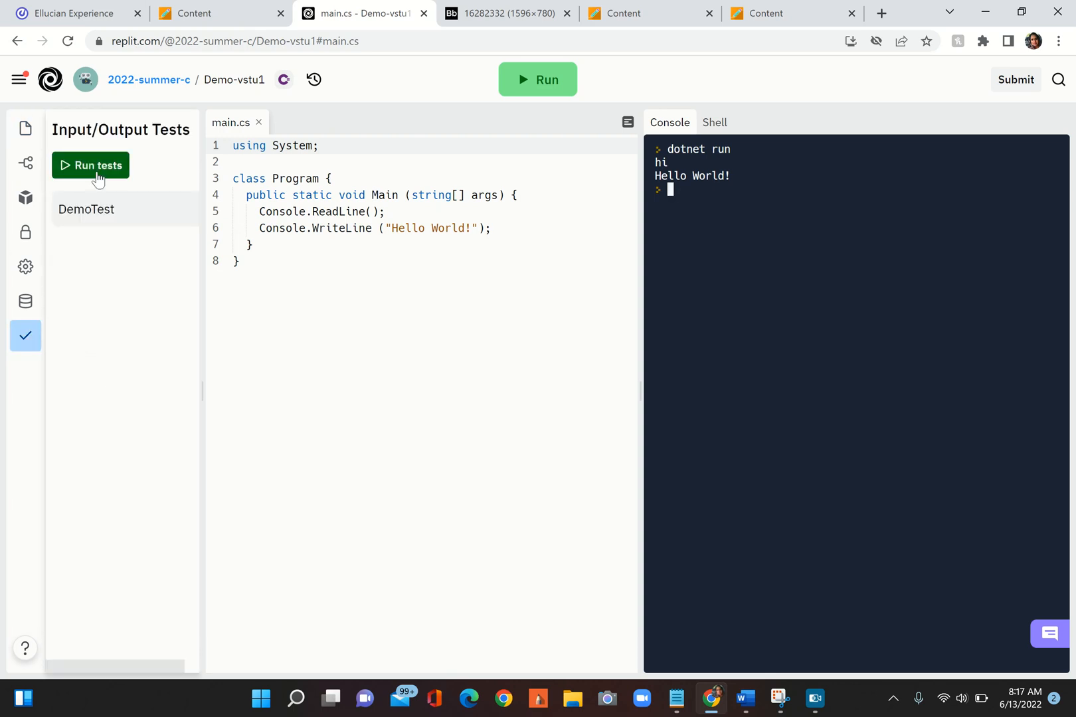
click(90, 165)
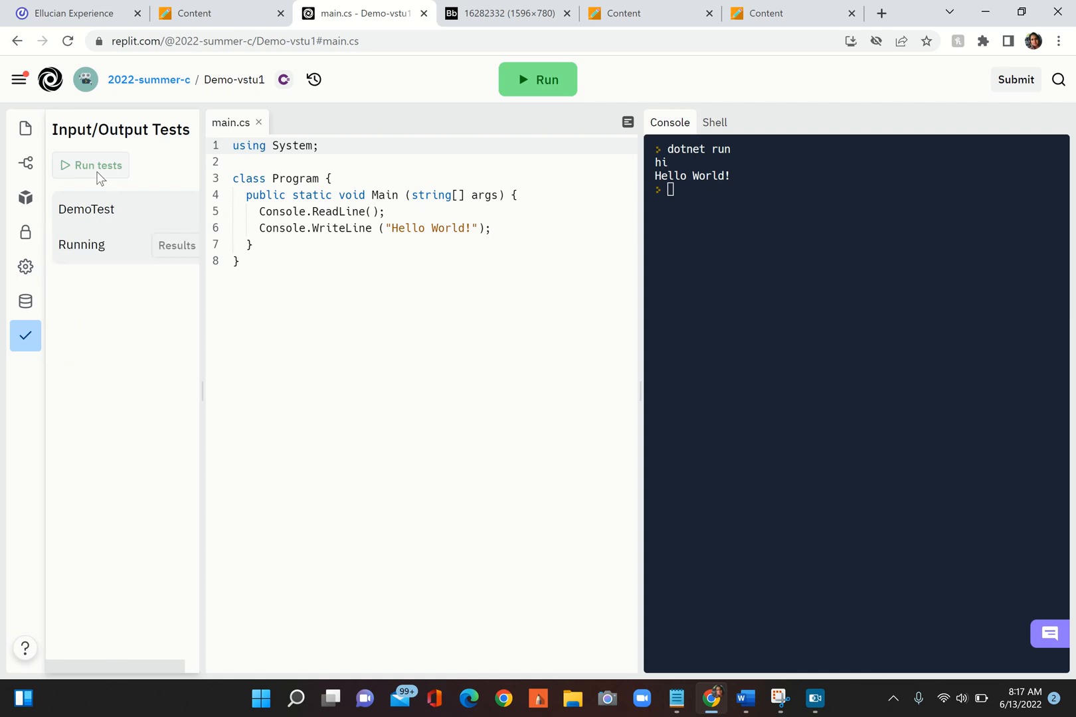
click(91, 165)
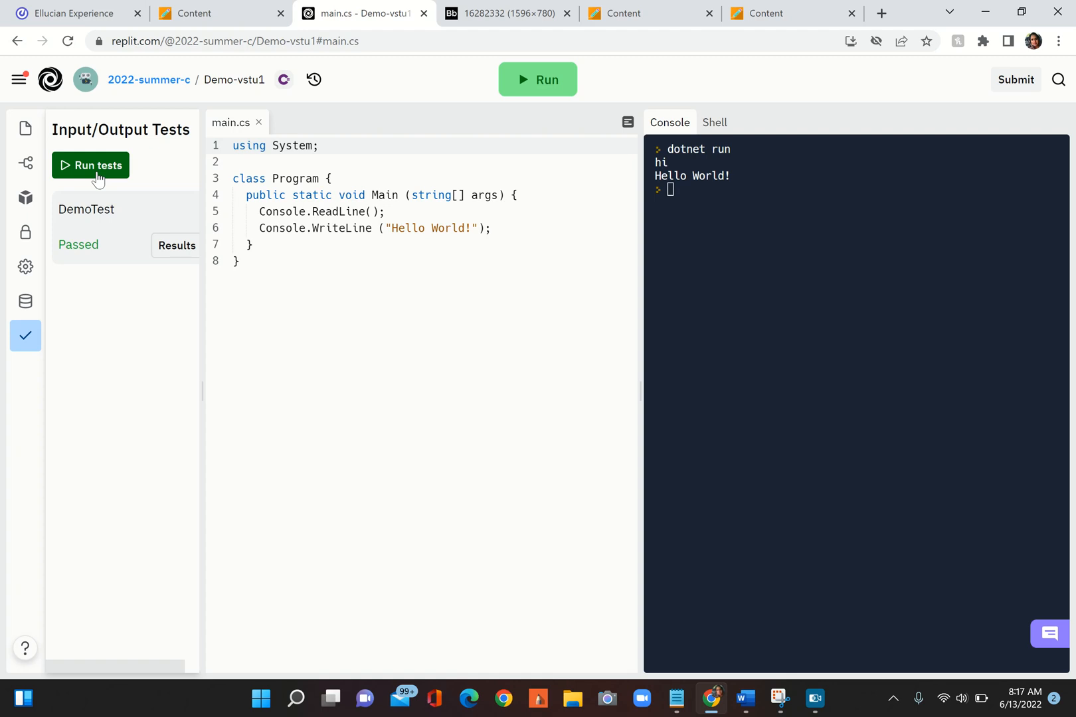
click(175, 244)
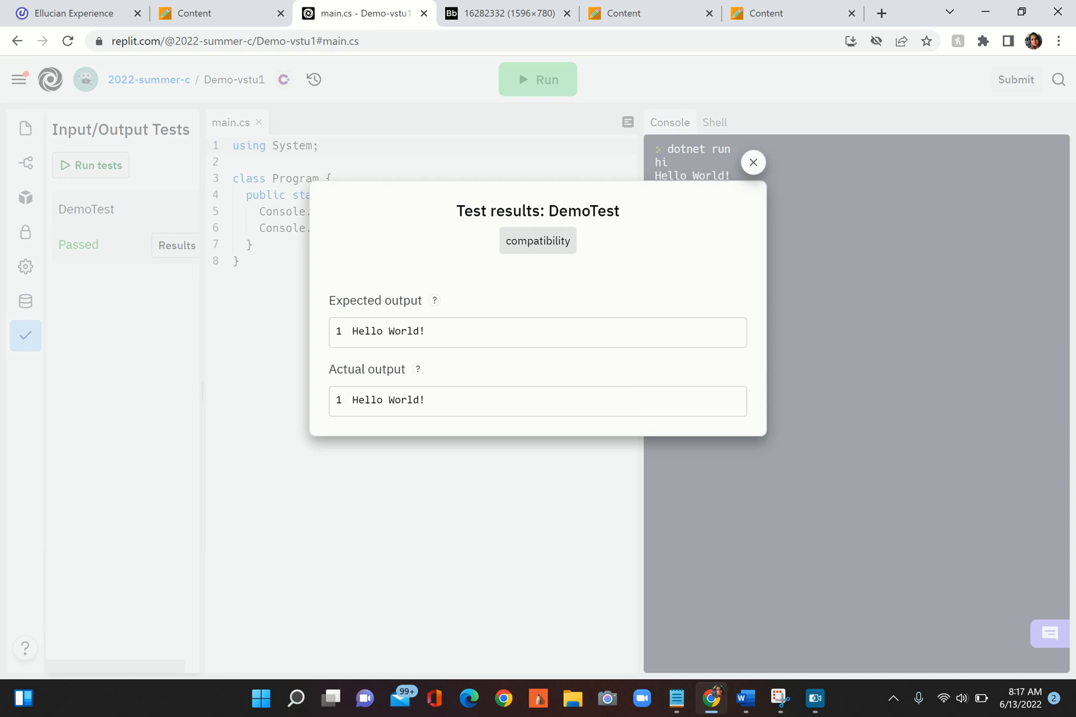
click(753, 162)
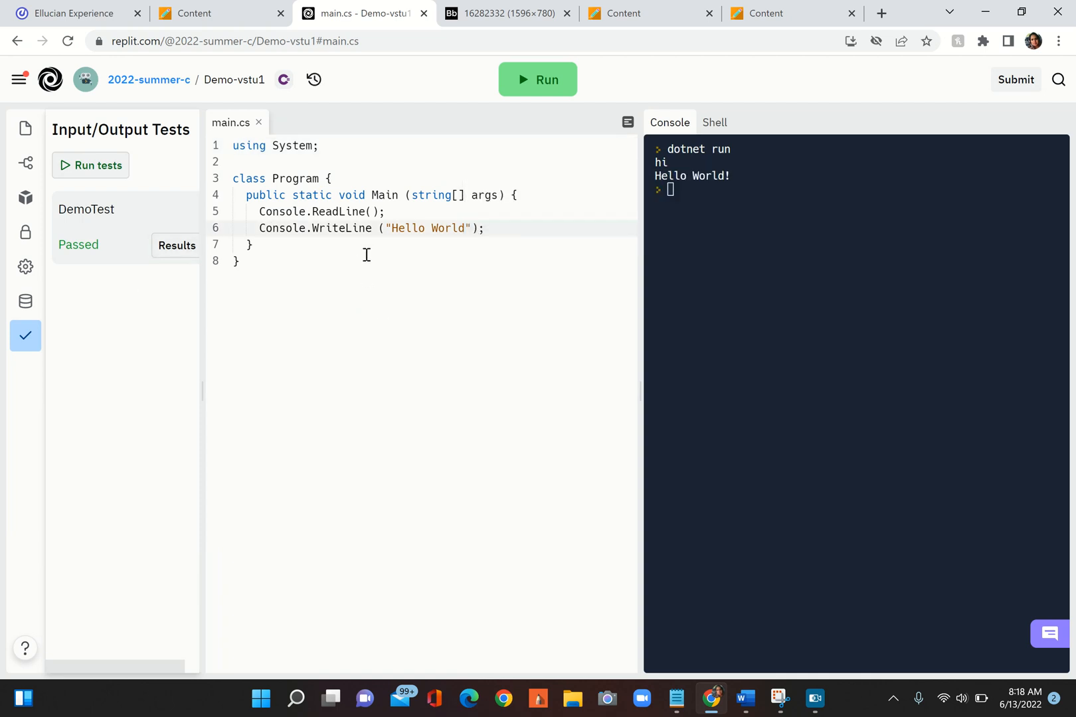
Rerun the tests so DemoTest fails, then restore the ! in Hello World! on line 6.
click(90, 166)
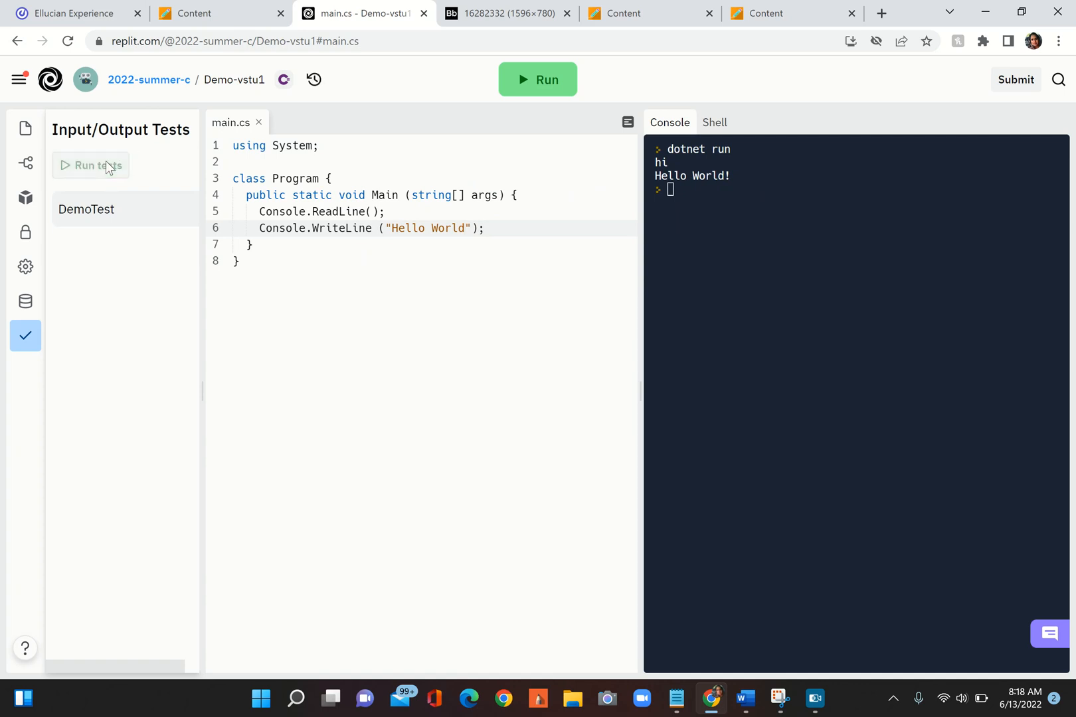
click(90, 166)
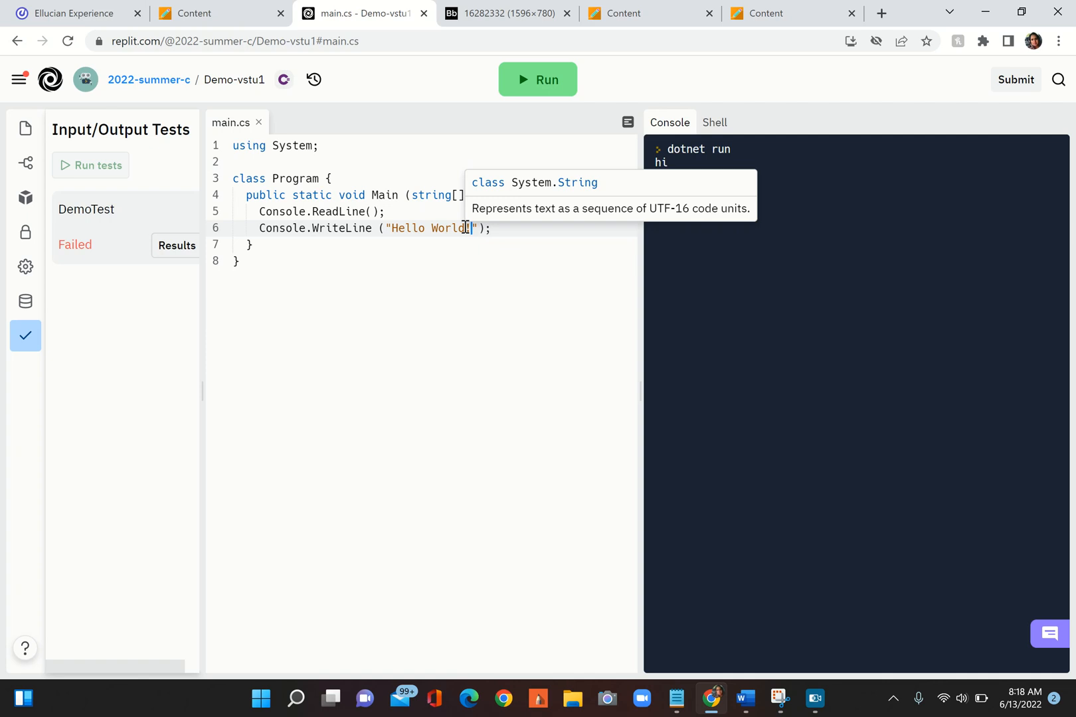
text(!)
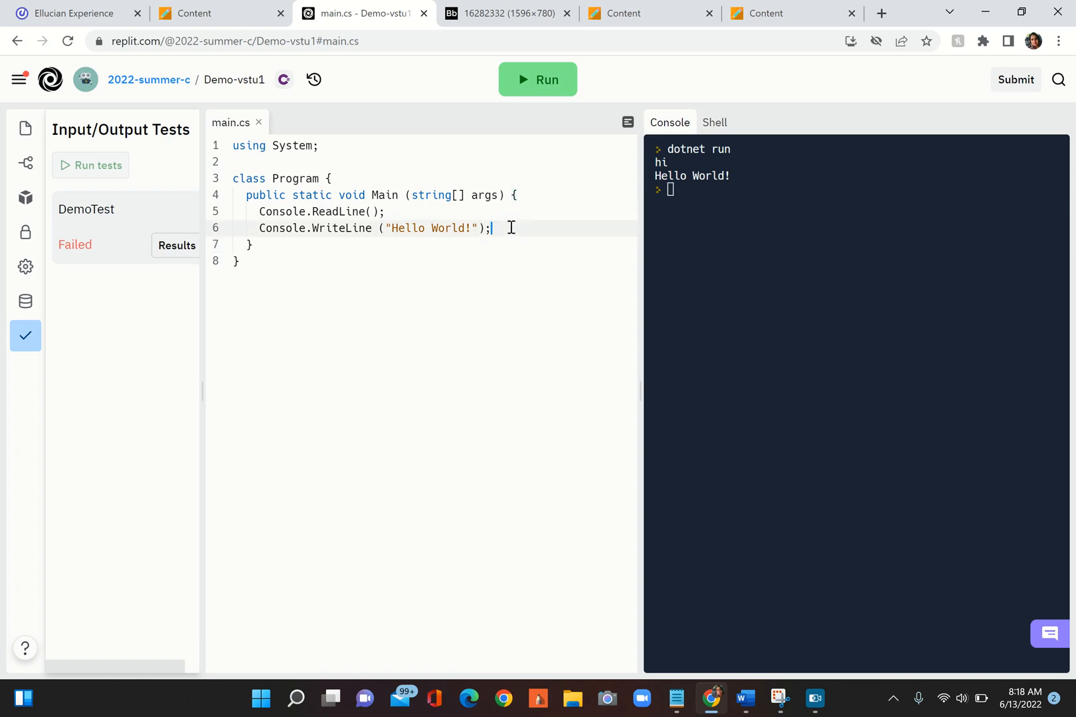
Remove the ! on line 6 again and reload the Demo project with results cleared.
right_click(492, 229)
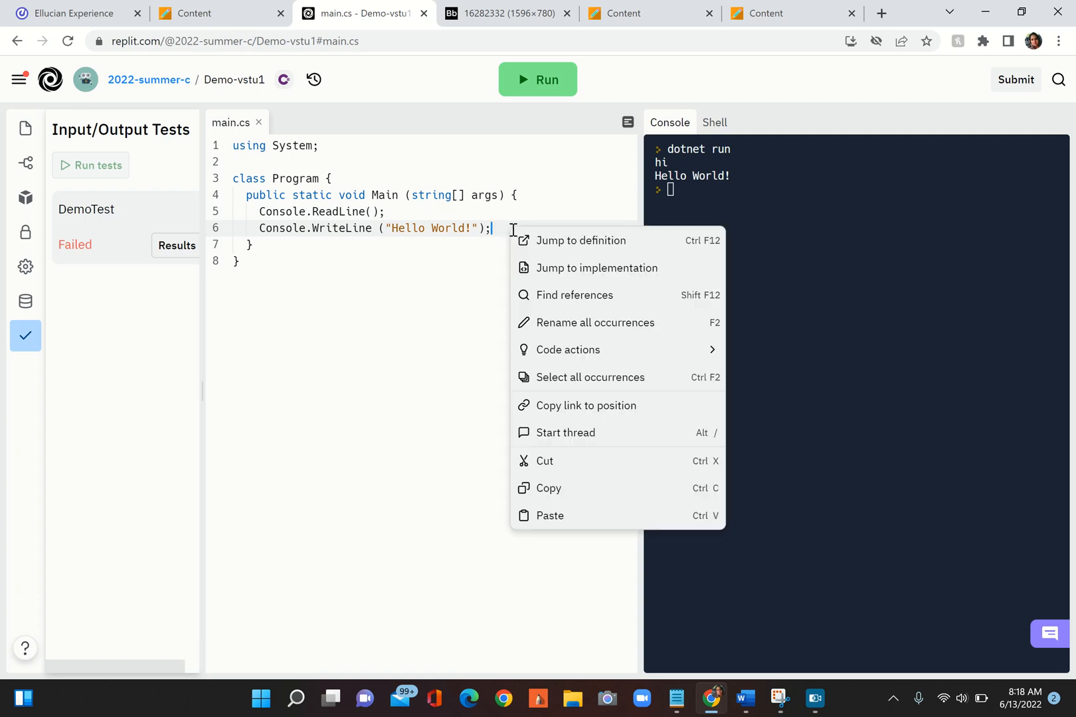
mouse_move(587, 436)
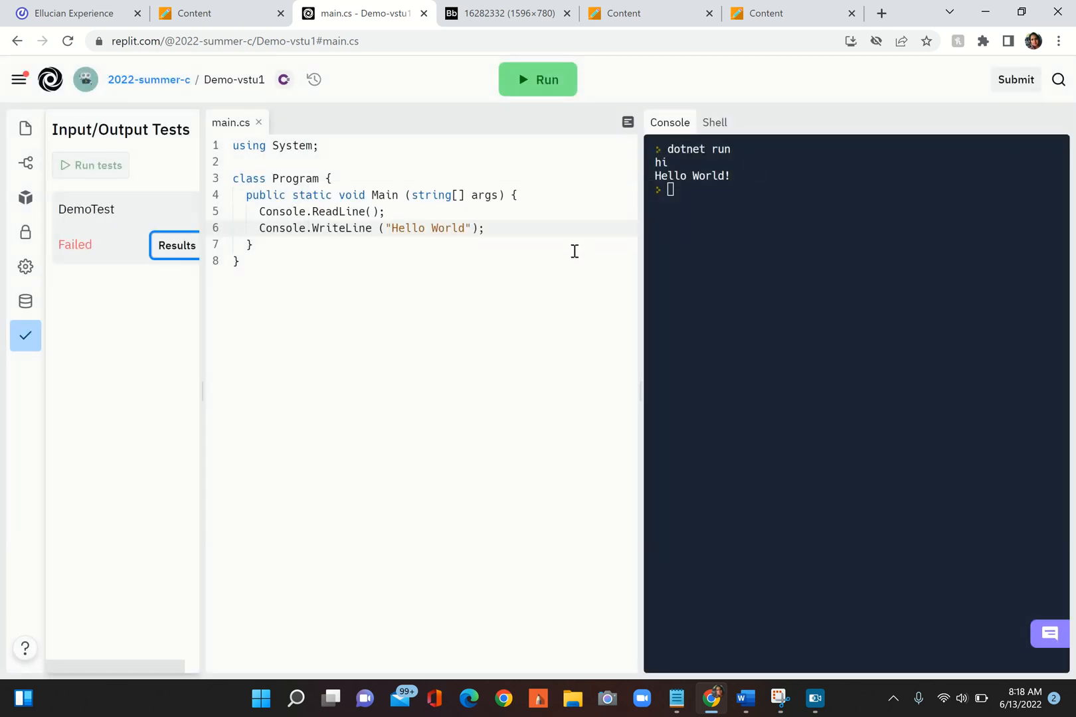
click(536, 79)
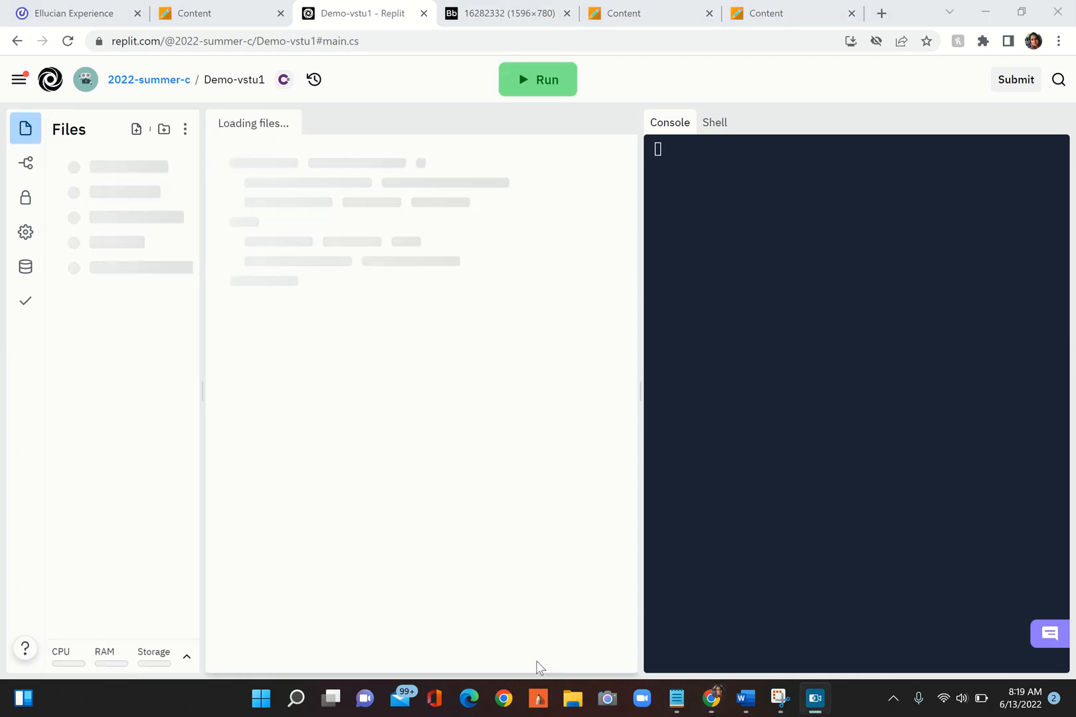
mouse_move(93, 318)
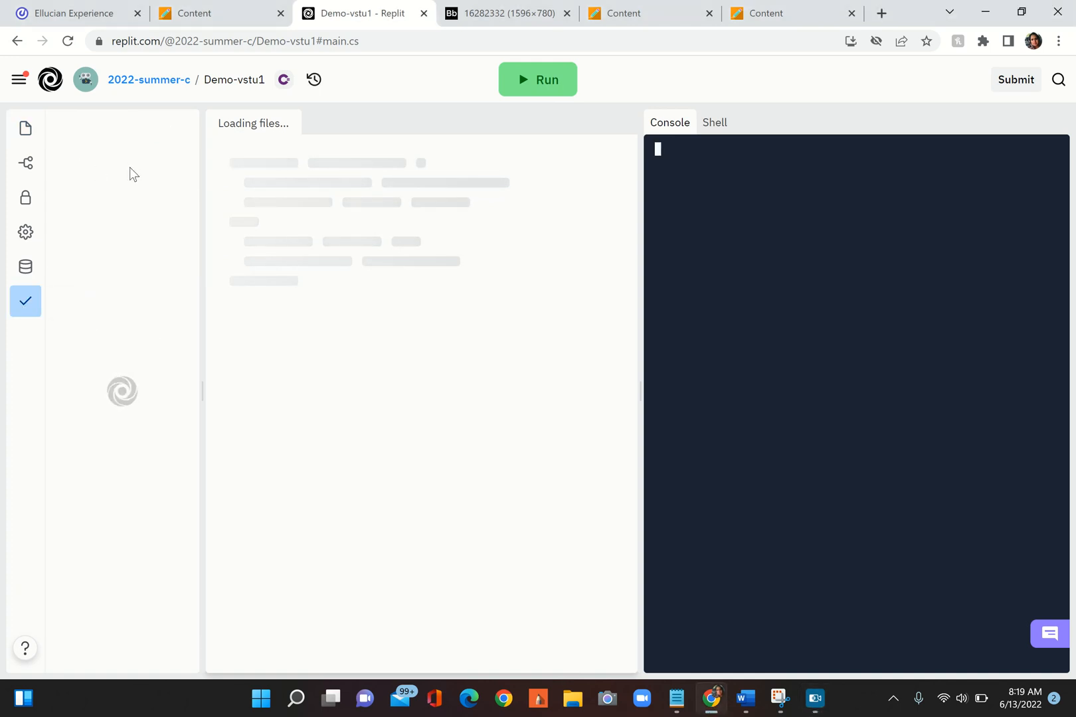
mouse_move(529, 663)
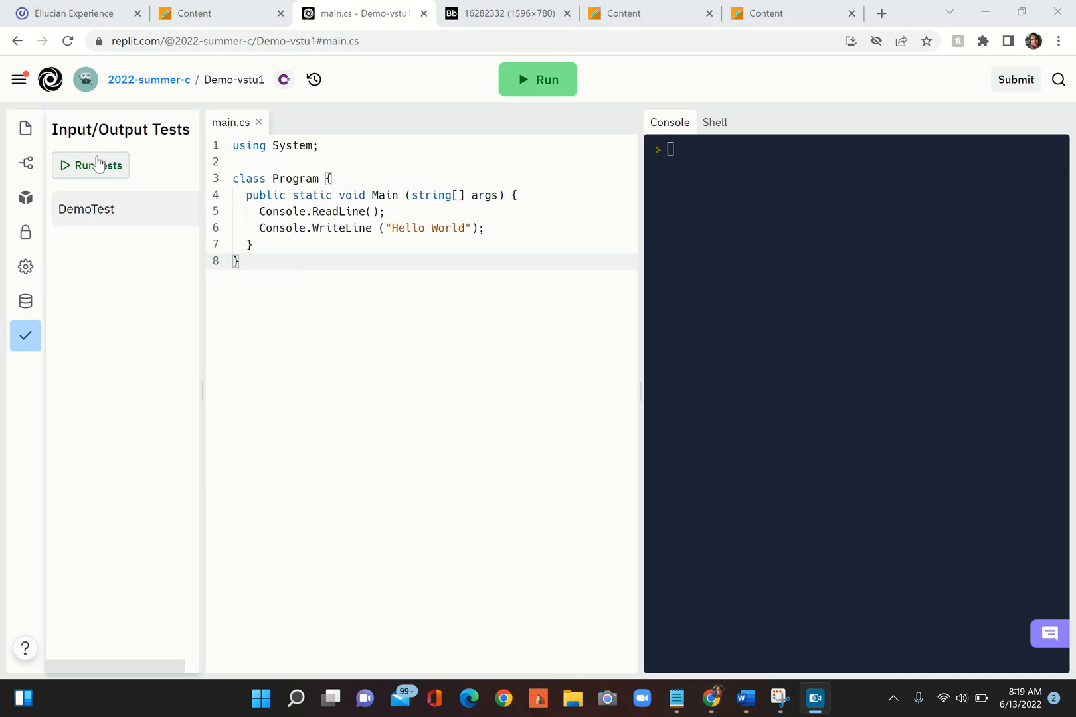
Run DemoTest and check its results showing Hello World versus expected Hello World!
click(90, 165)
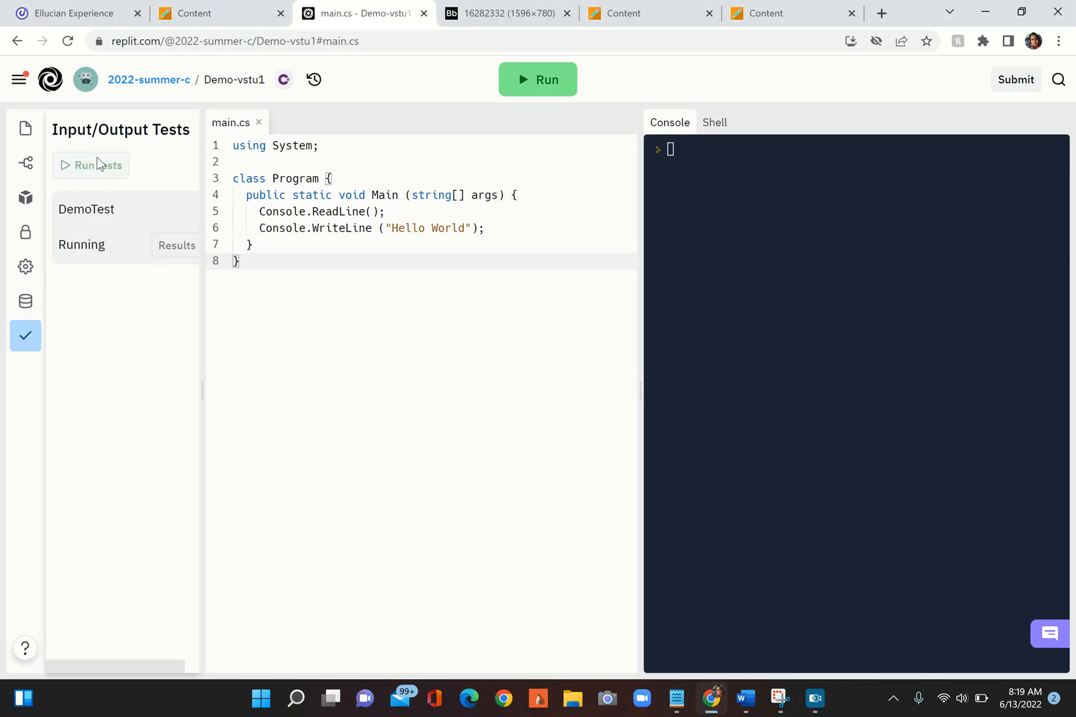
click(90, 165)
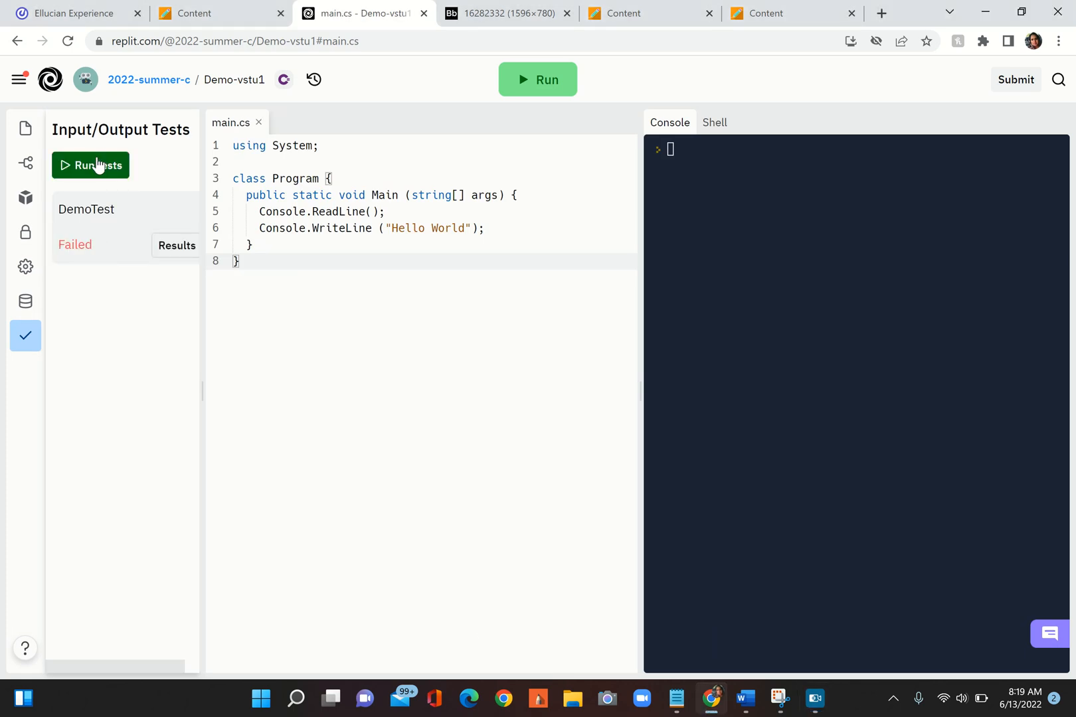
mouse_move(122, 192)
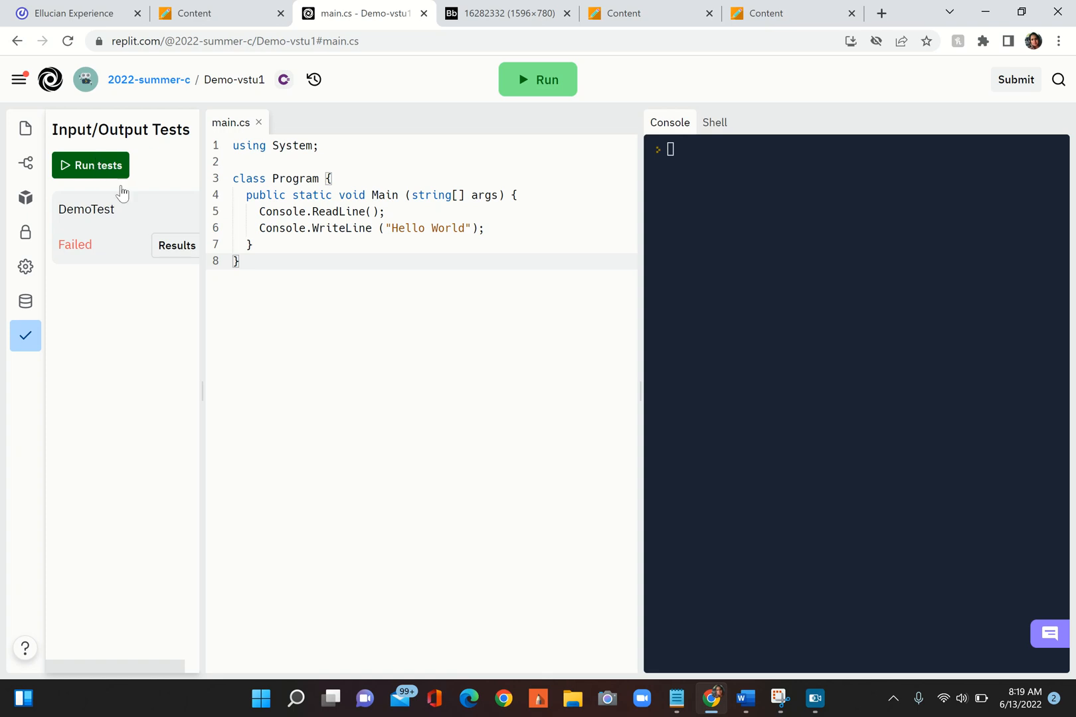
click(175, 244)
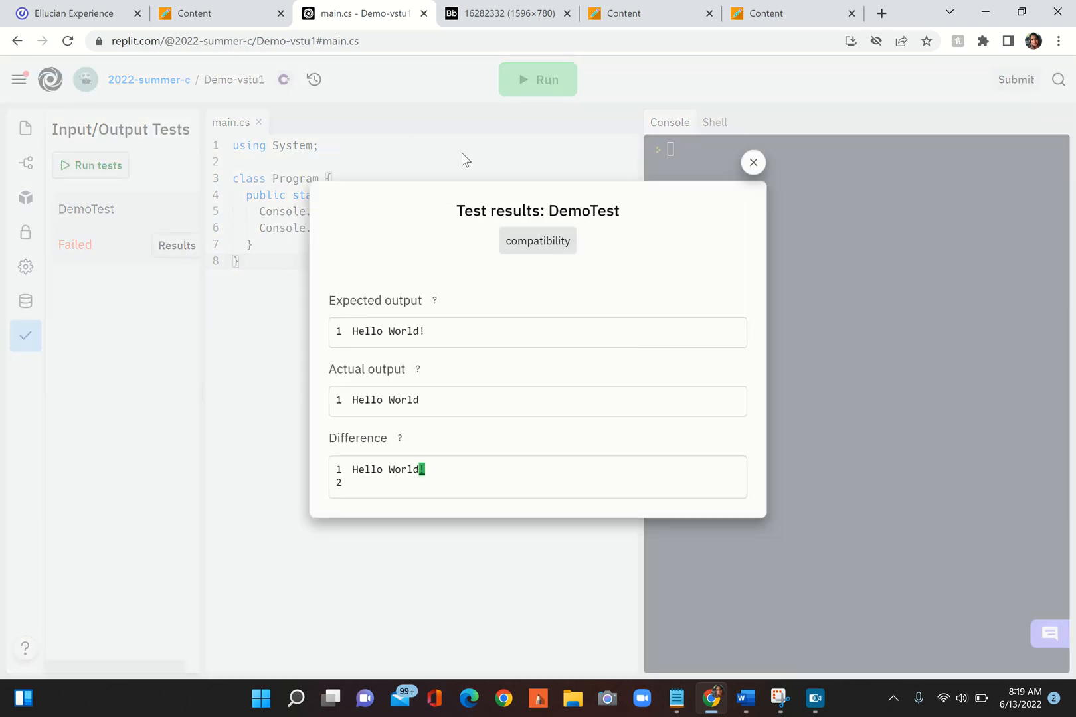
click(753, 162)
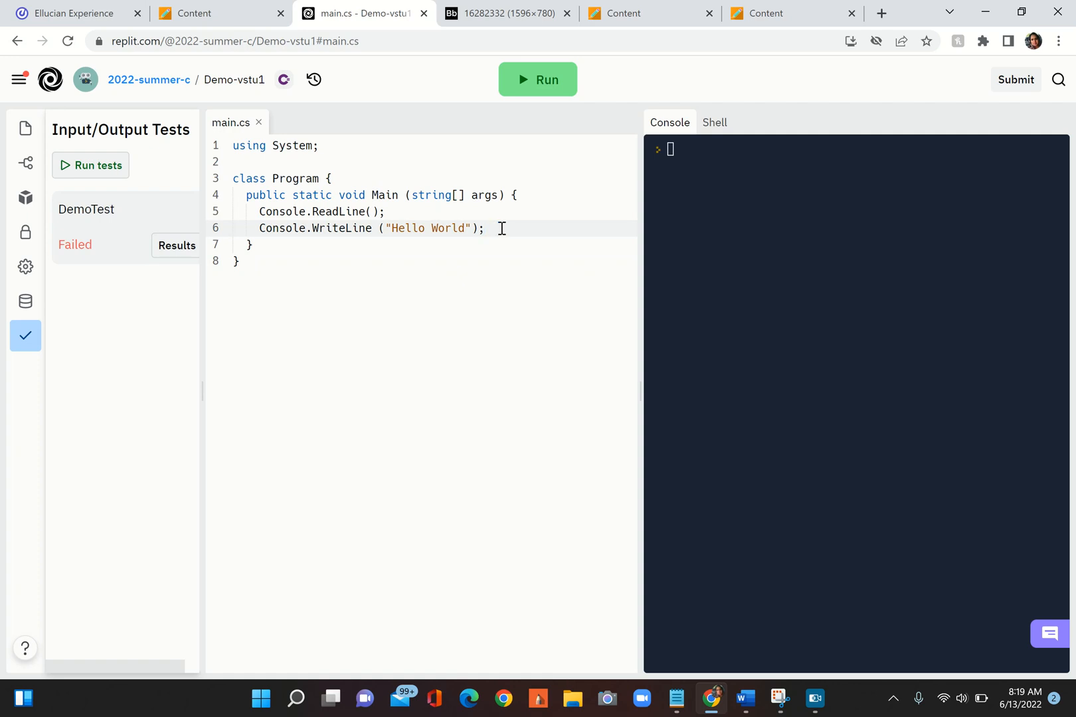
Add a comment thread on line 6 saying 'I dont know why this line fails' and close it.
right_click(500, 228)
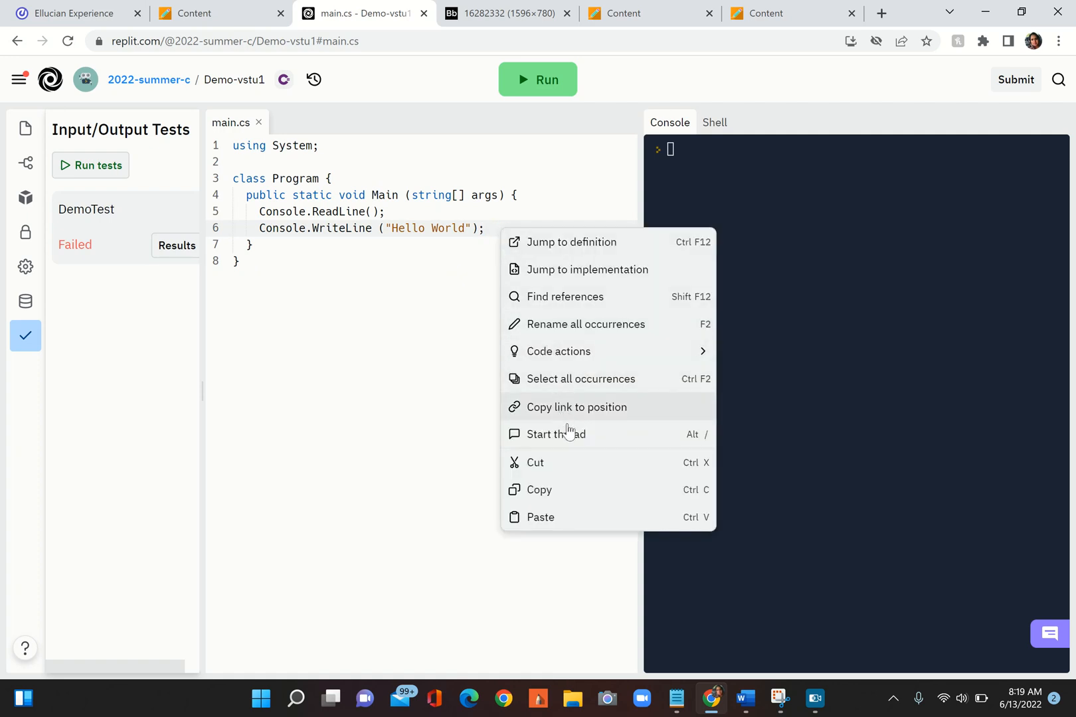
click(555, 435)
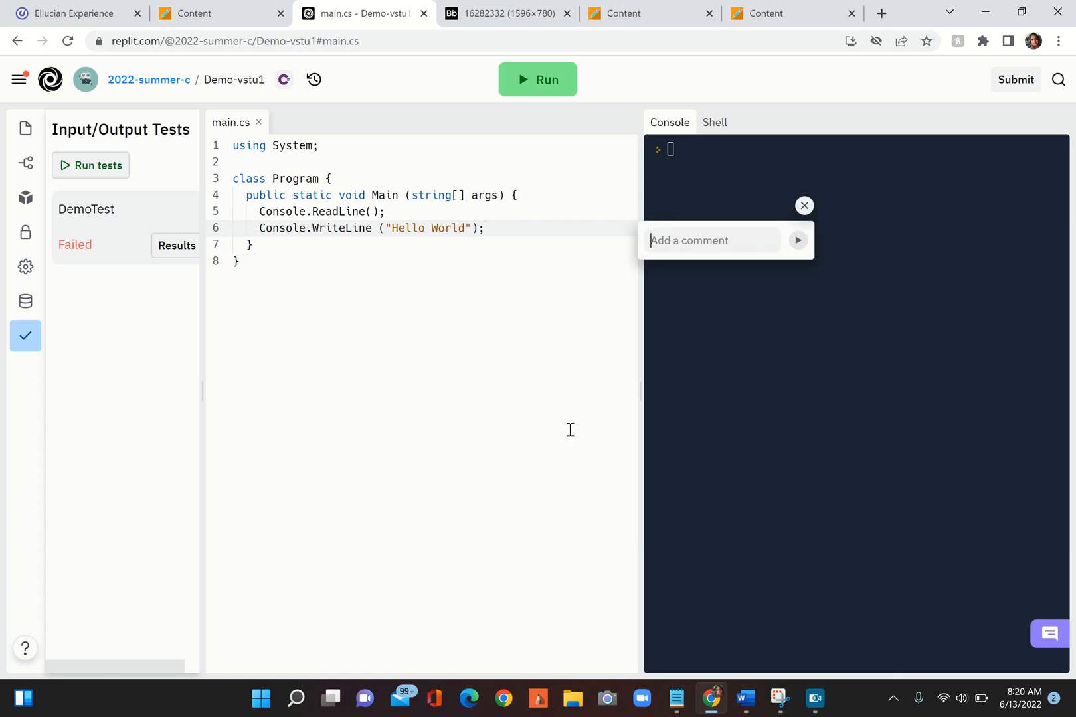
text(I dont know why this line)
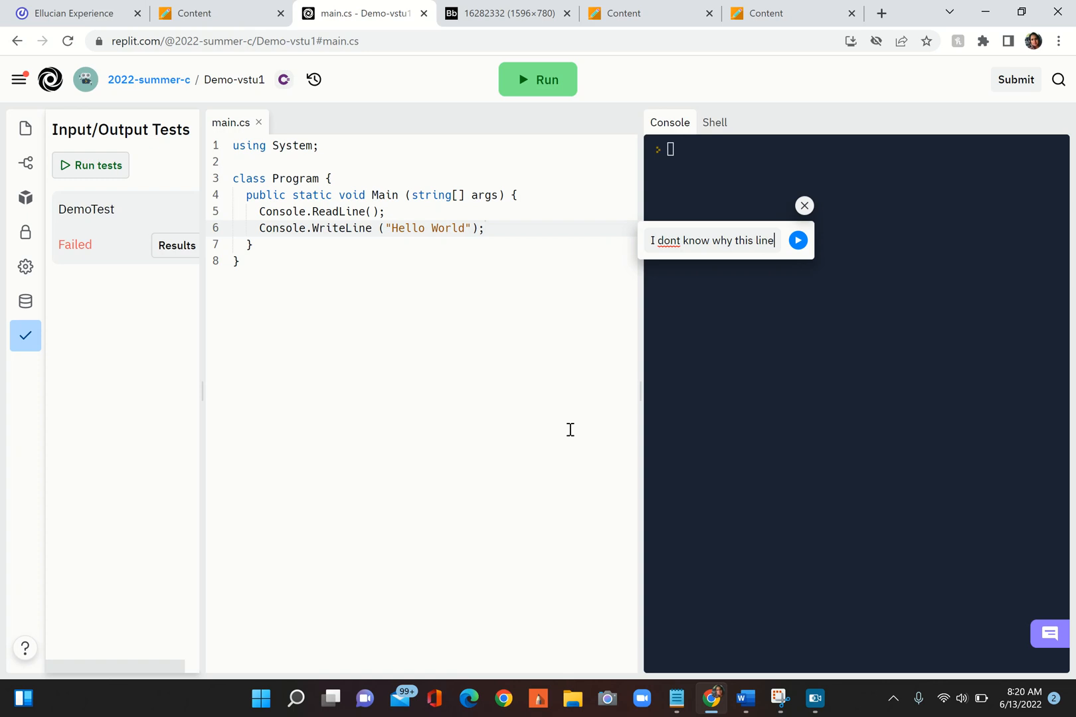
text(fails)
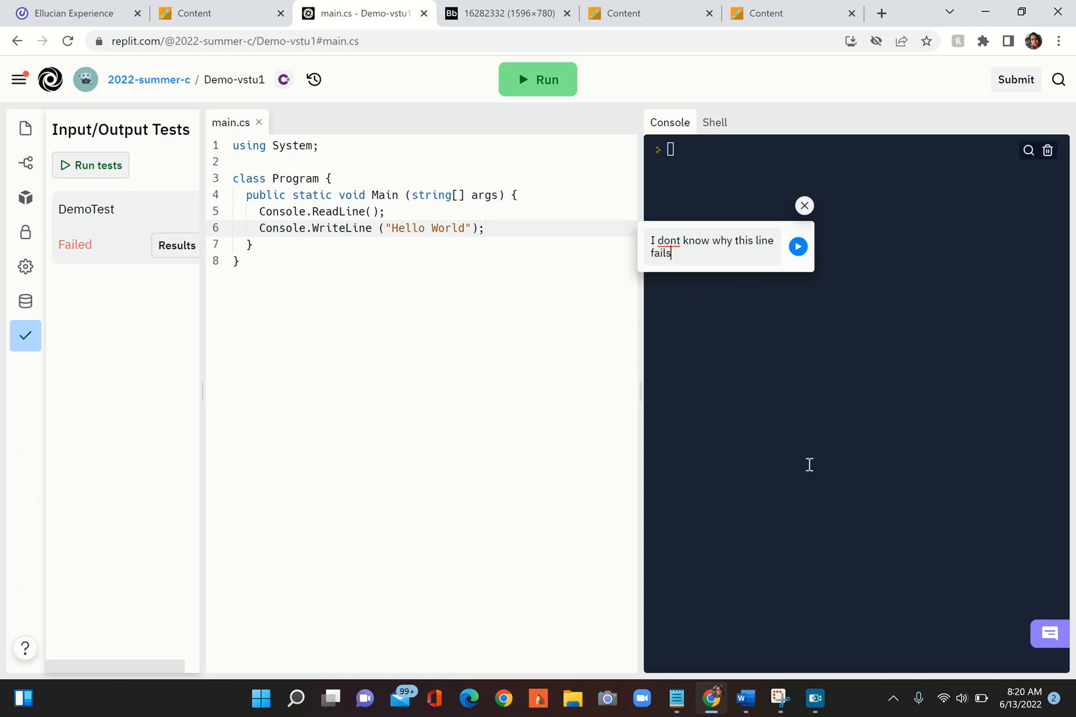
click(798, 247)
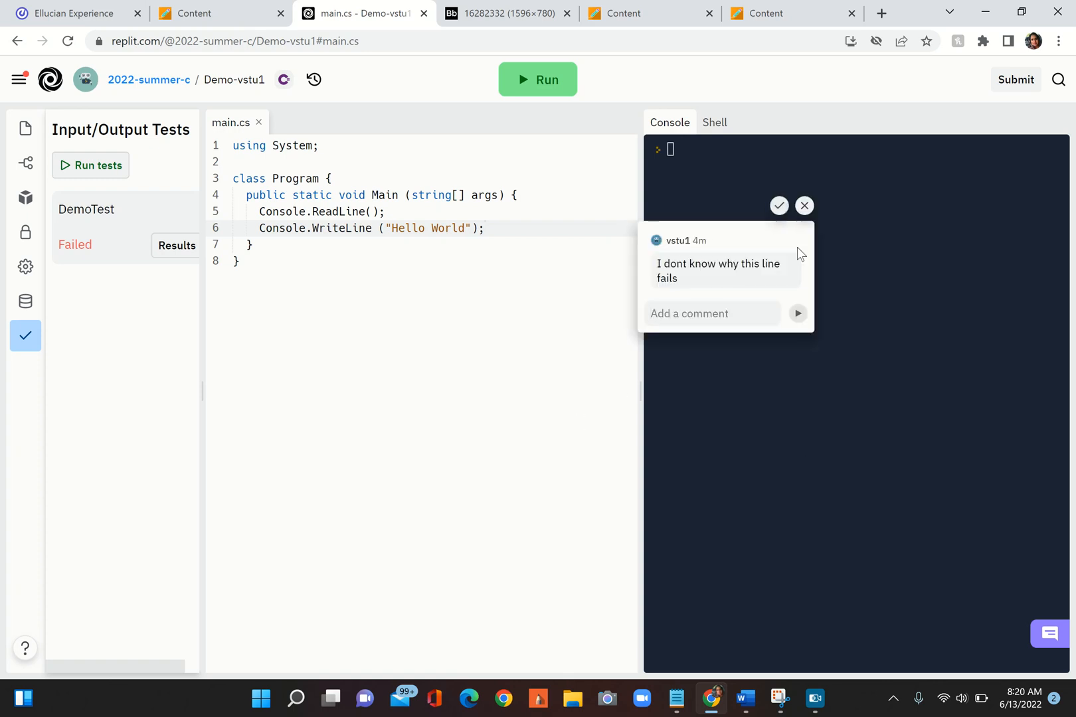
mouse_move(796, 248)
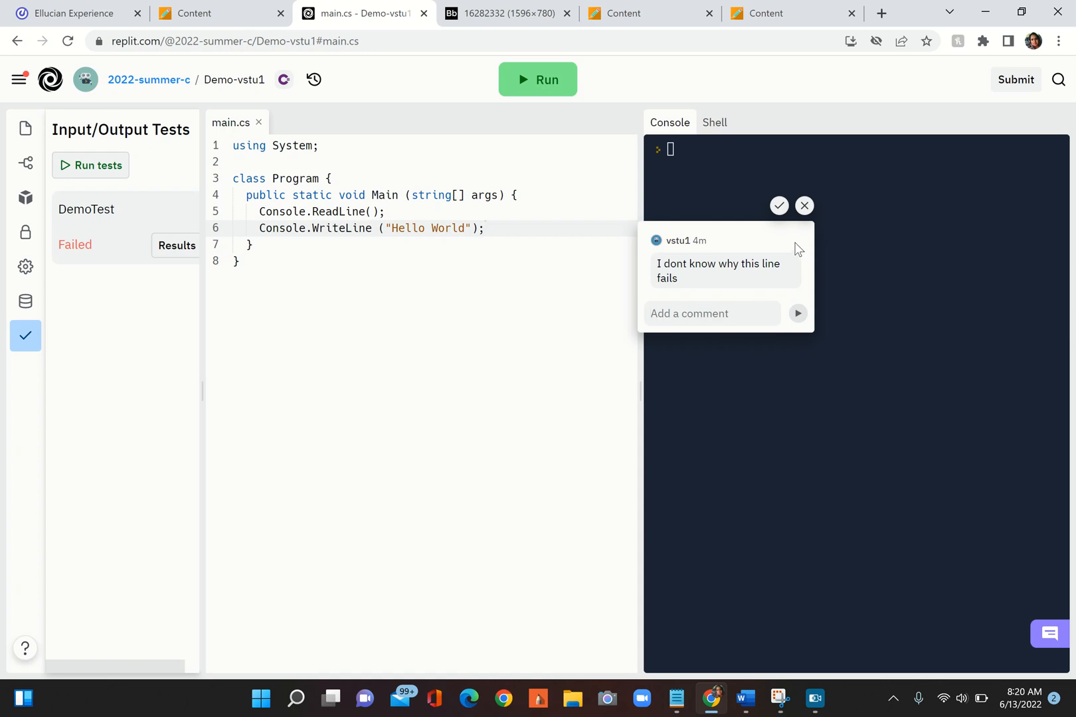
mouse_move(779, 206)
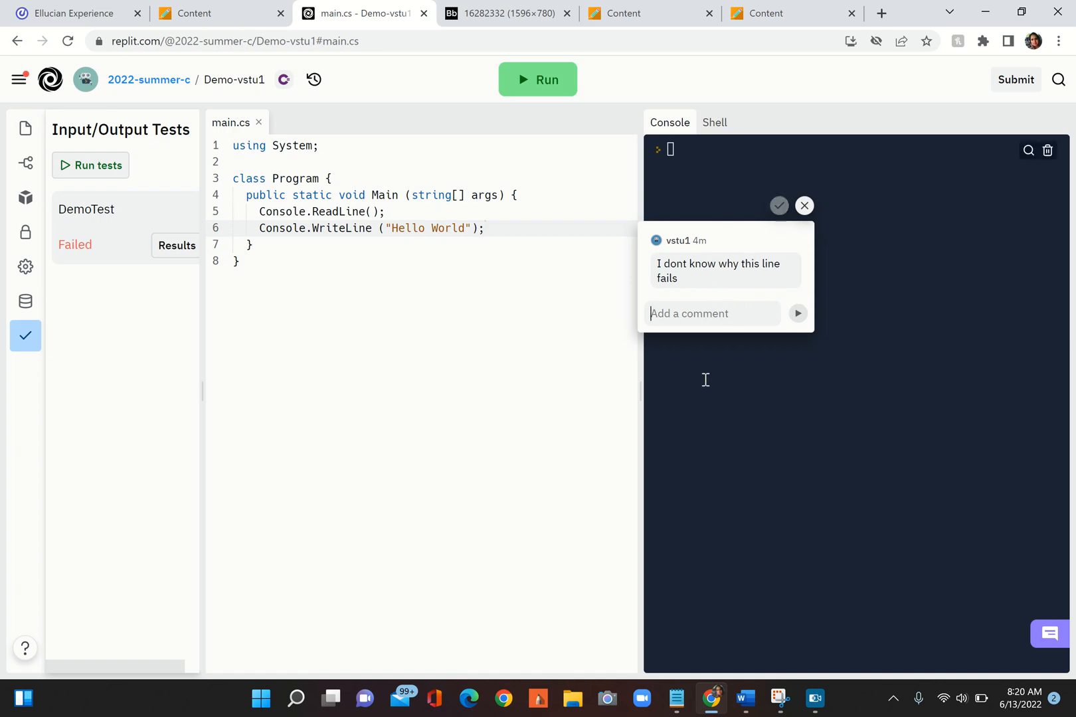
click(803, 206)
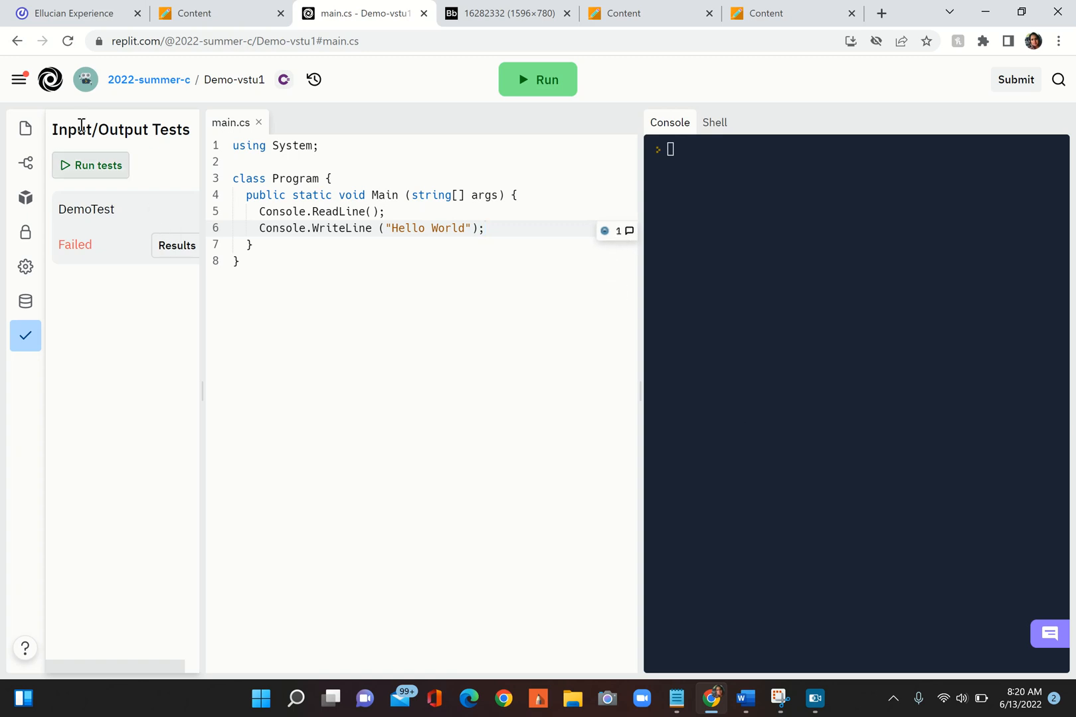
click(49, 80)
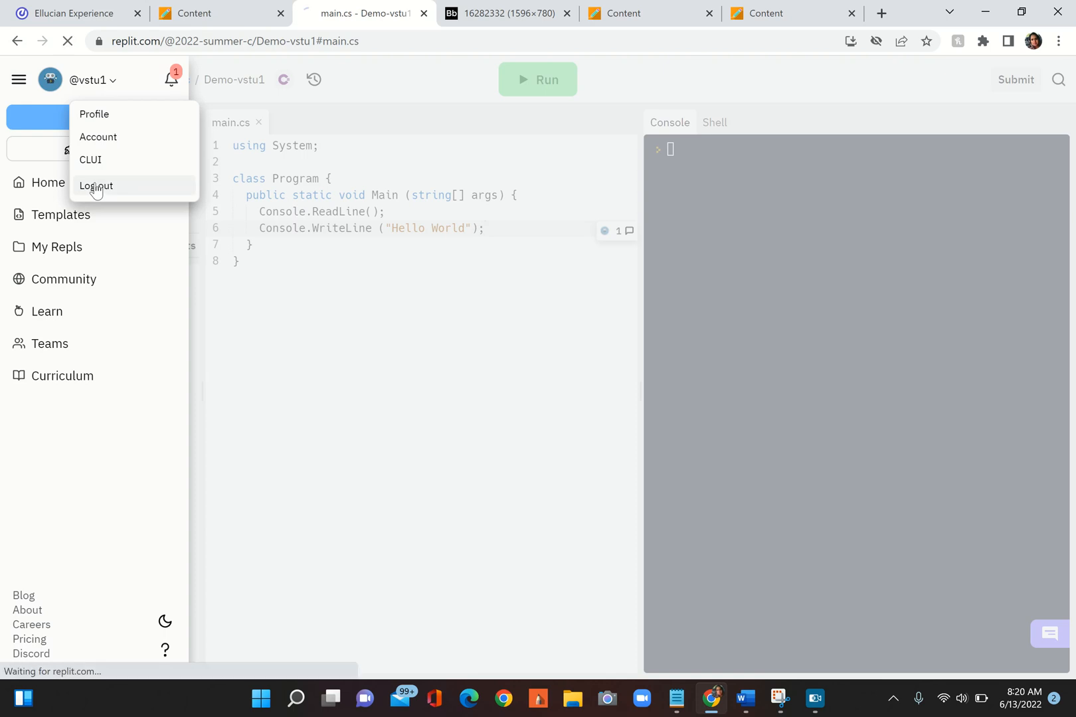
click(95, 186)
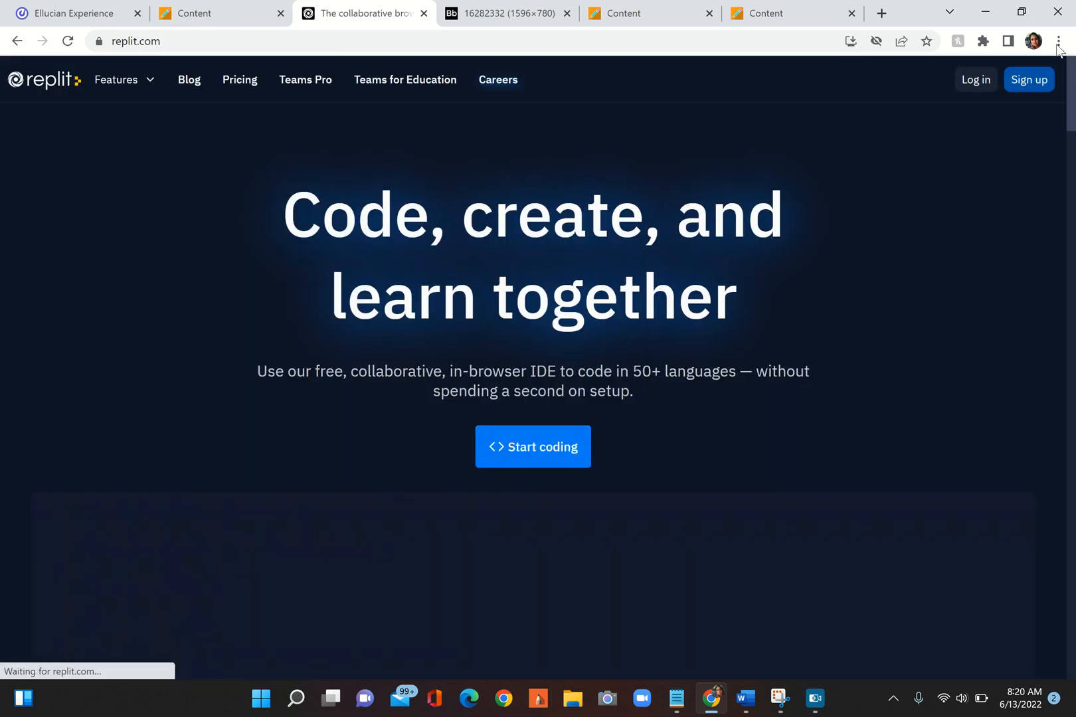
click(975, 79)
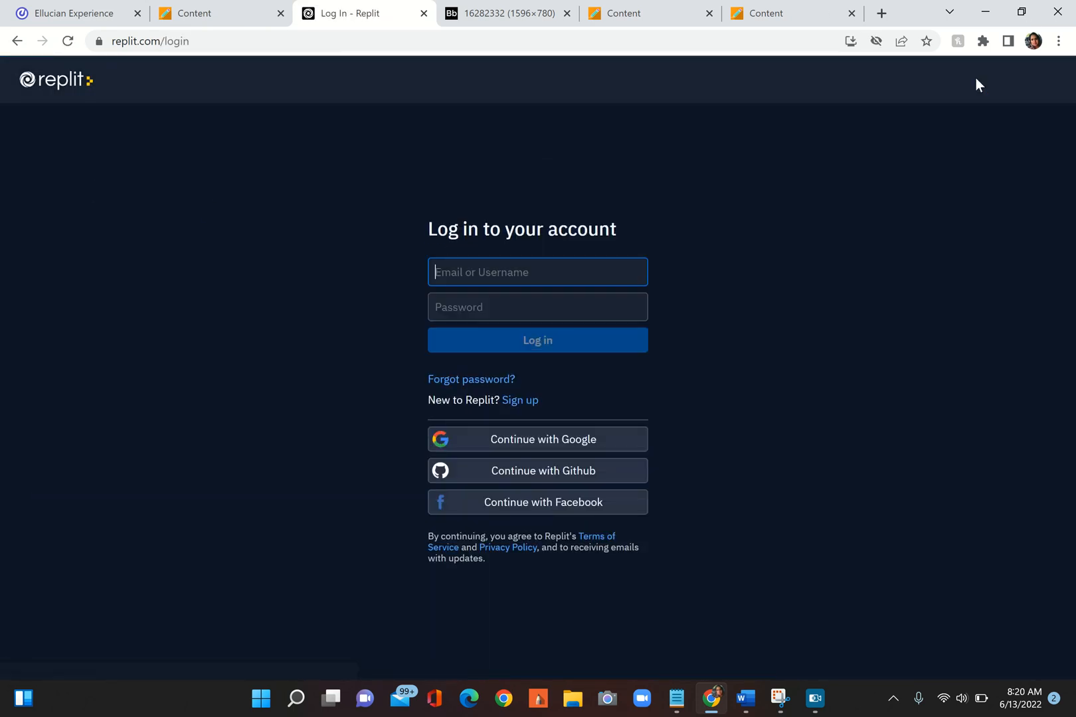
text(mchandir)
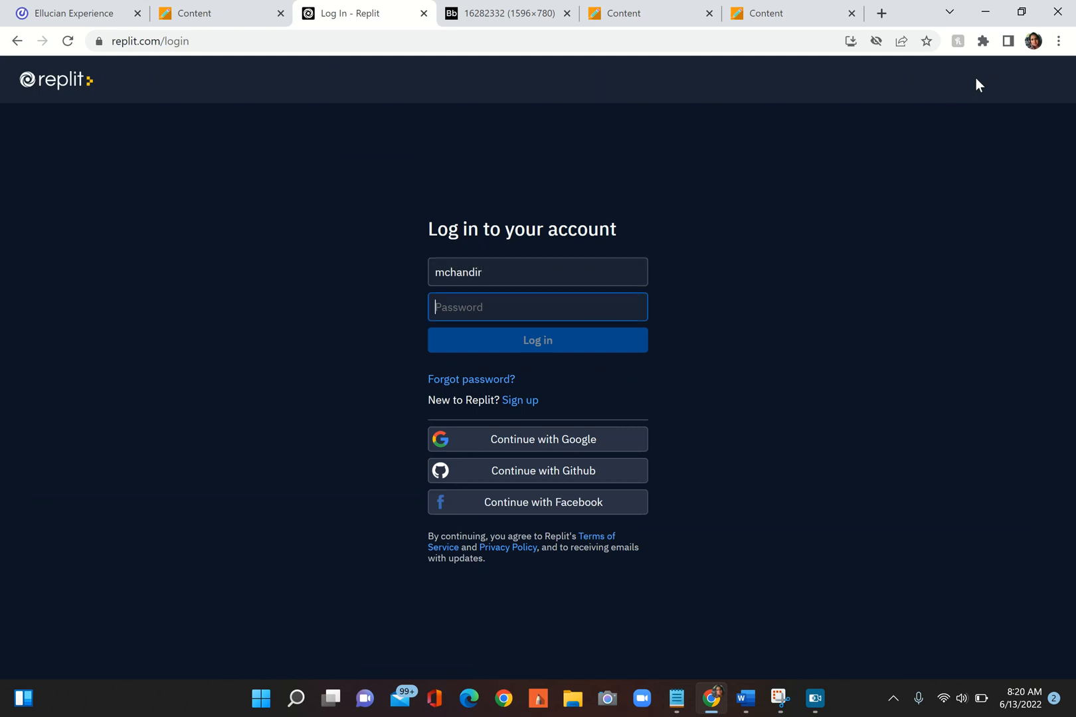
text(password)
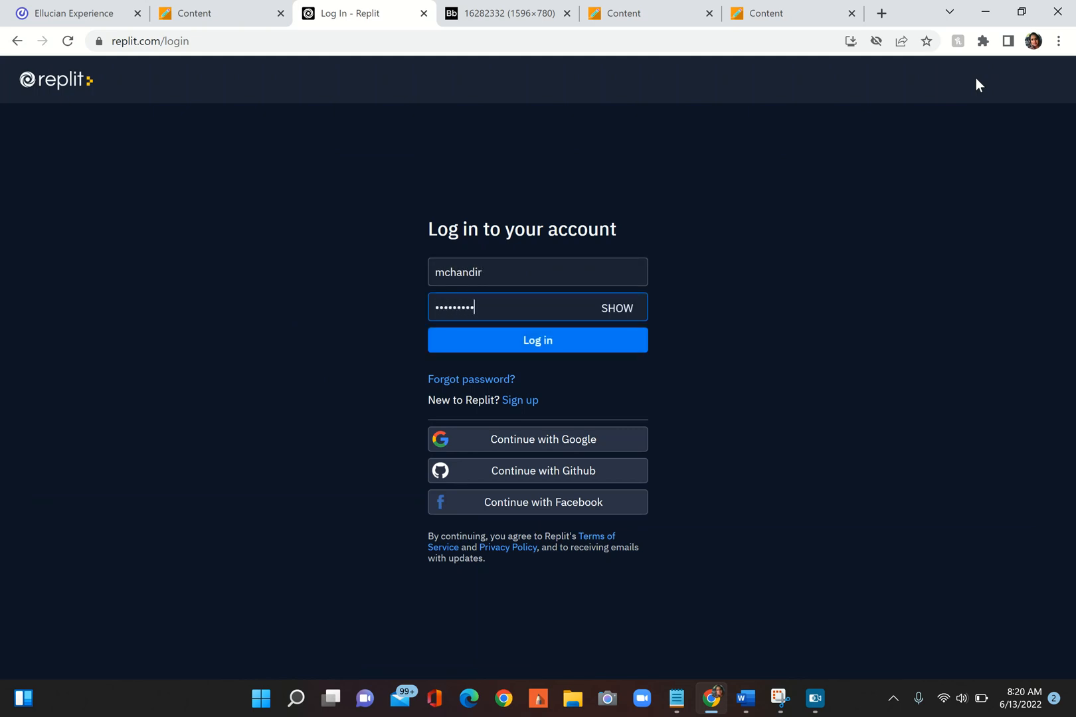
click(536, 340)
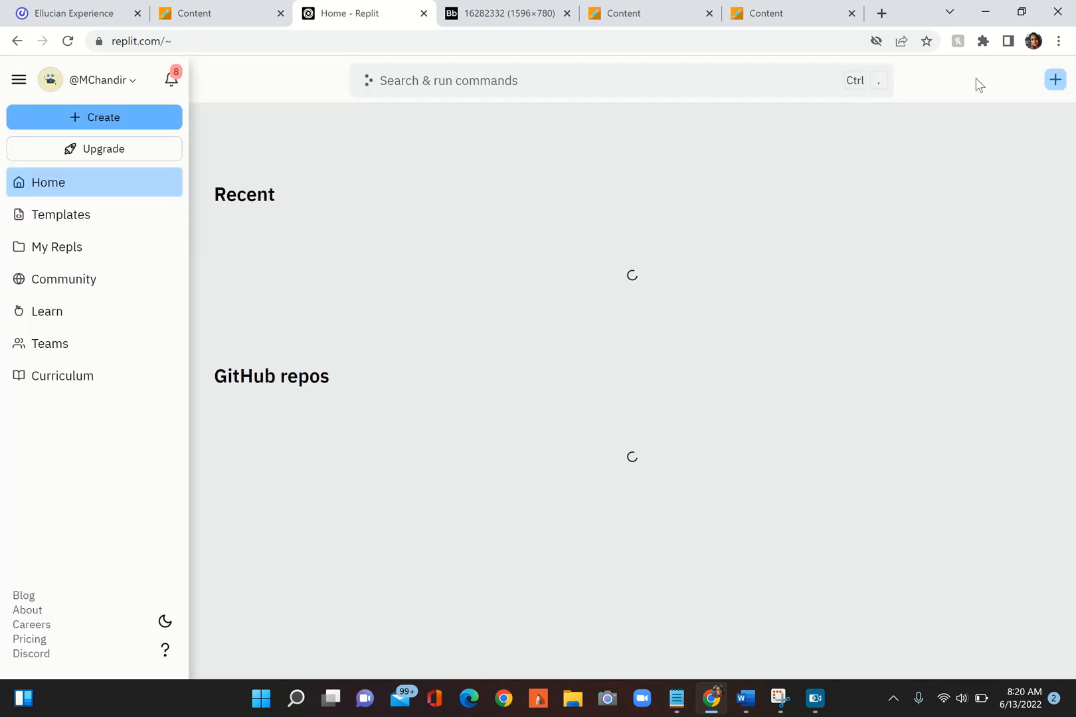
Open the student's Demo-vstu1 repl from the notification and run DemoTest, which fails.
click(170, 80)
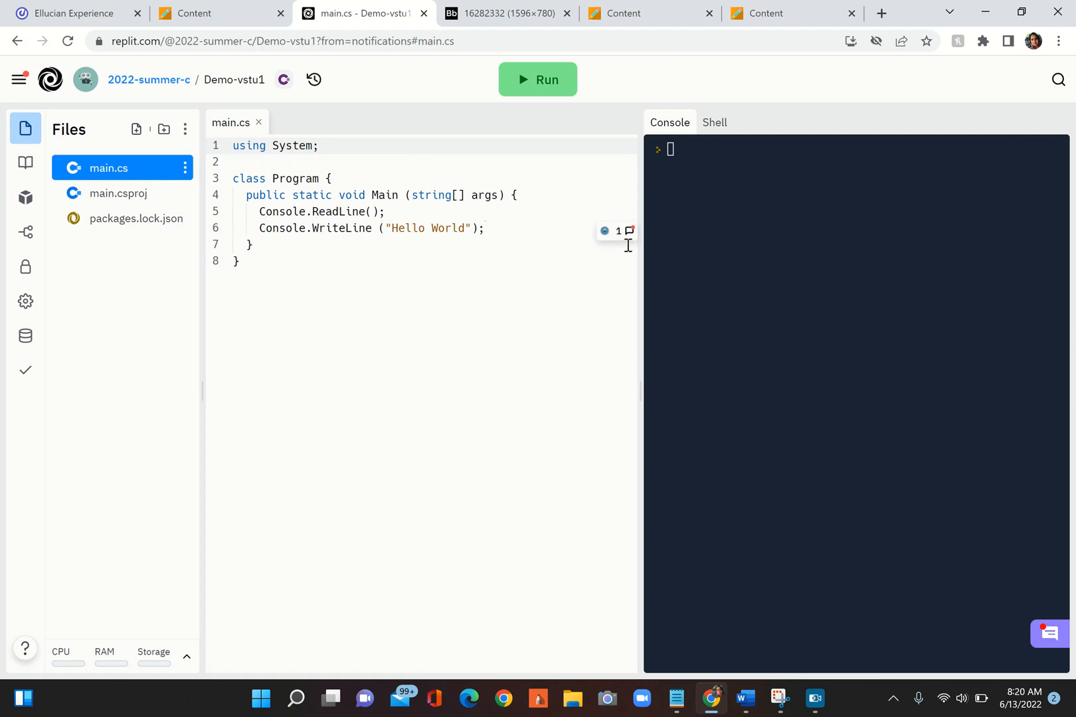
click(616, 231)
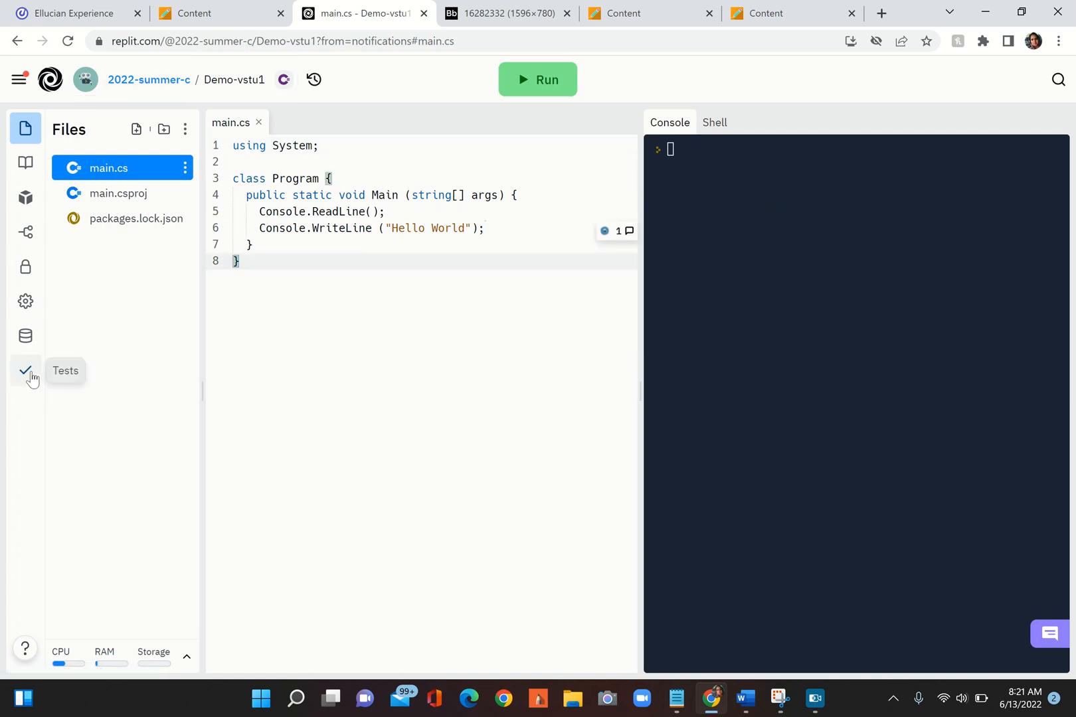
click(25, 371)
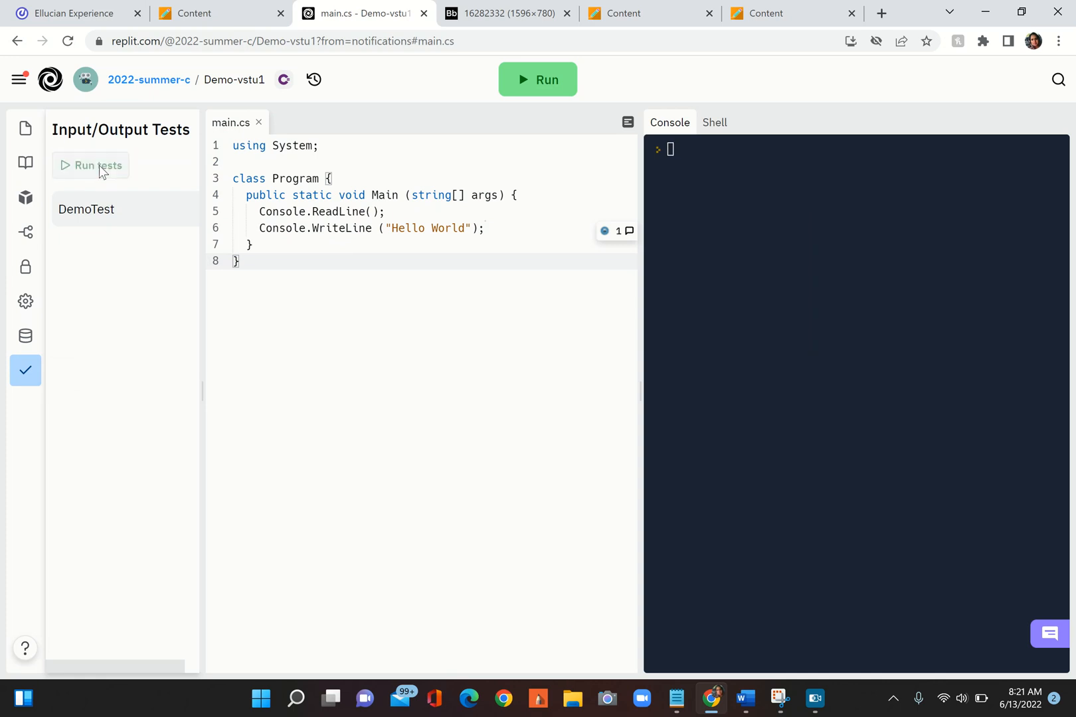
click(90, 166)
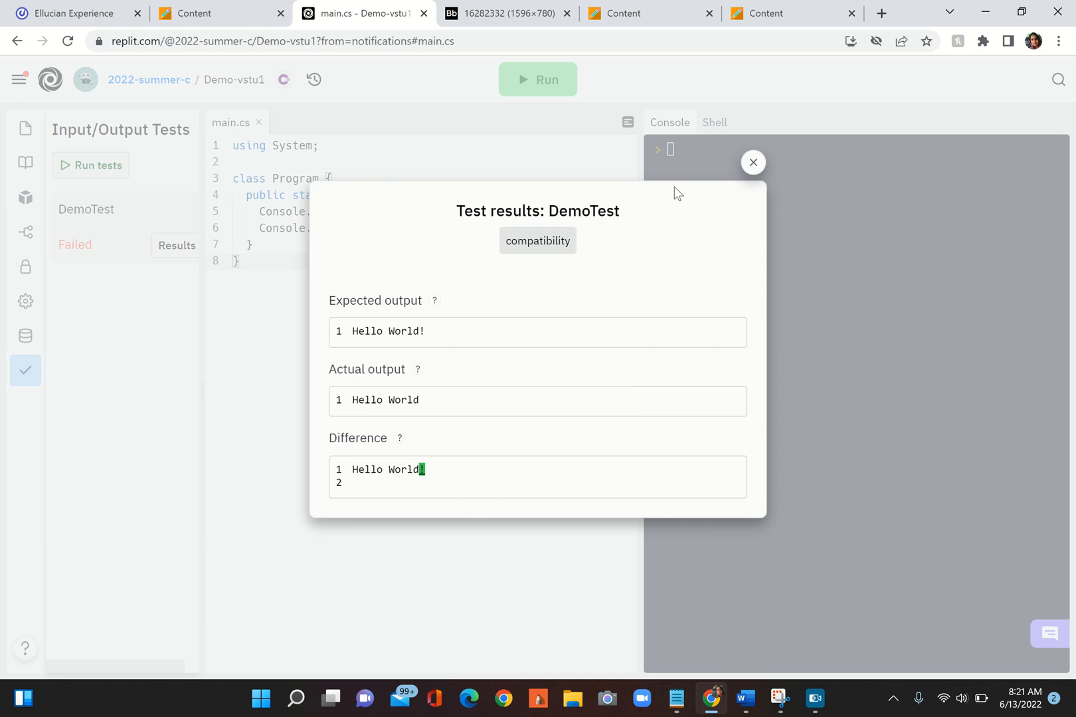
click(753, 162)
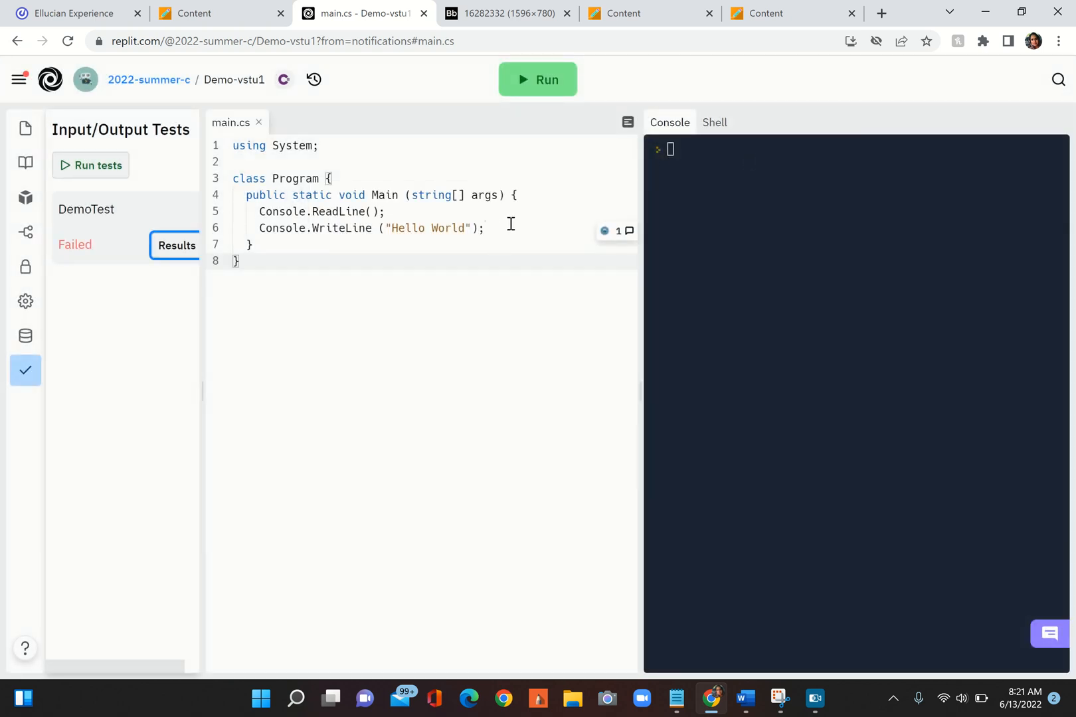
Reply to the line 6 comment with 'You forgot the' semicolon explanation and close the thread.
click(616, 231)
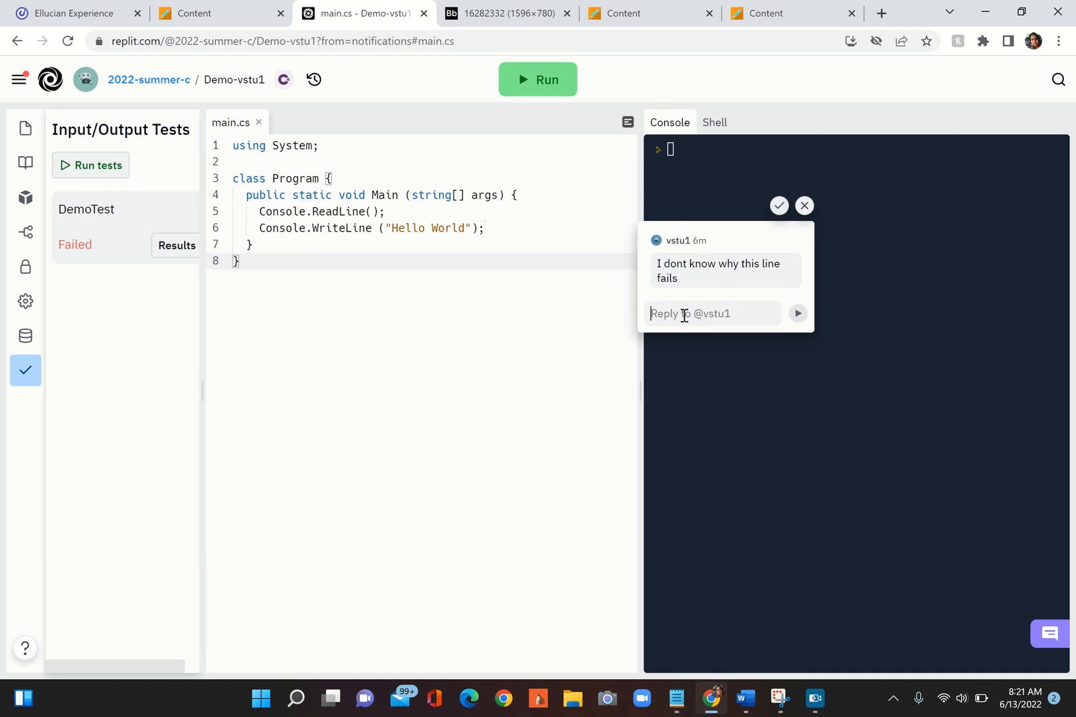
text(You forgot the semicolon at the end of the message. Try that!)
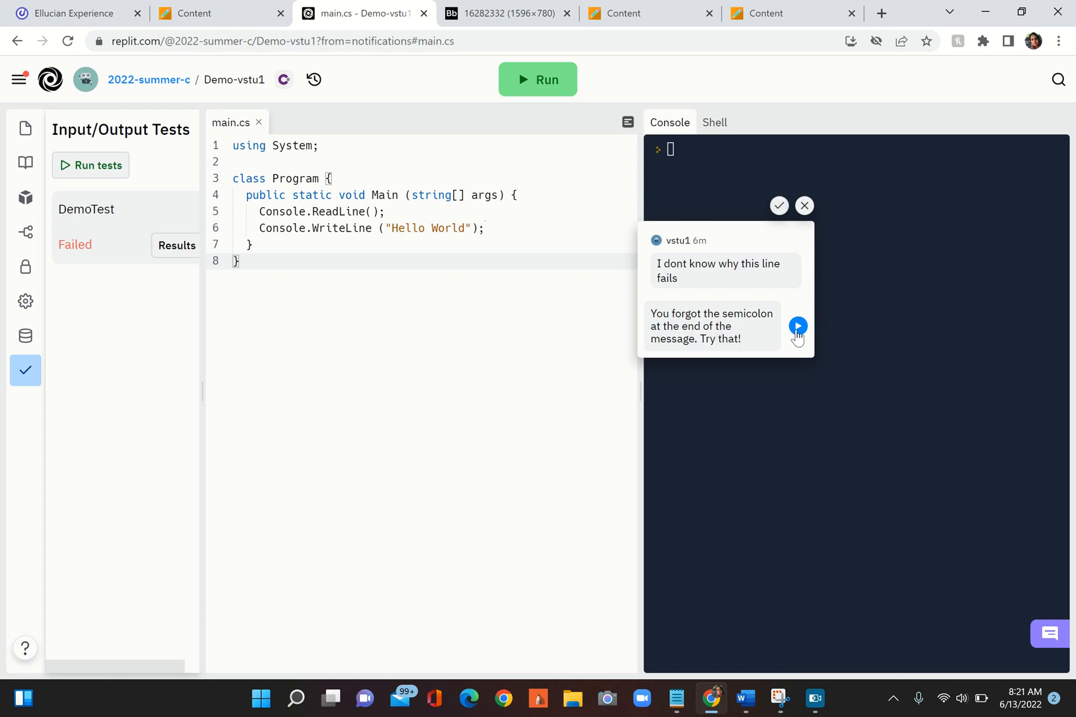
click(797, 325)
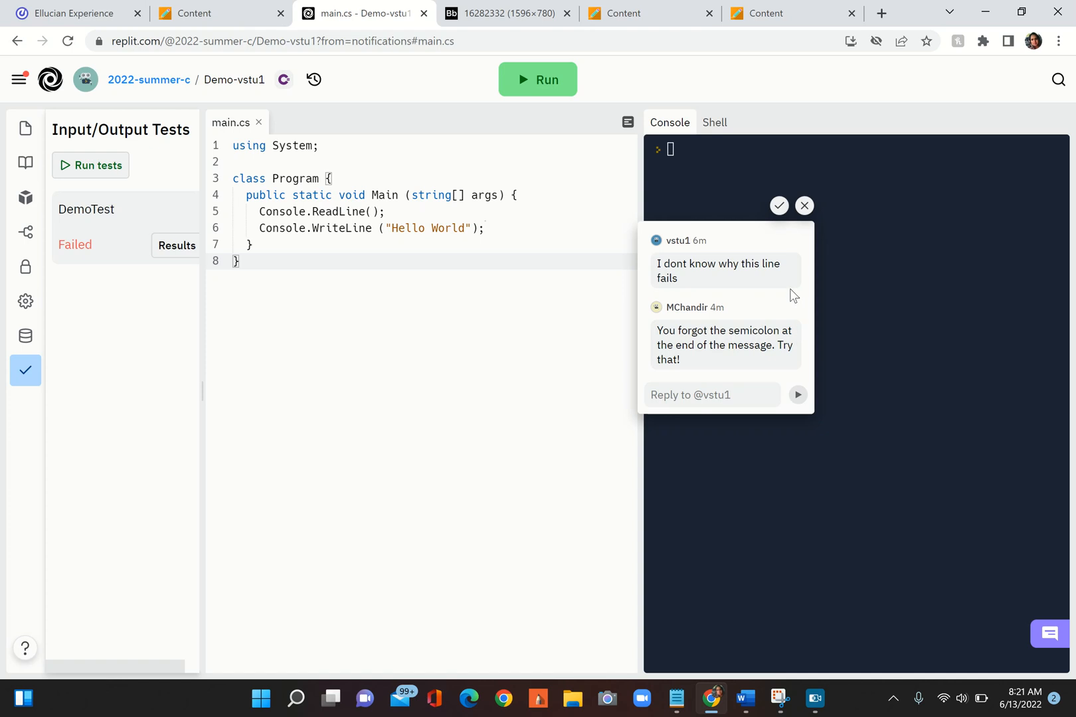
click(803, 206)
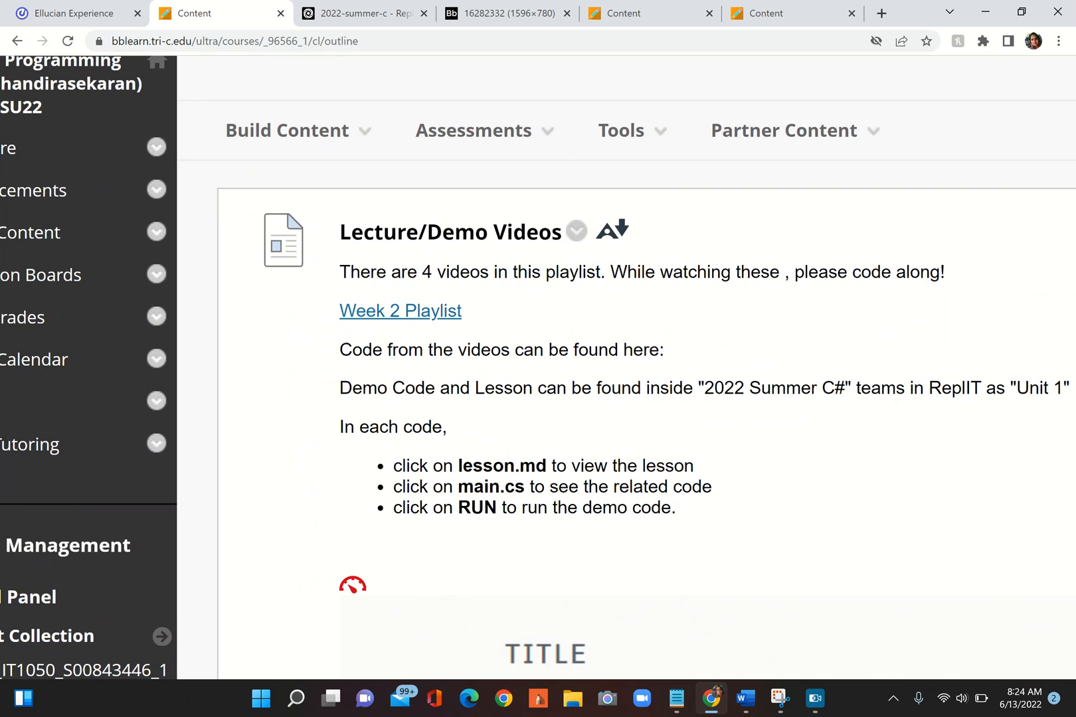
From the 2022 Summer C# team page, open the 1.1 Basic Language Syntax project.
click(364, 13)
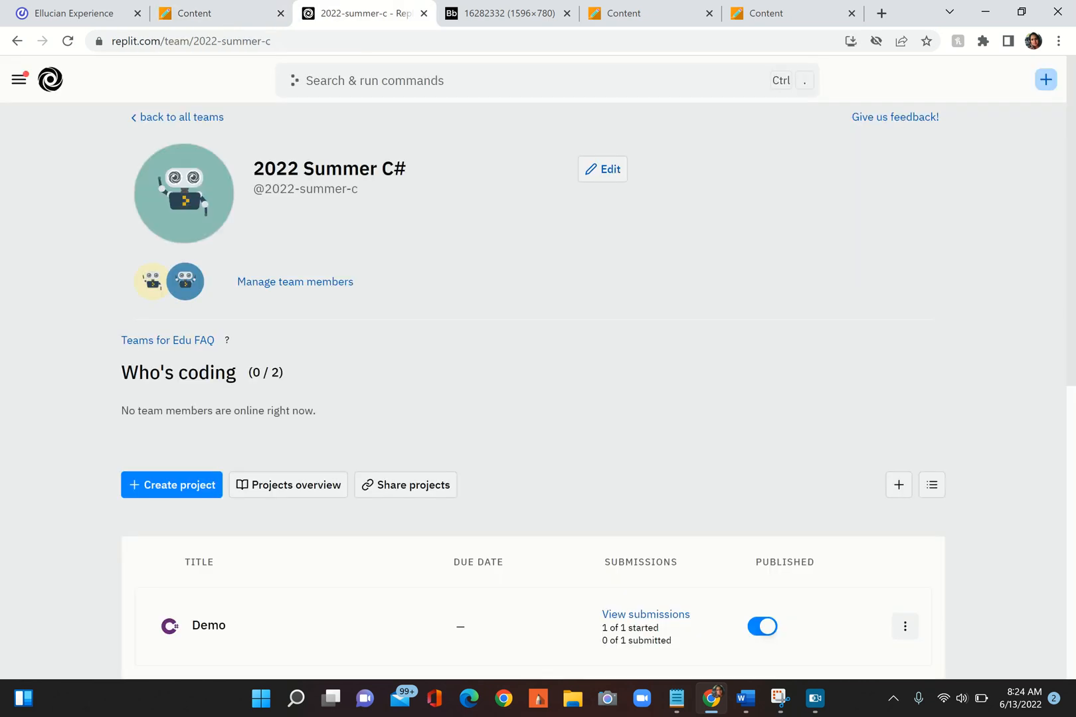
scroll(down, 3)
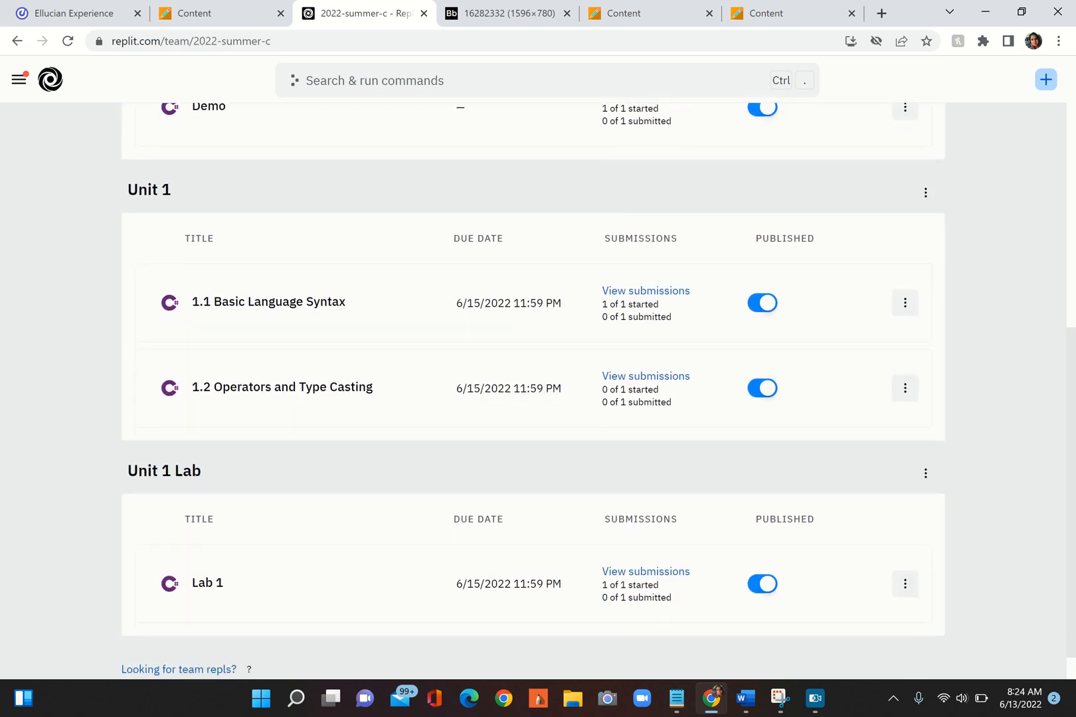
scroll(down, 3)
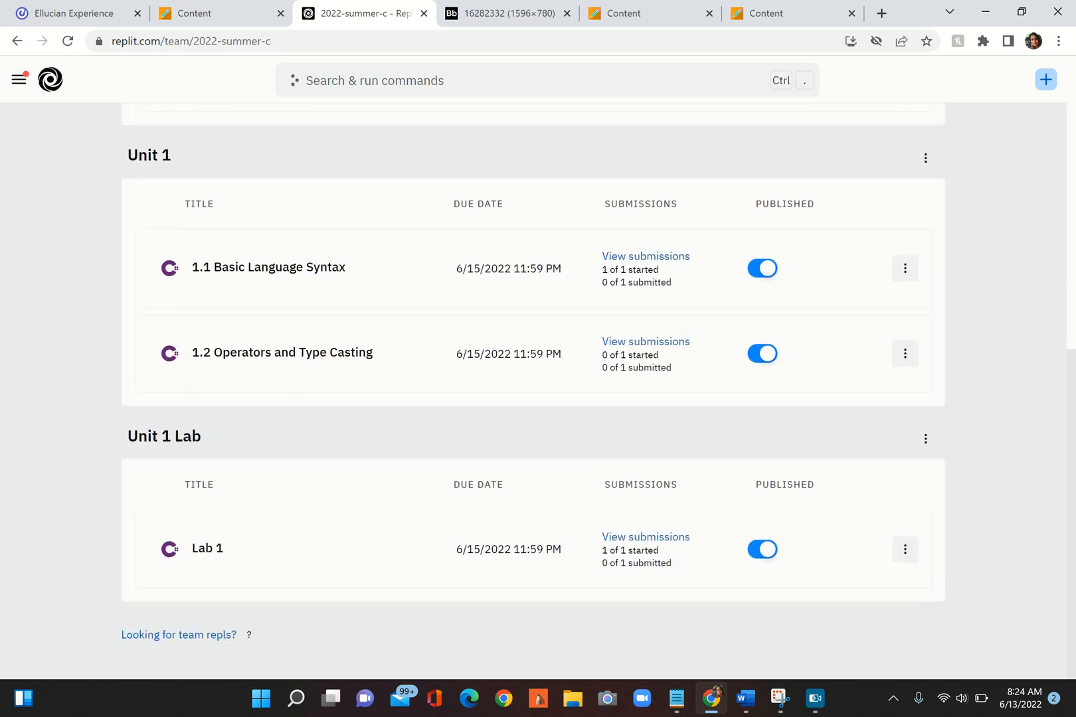
mouse_move(268, 269)
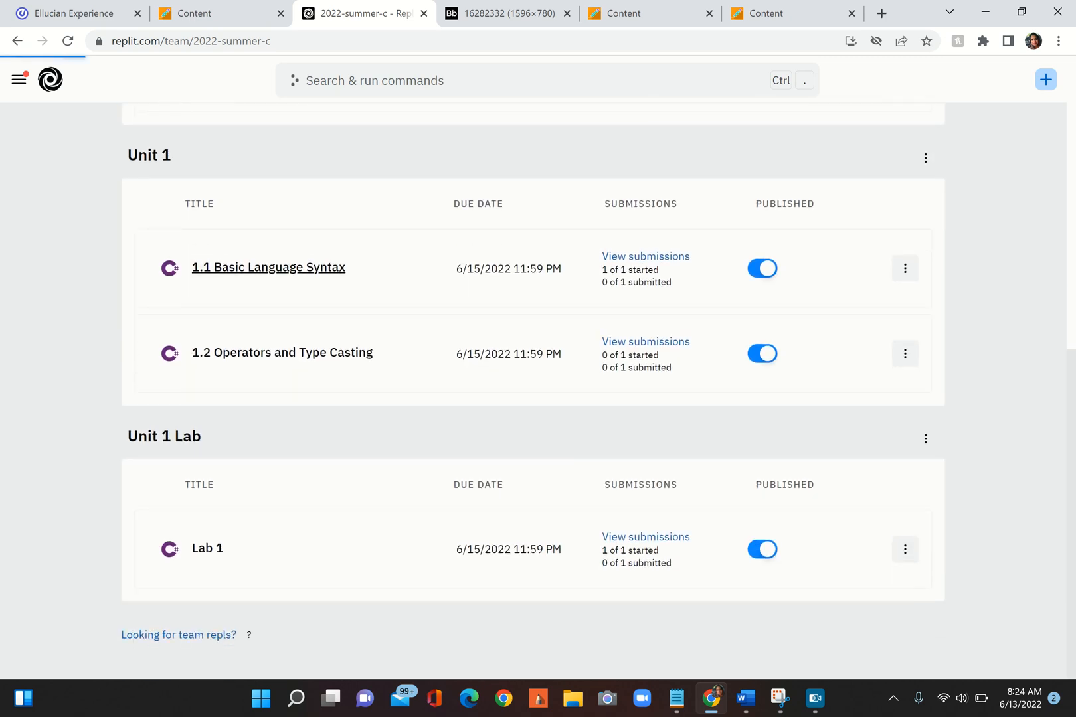
click(268, 266)
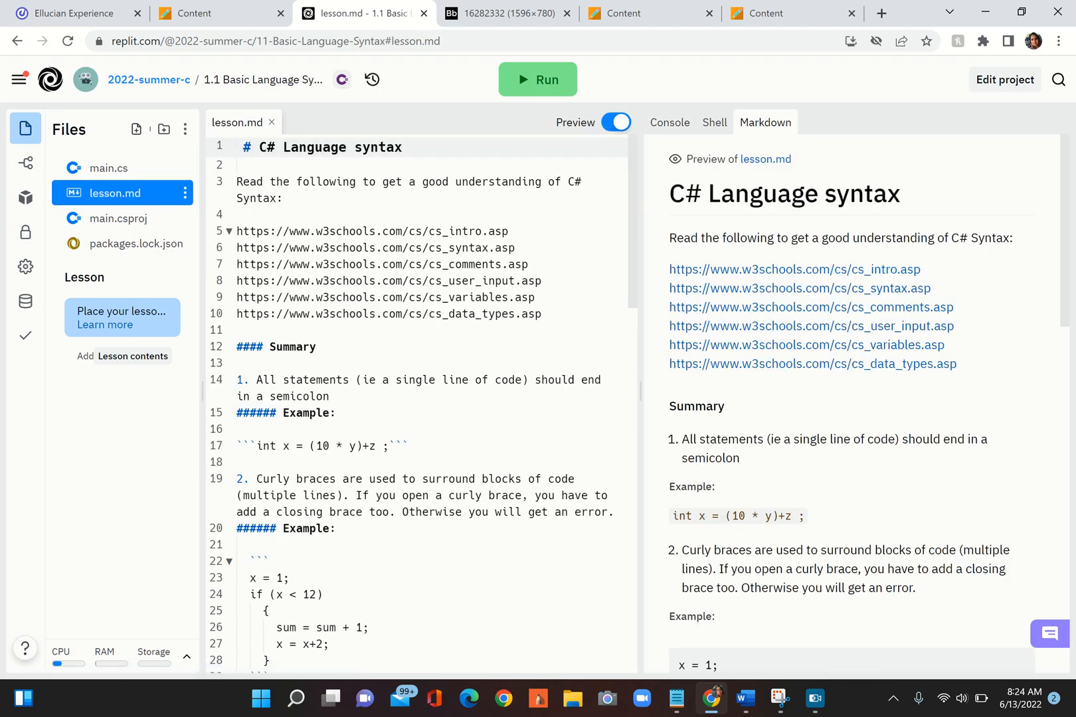
View main.cs demo code and scroll to the comments and console input sections.
click(107, 168)
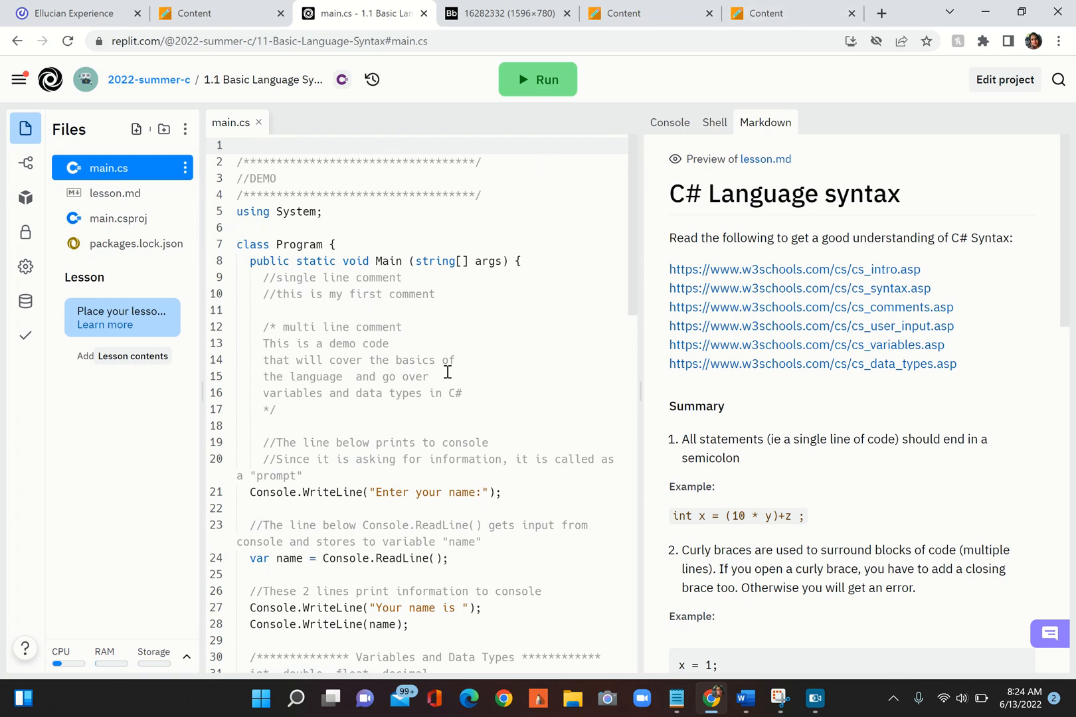
mouse_move(530, 174)
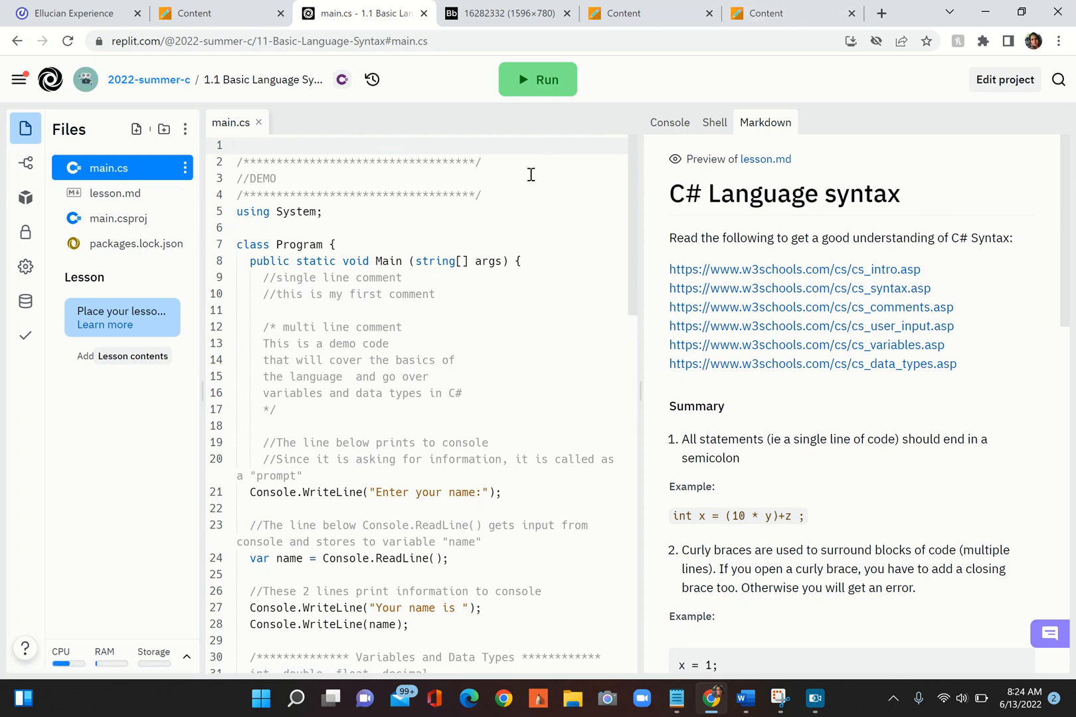
scroll(down, 3)
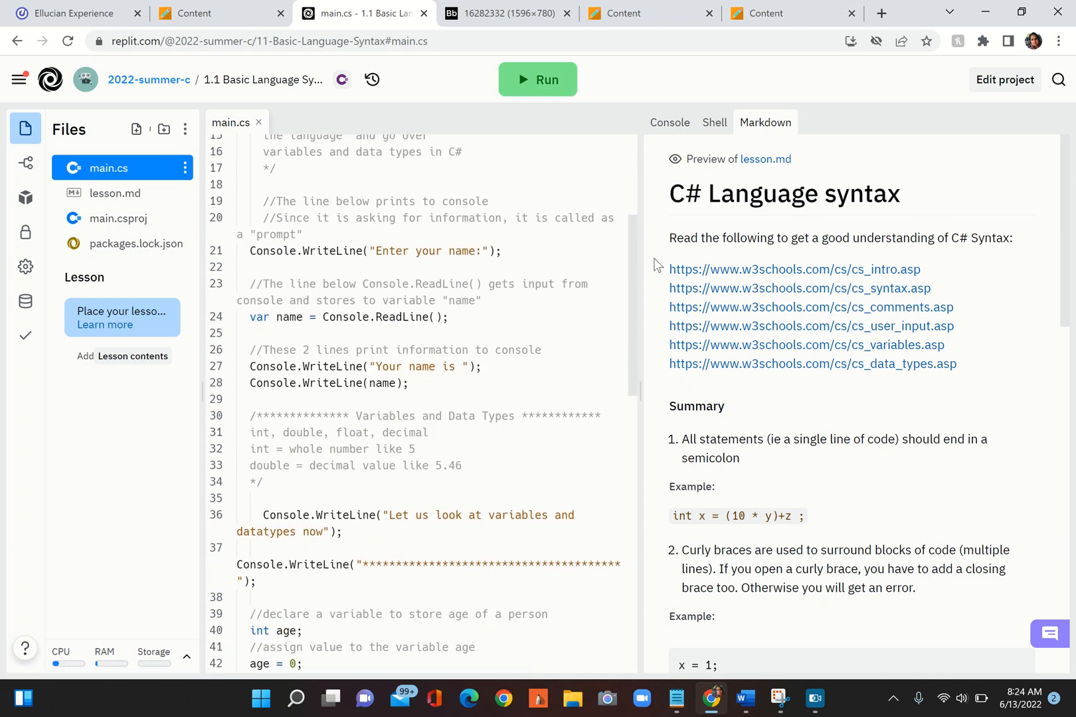
scroll(down, 3)
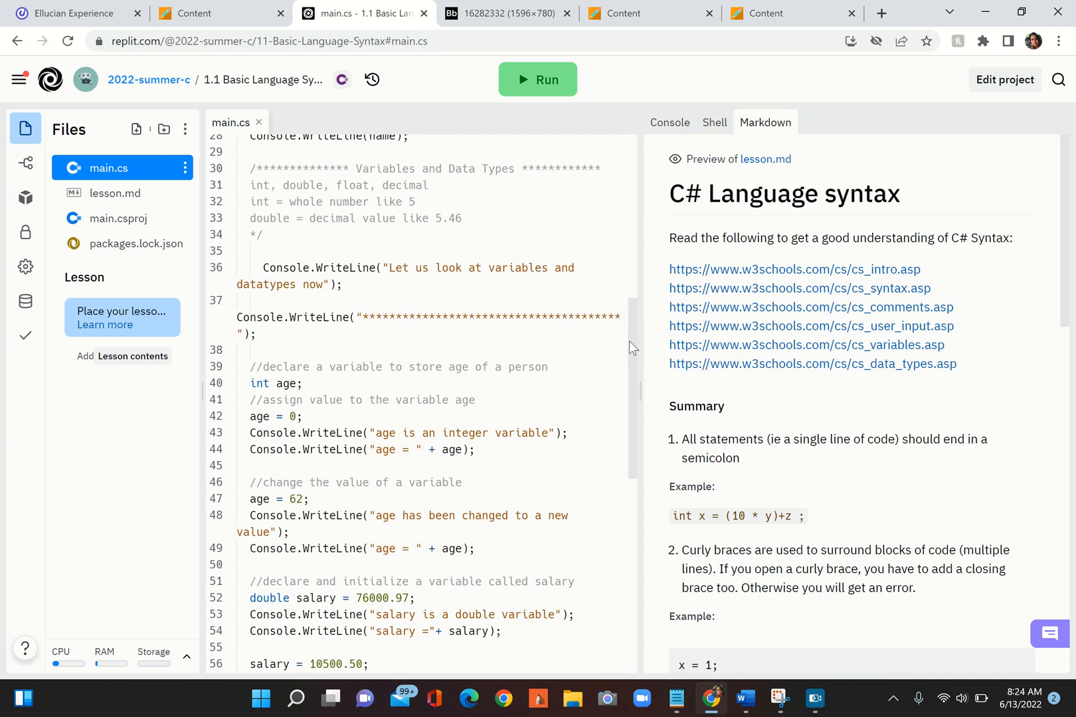
mouse_move(975, 176)
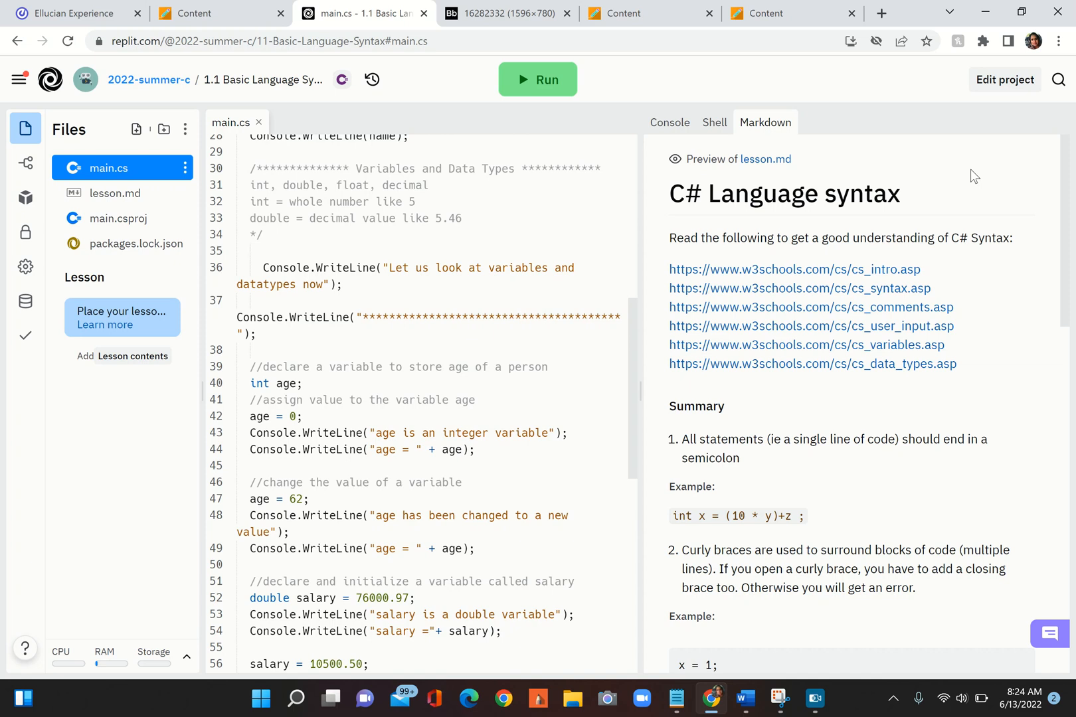
scroll(down, 3)
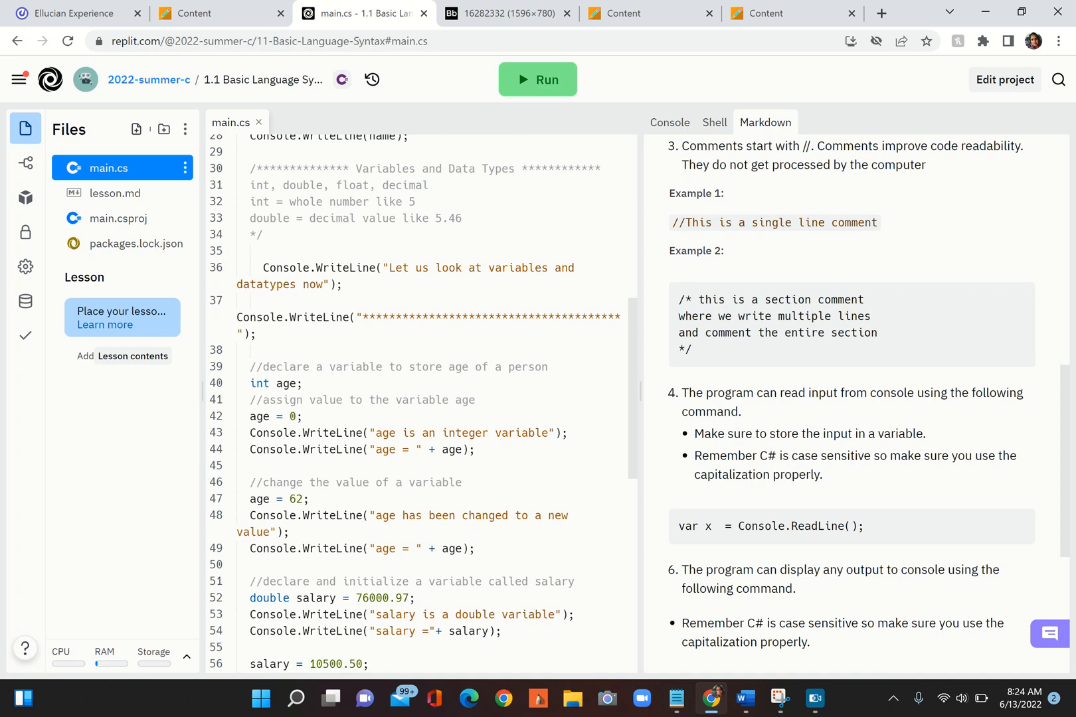
mouse_move(250, 12)
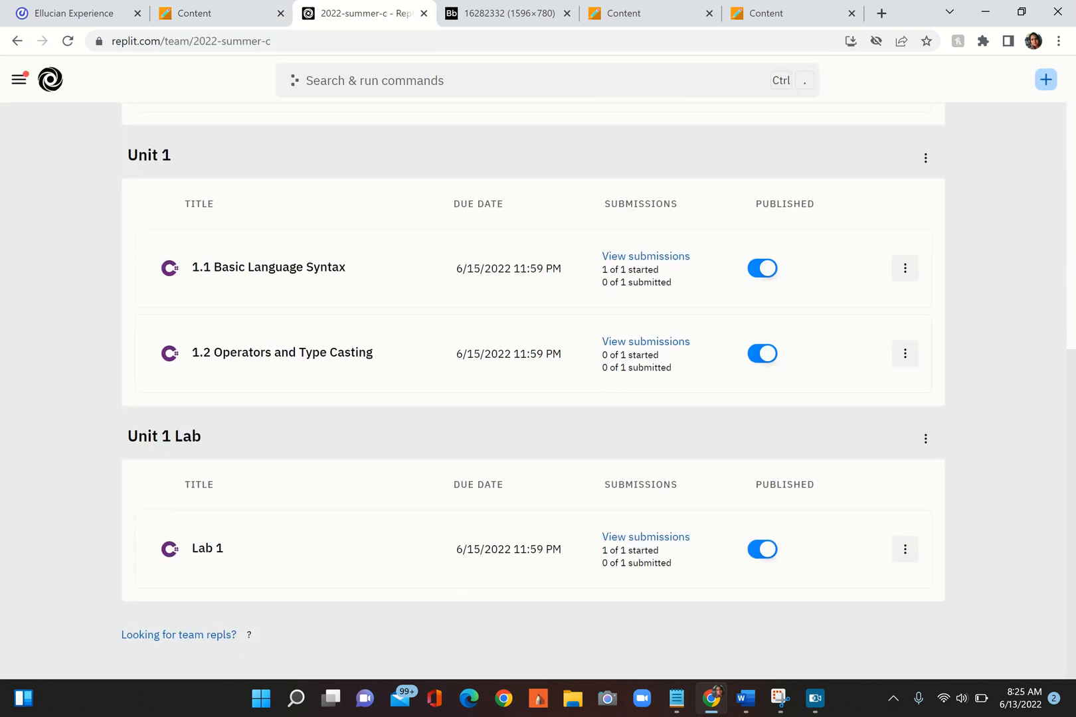
Log out of the instructor account and log back in as vstu1.
scroll(up, 3)
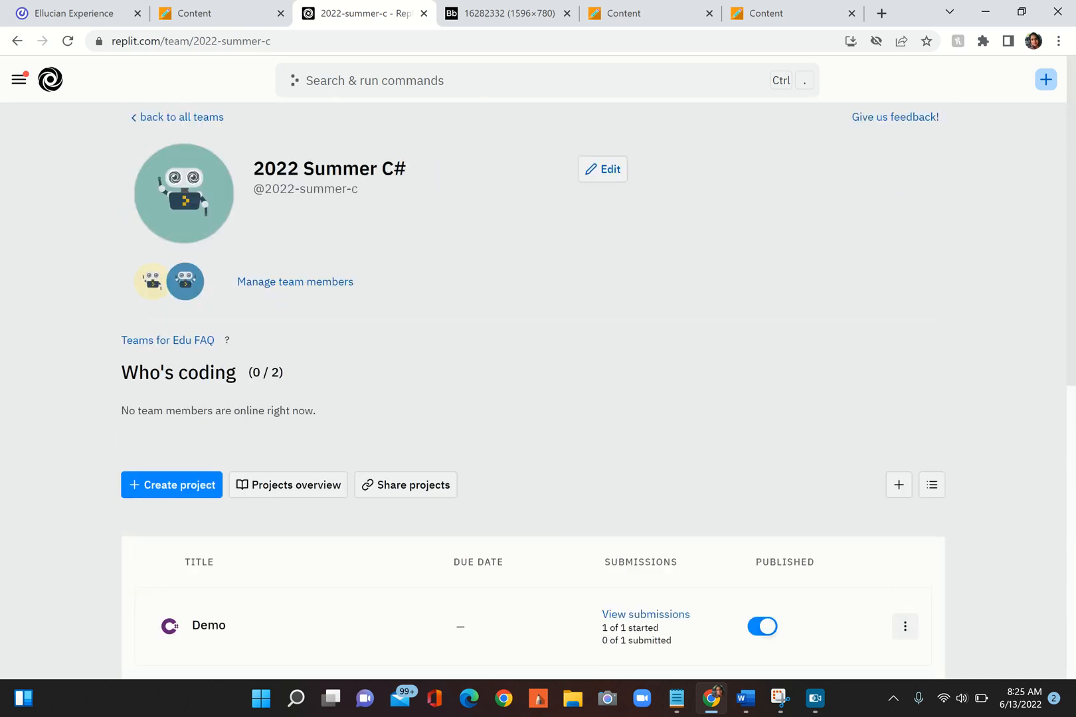
click(18, 80)
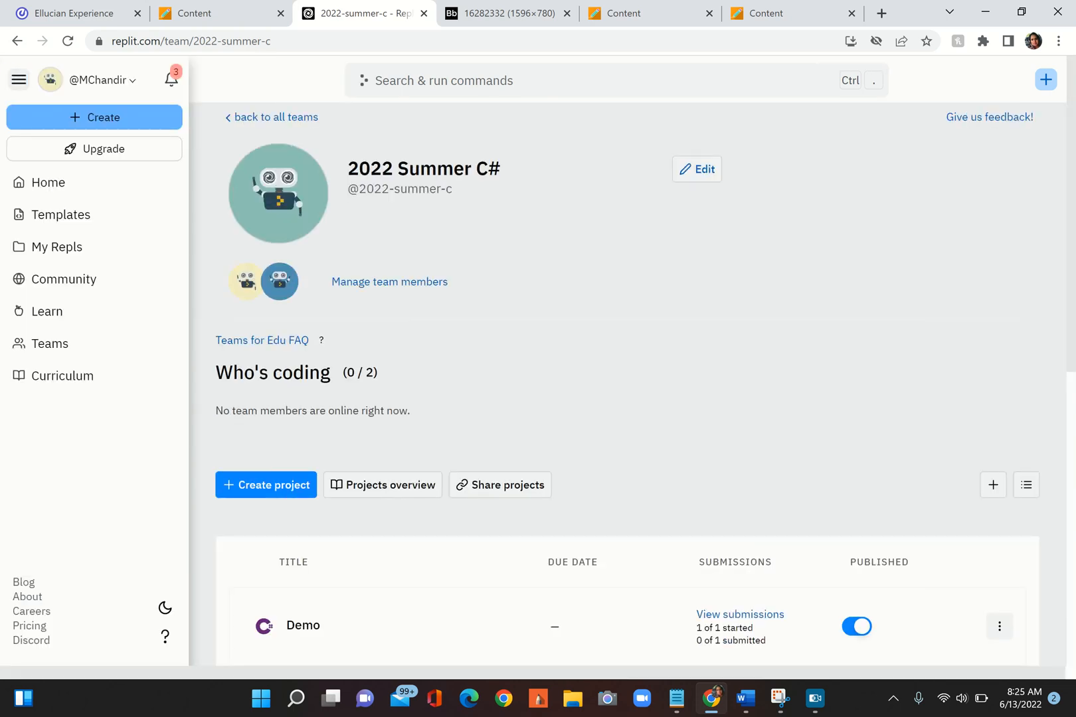
click(103, 80)
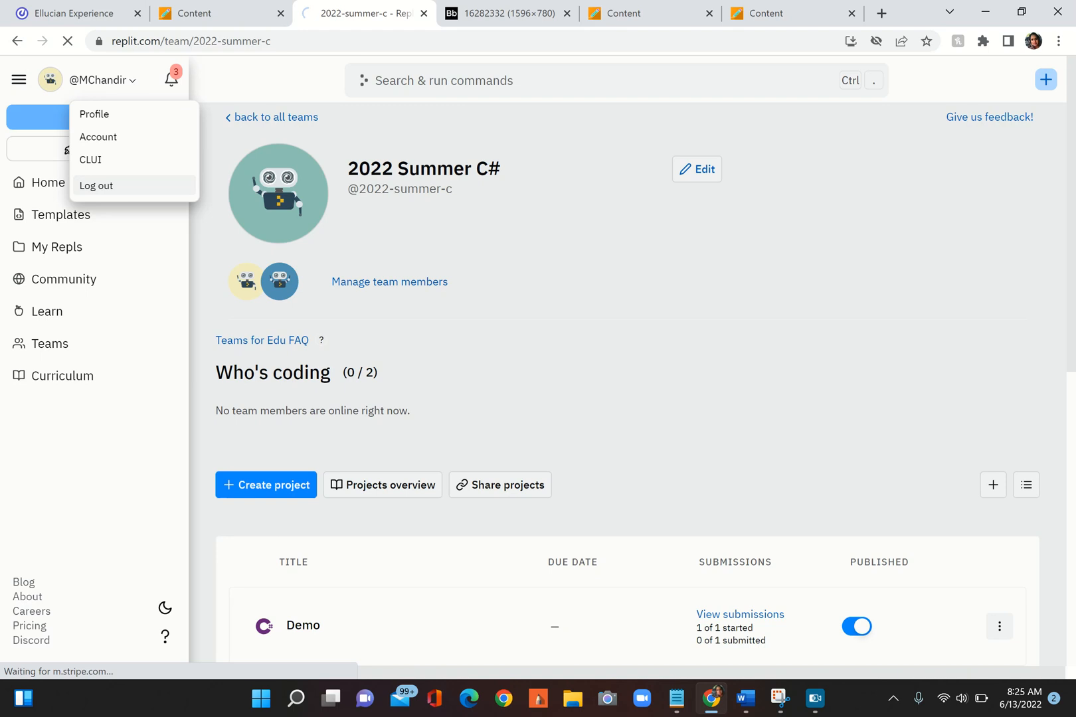
click(96, 186)
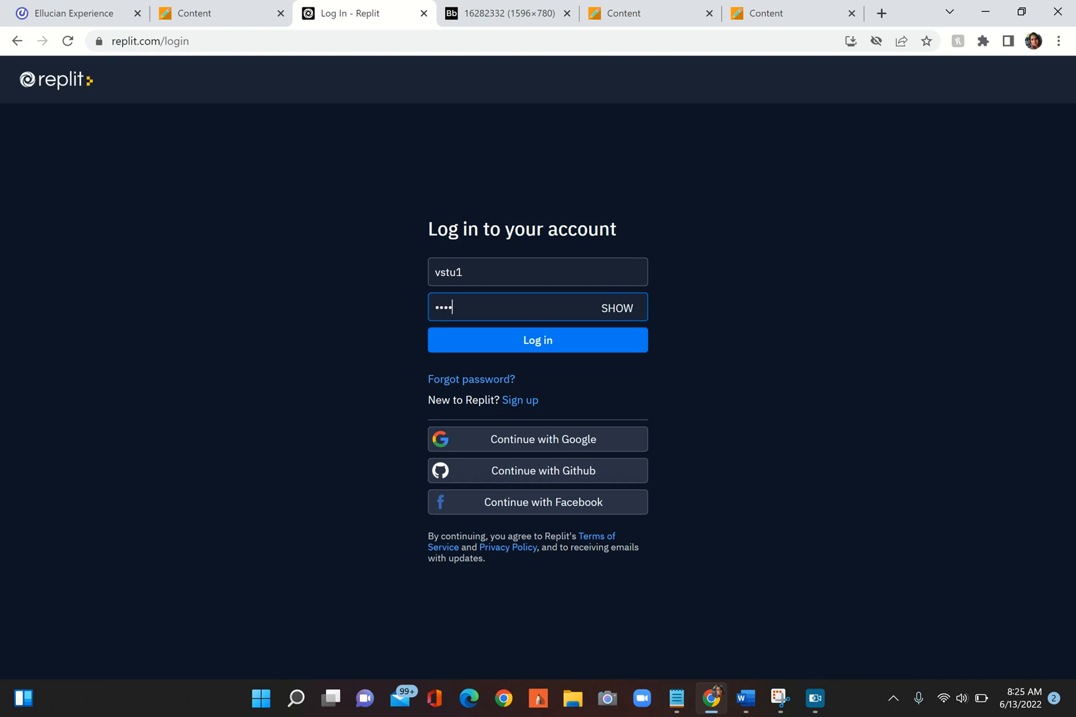
key(backspace)
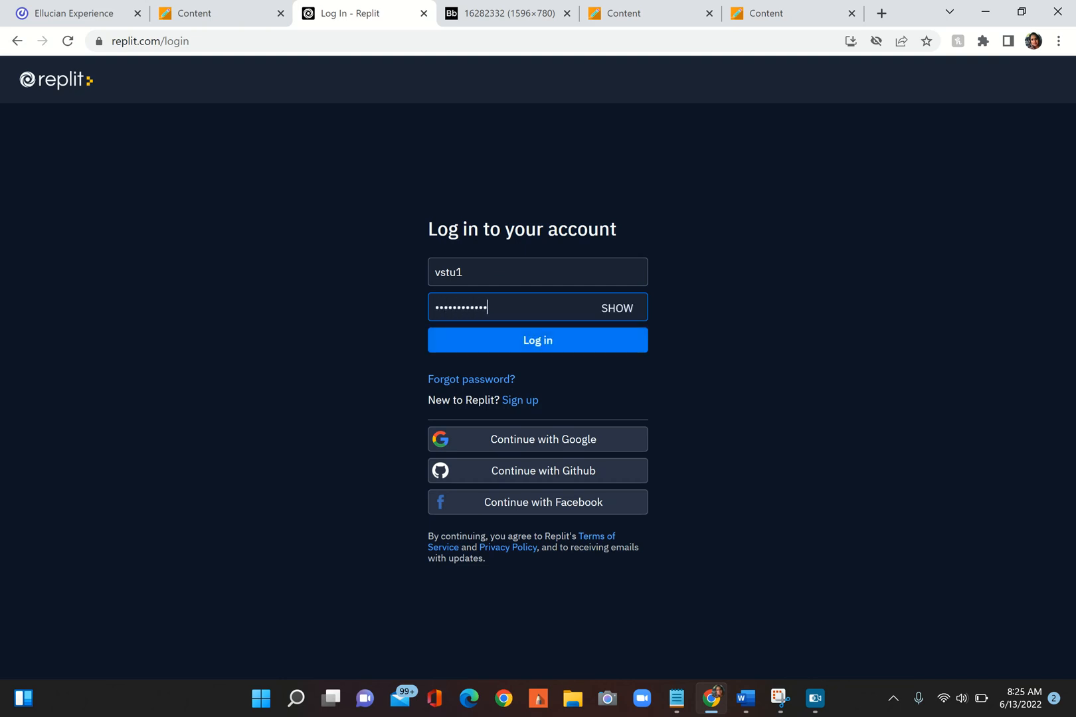
click(536, 340)
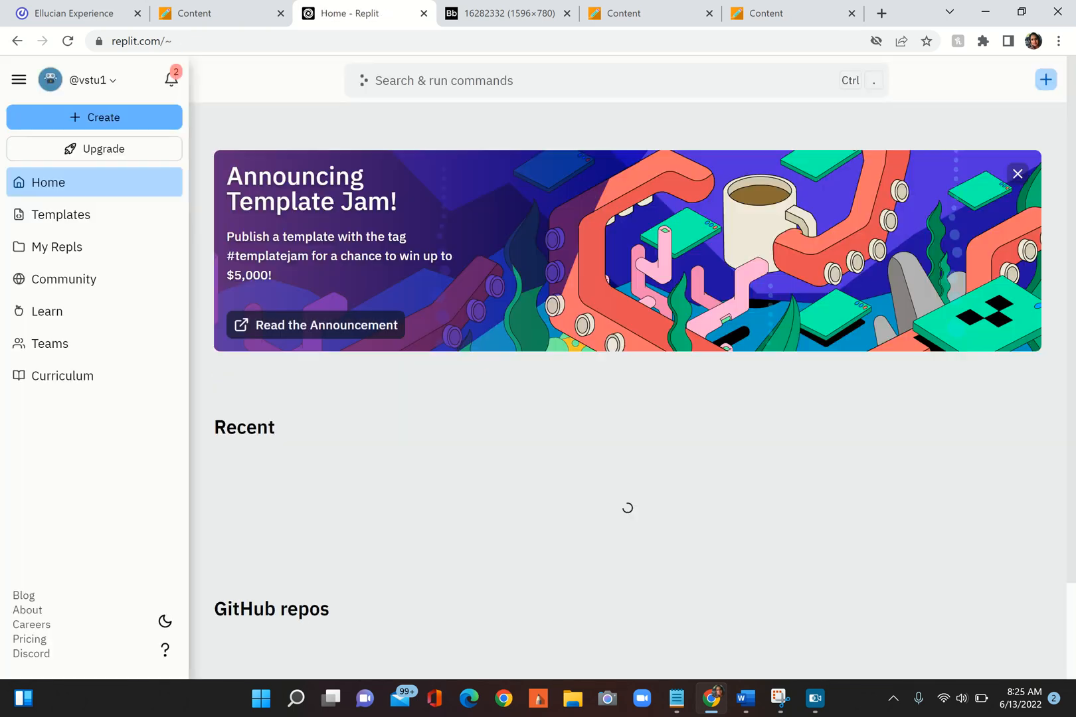
Mark notifications read, open the Demo message, then return to the 2022 Summer C# team list.
click(170, 79)
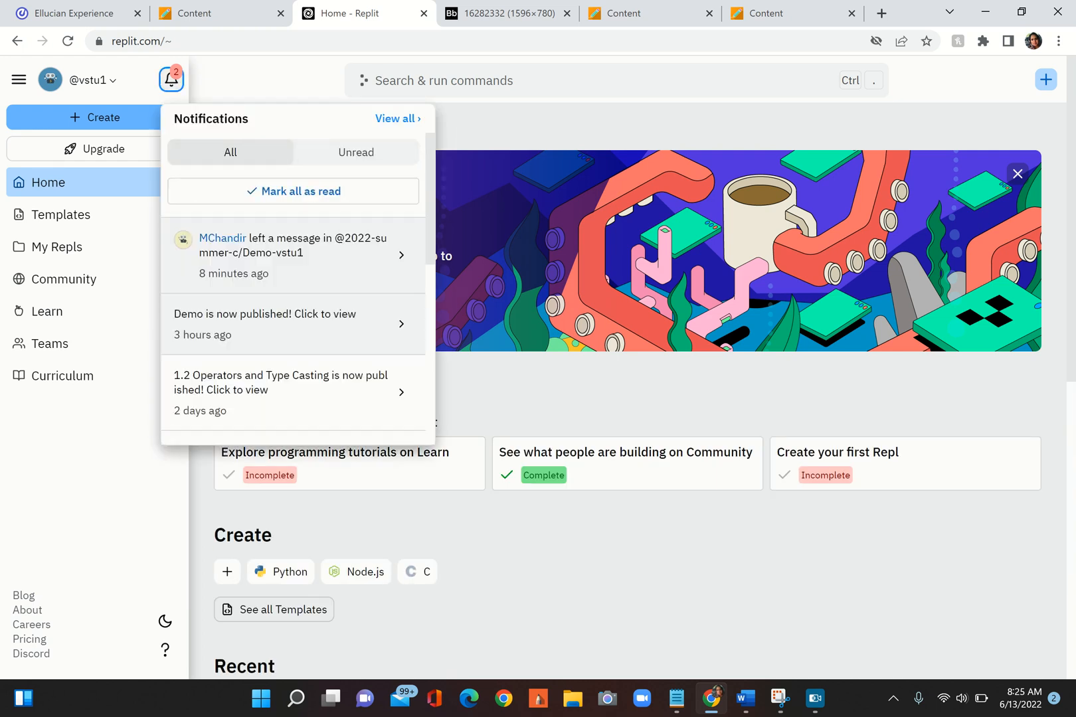
click(292, 191)
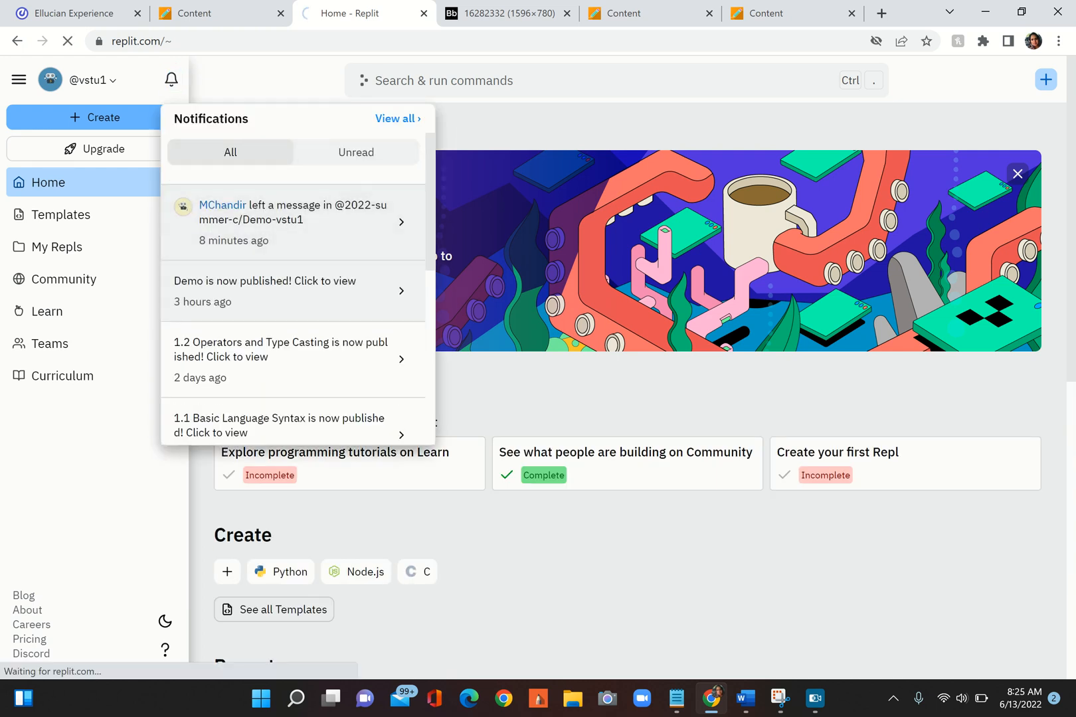
click(294, 213)
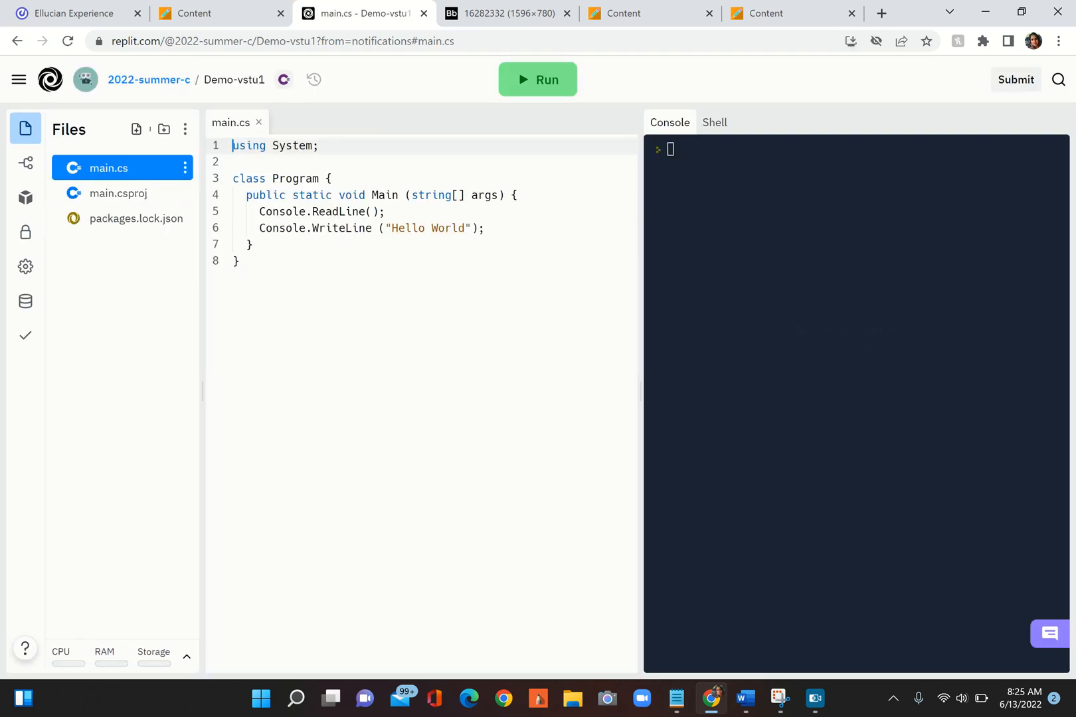
click(537, 78)
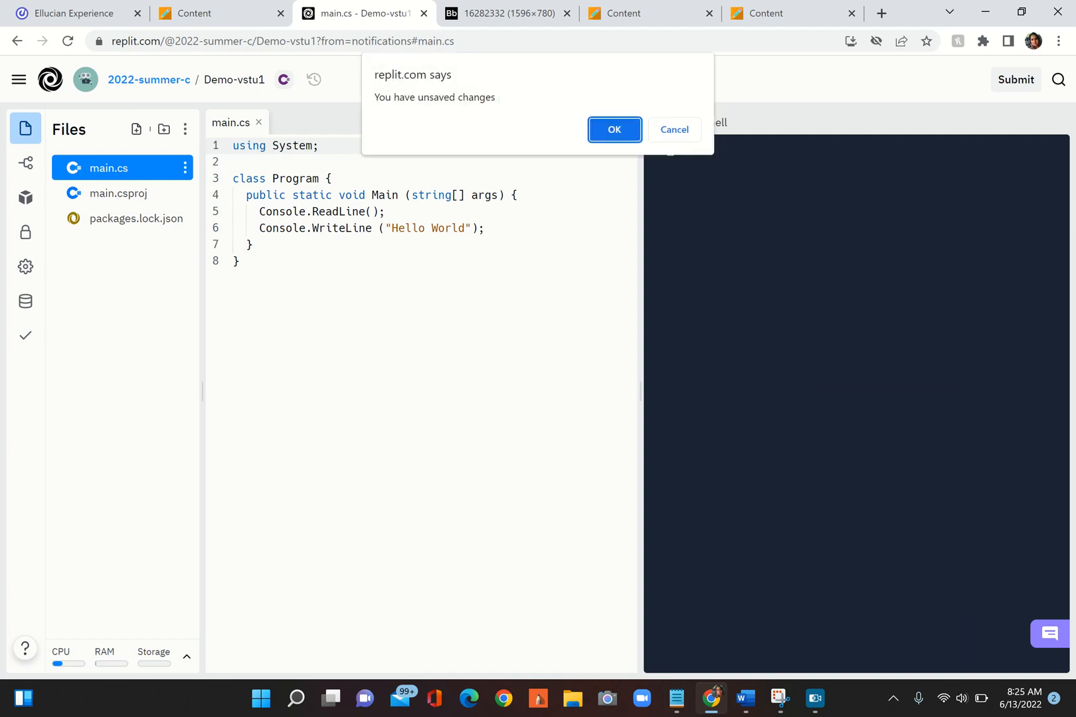
click(613, 129)
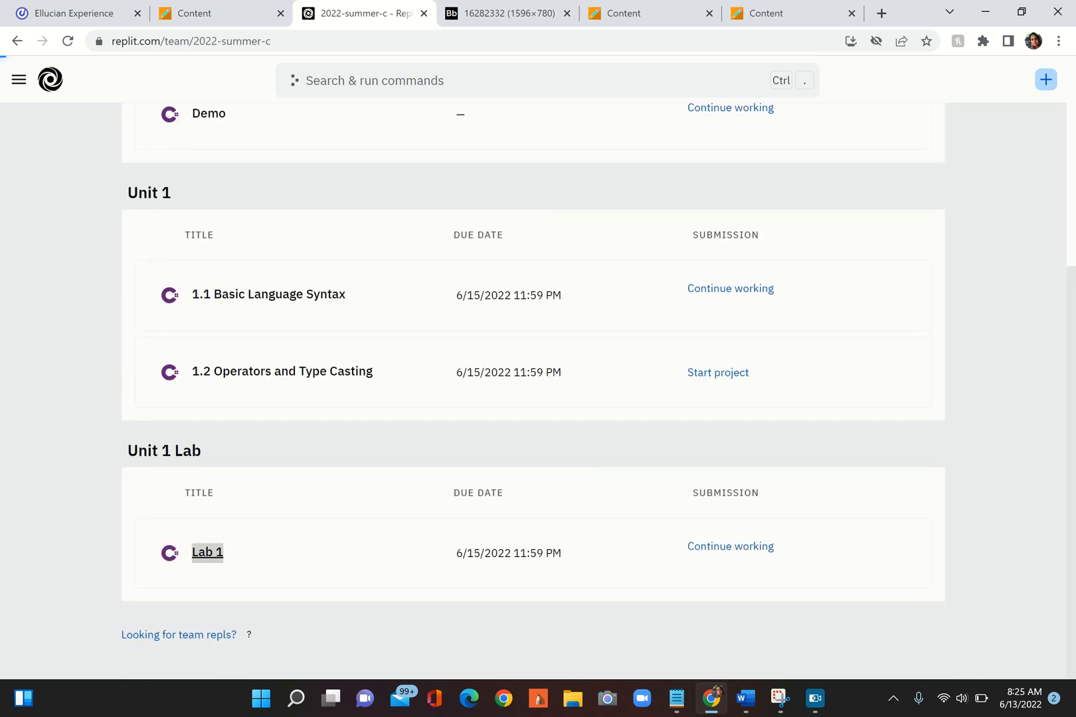
Open Lab 1 and run it so the console prints 'Program will calculate total price'.
click(205, 553)
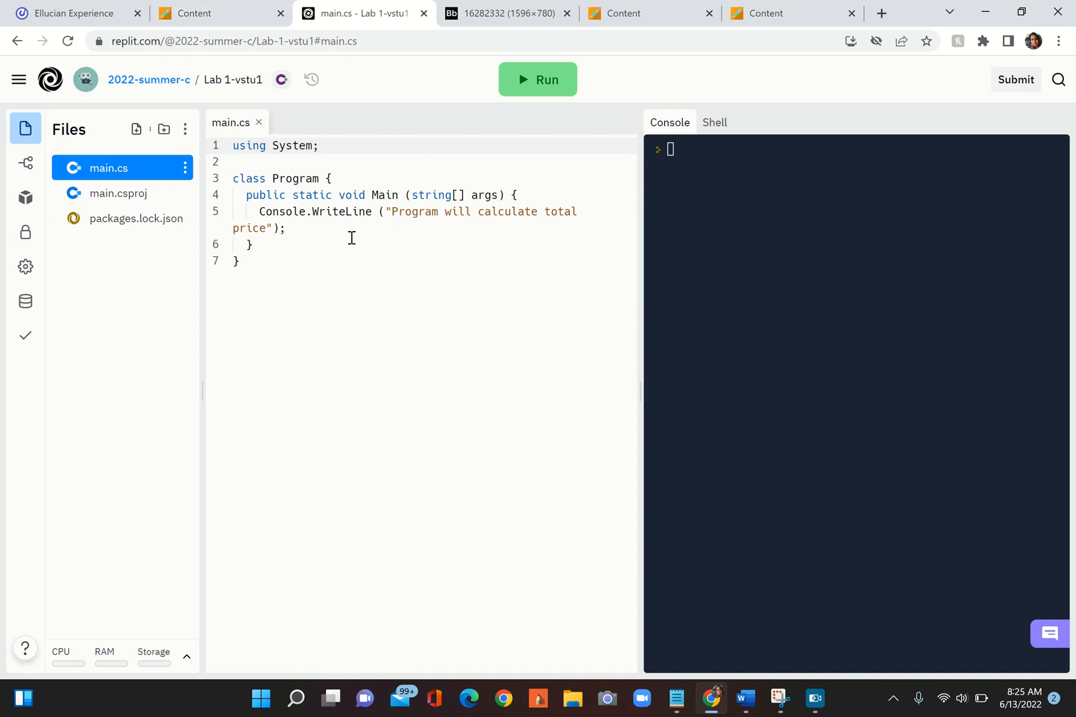
click(769, 122)
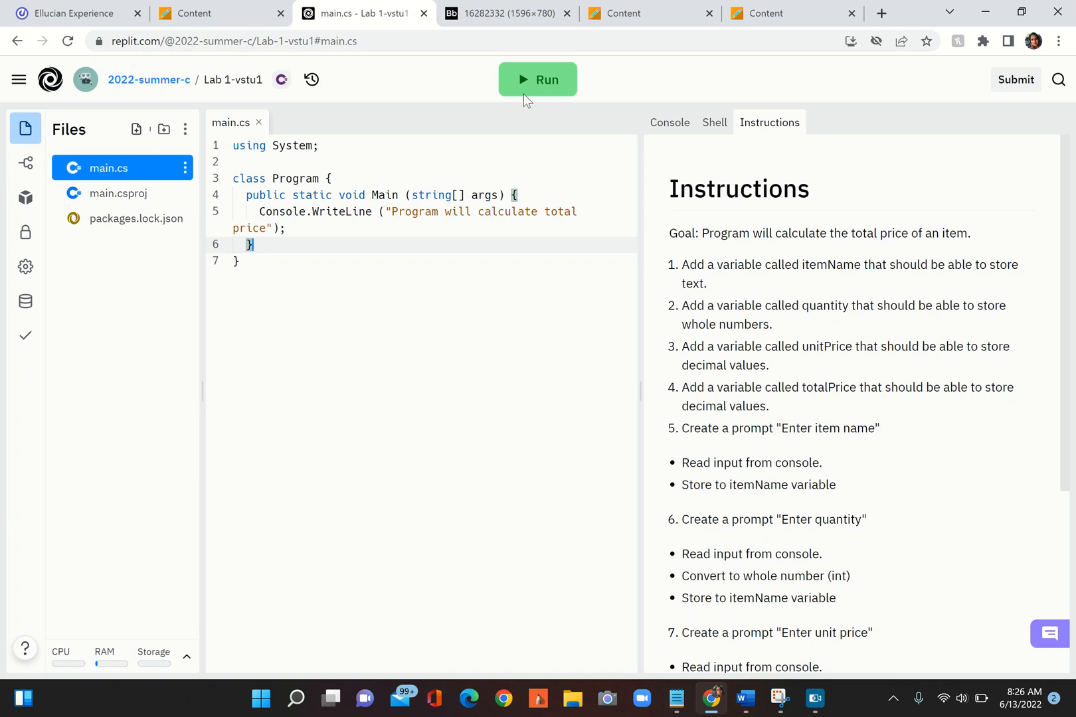
click(536, 78)
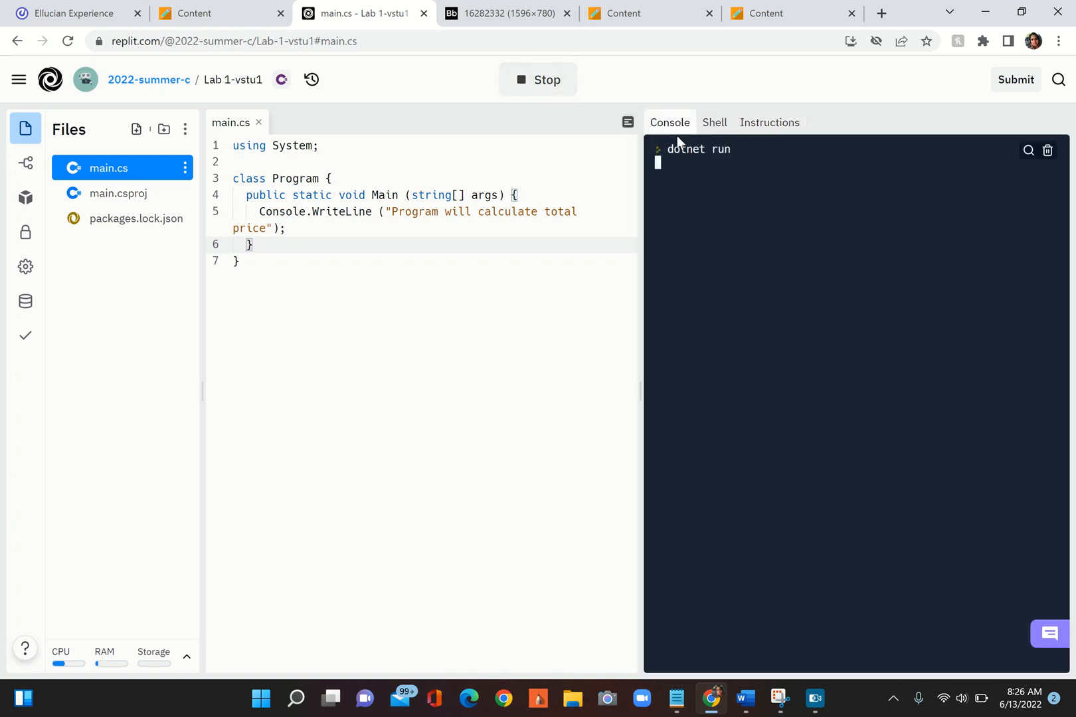
click(769, 122)
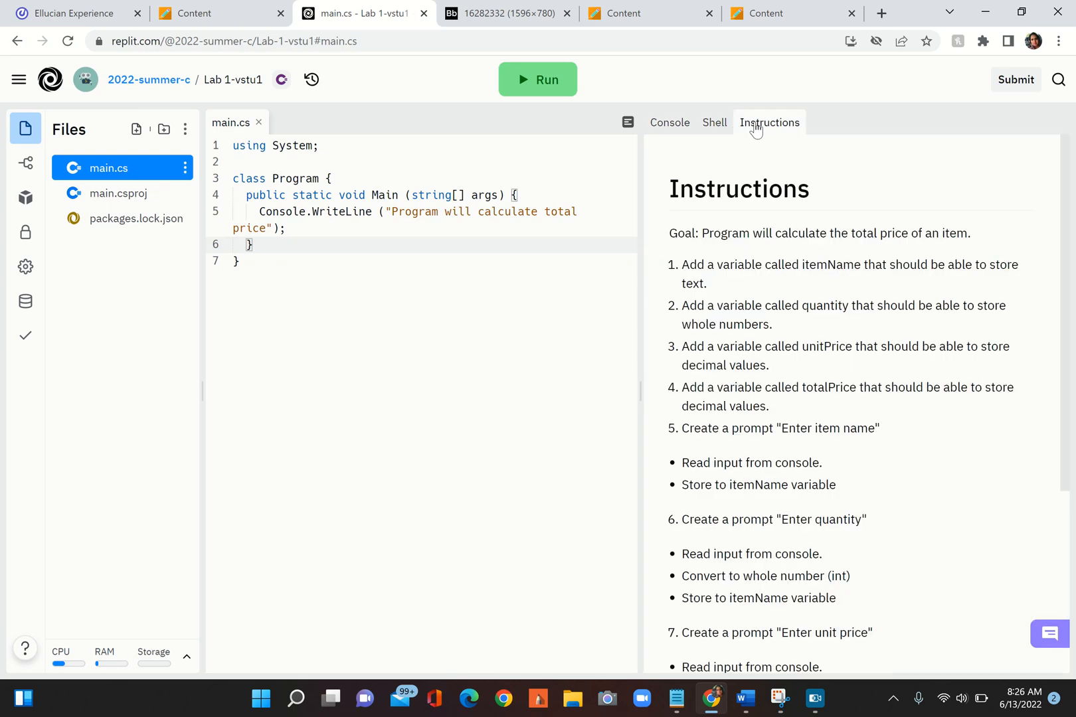
click(669, 122)
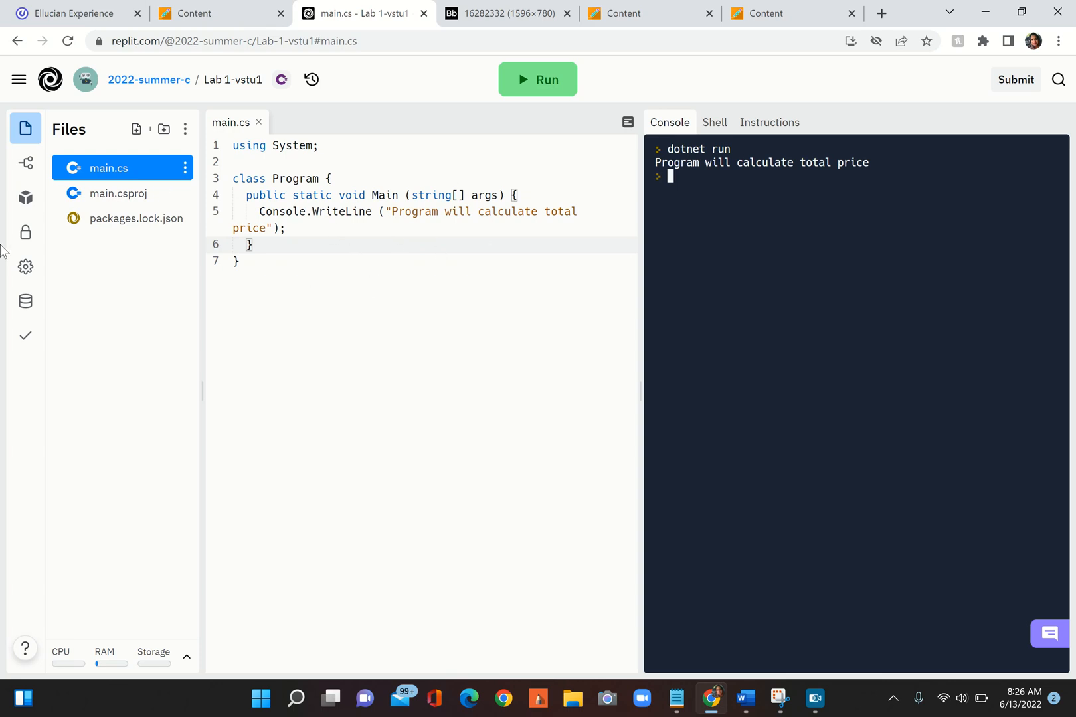
mouse_move(25, 336)
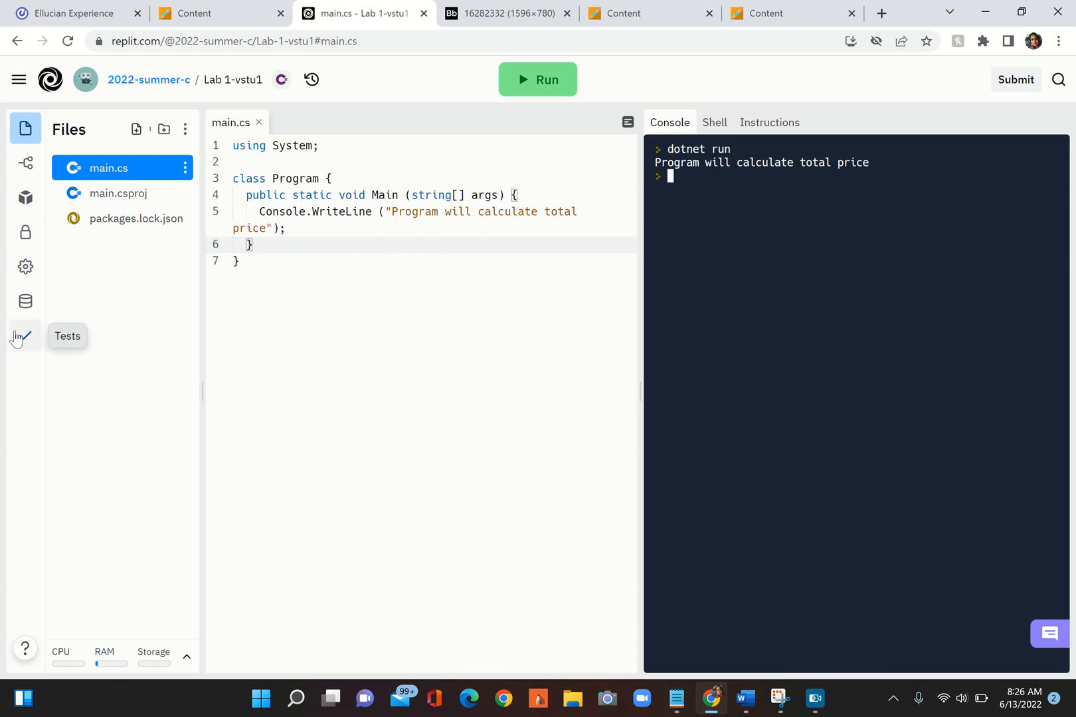
Run Test1 and Test2 against the Lab 1 program from the Tests panel; both report Failed.
click(25, 336)
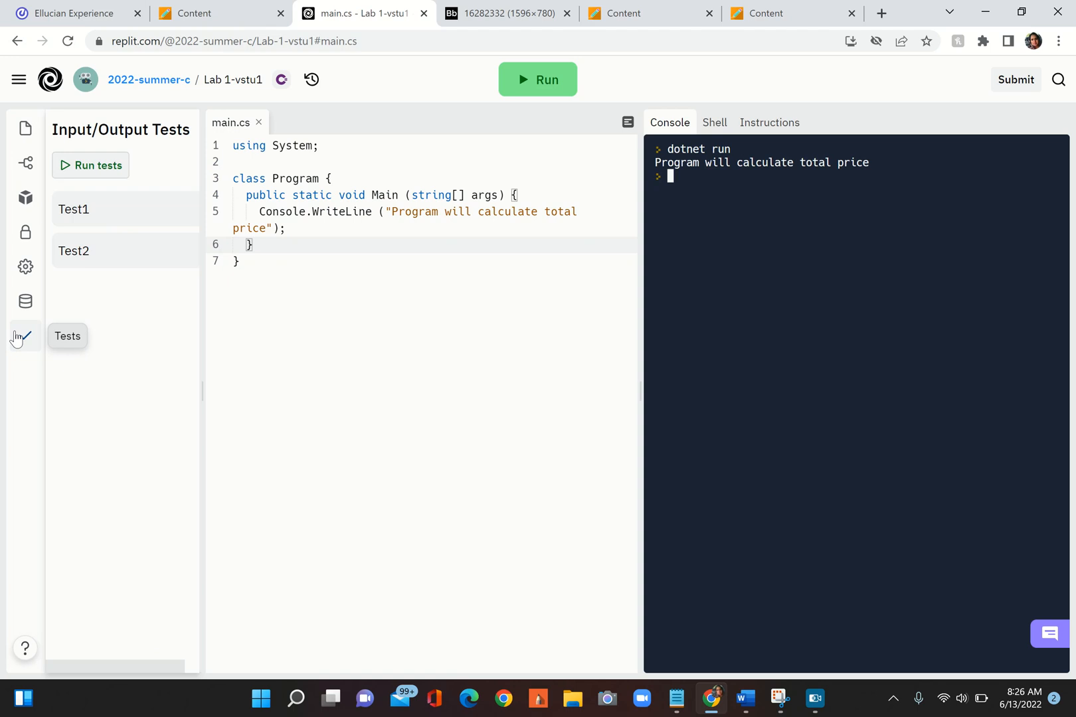
click(25, 336)
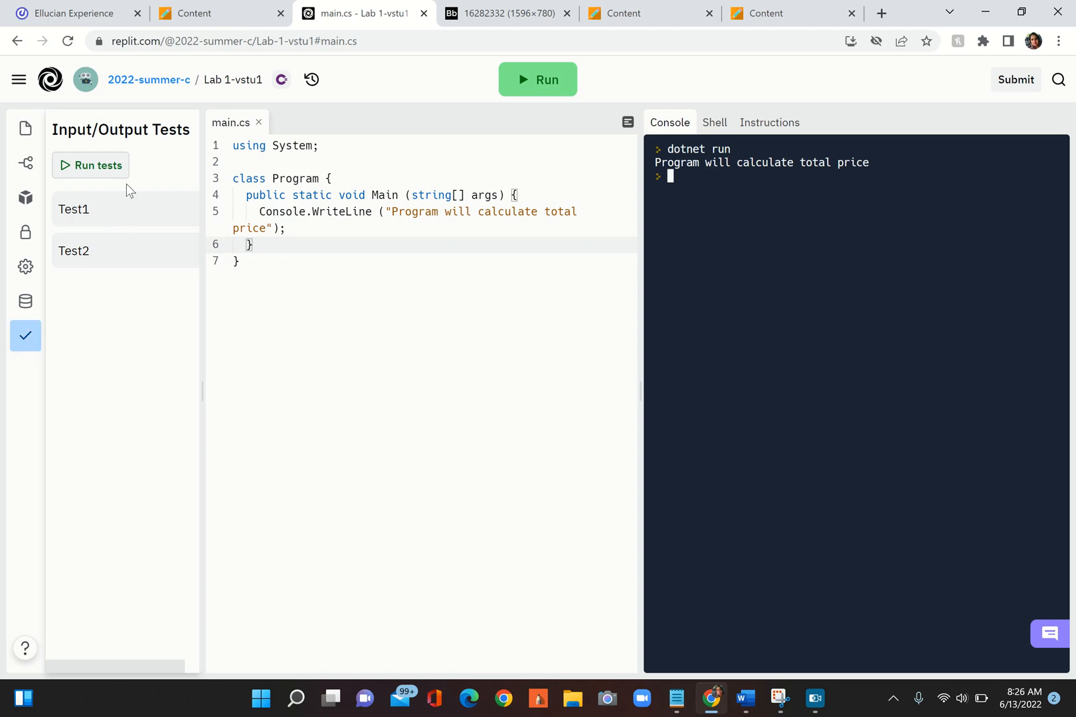
click(90, 164)
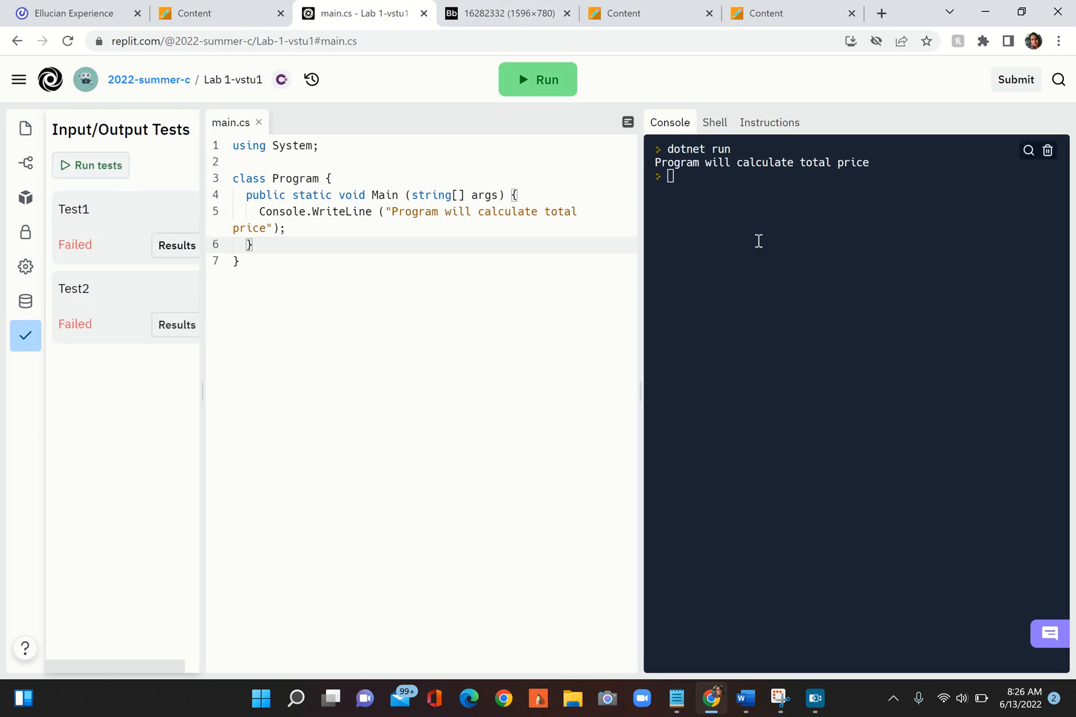
mouse_move(1016, 80)
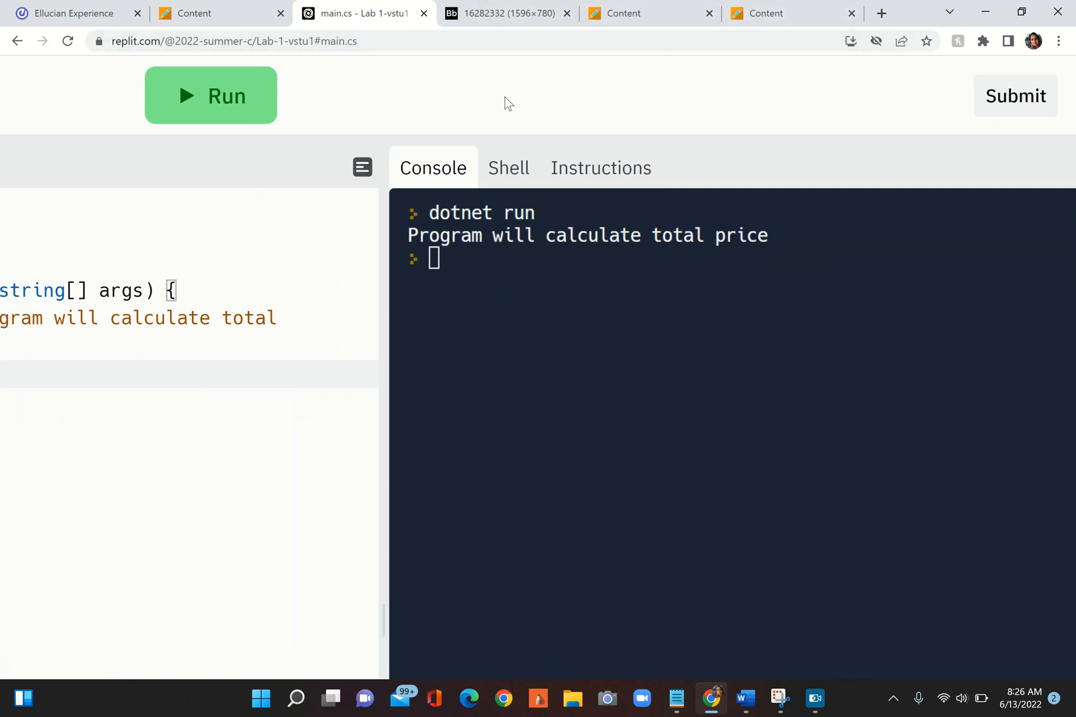
click(234, 41)
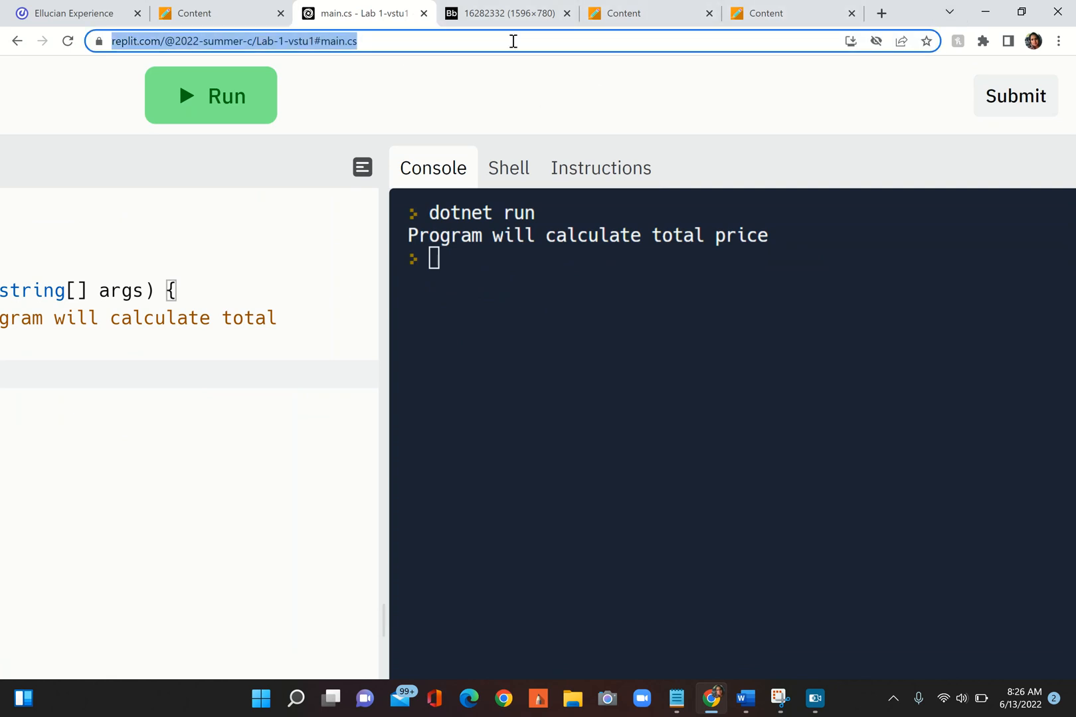
click(199, 13)
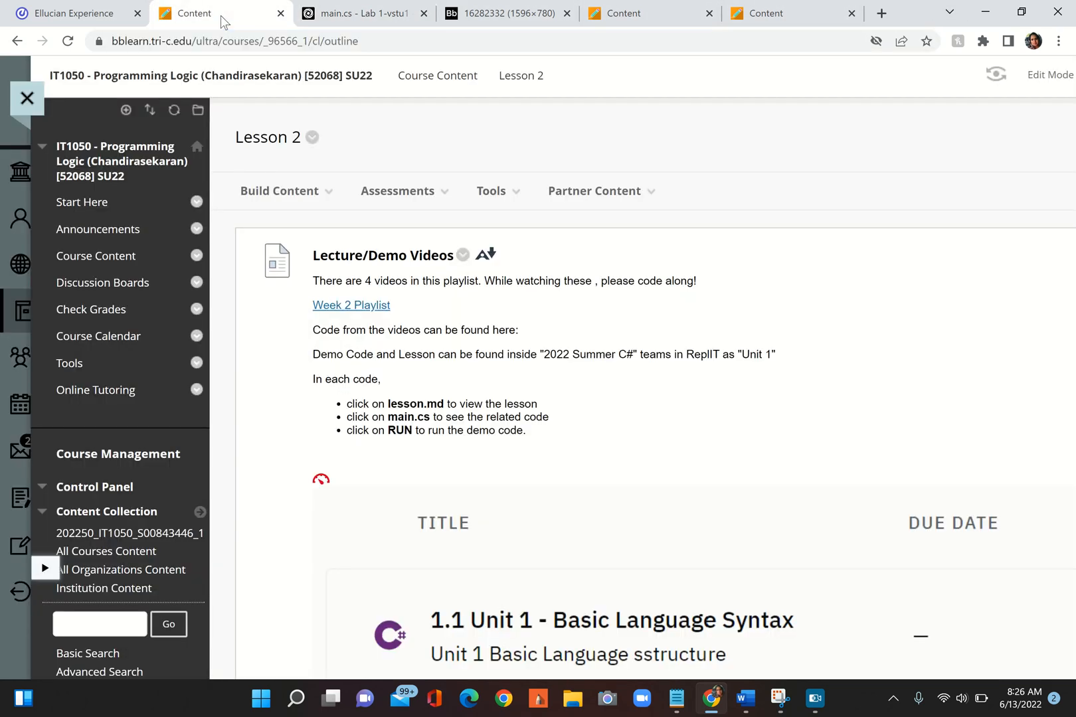
scroll(down, 3)
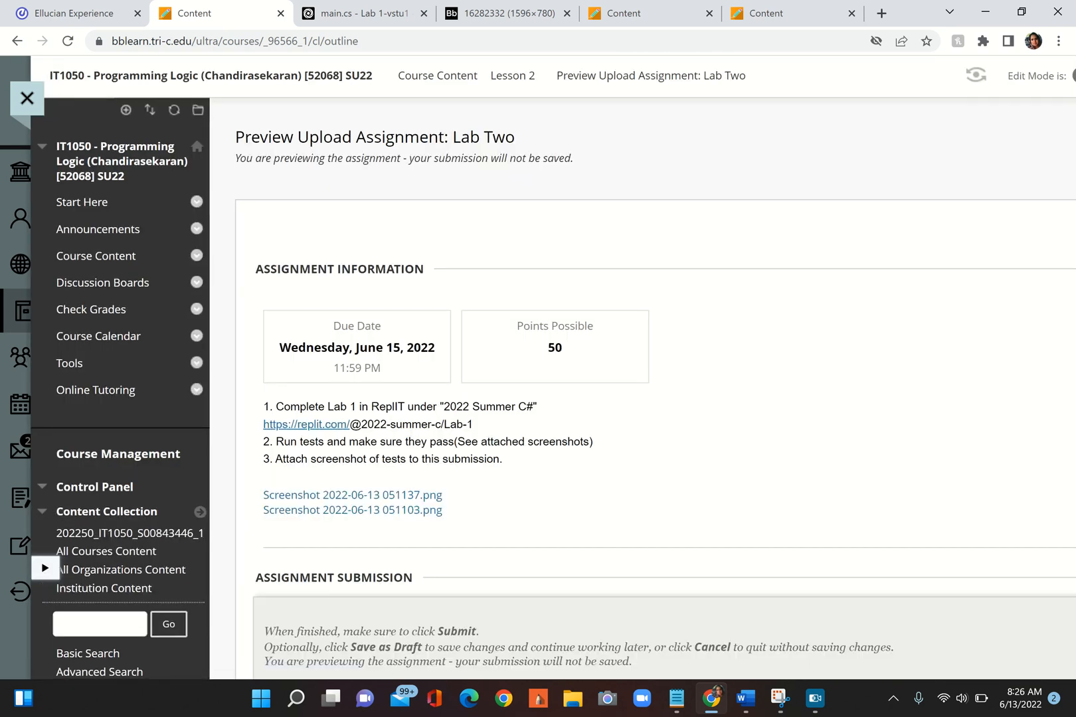
scroll(down, 3)
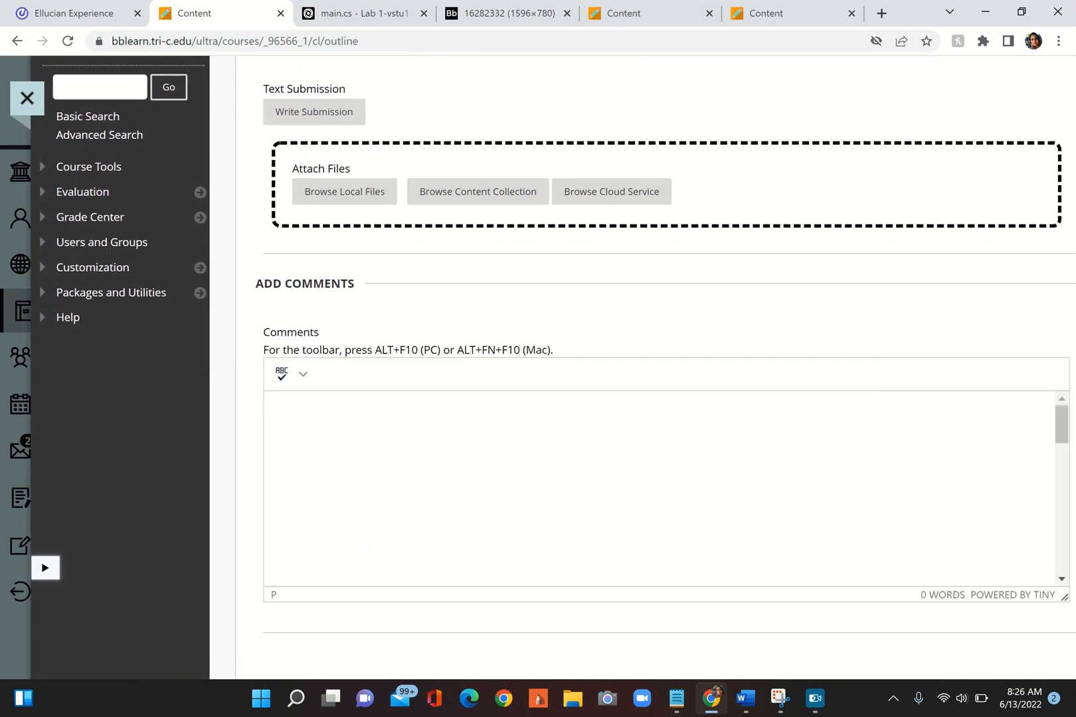
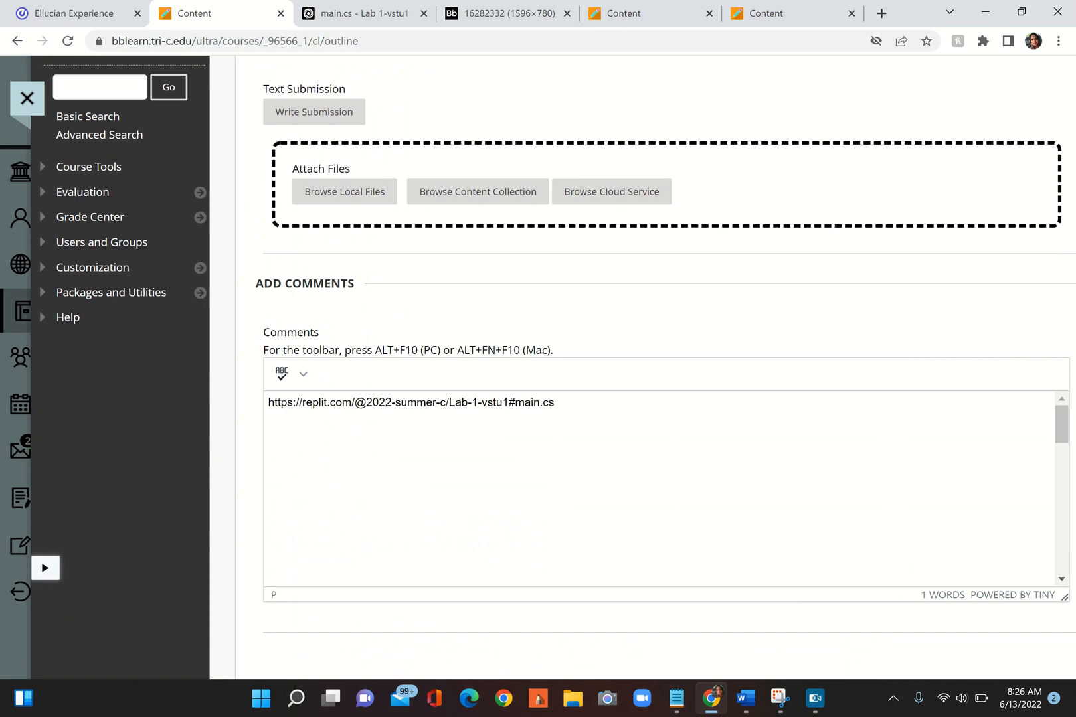
Scroll back through the Lesson 2 outline so Lab Two is showing again.
scroll(down, 3)
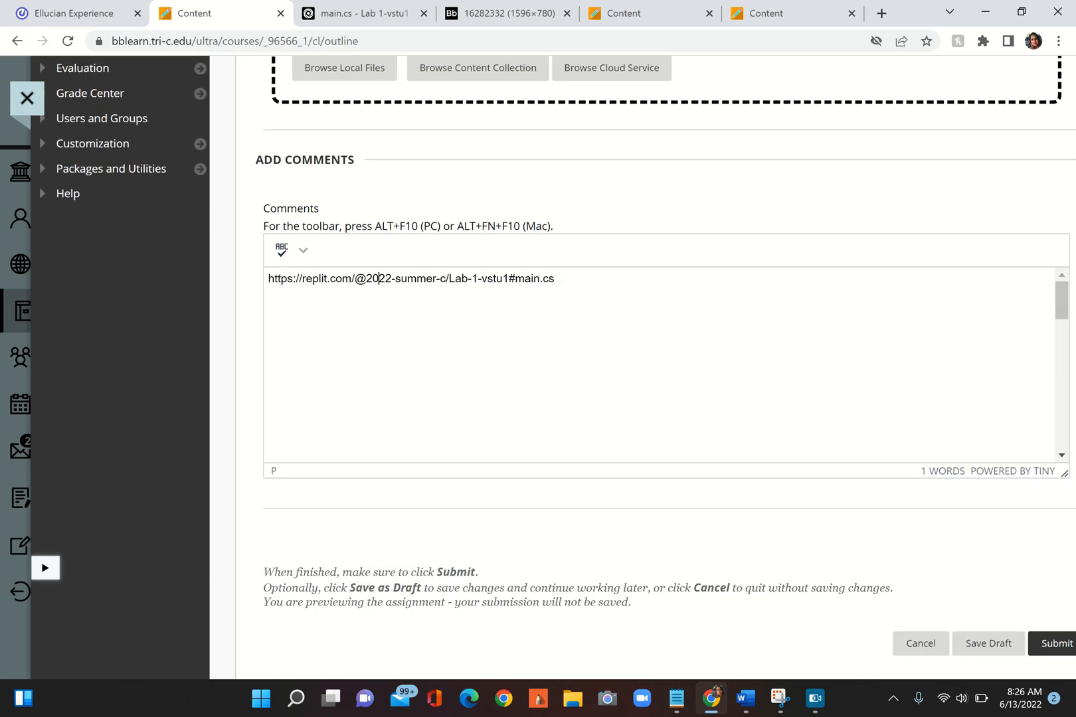
scroll(down, 3)
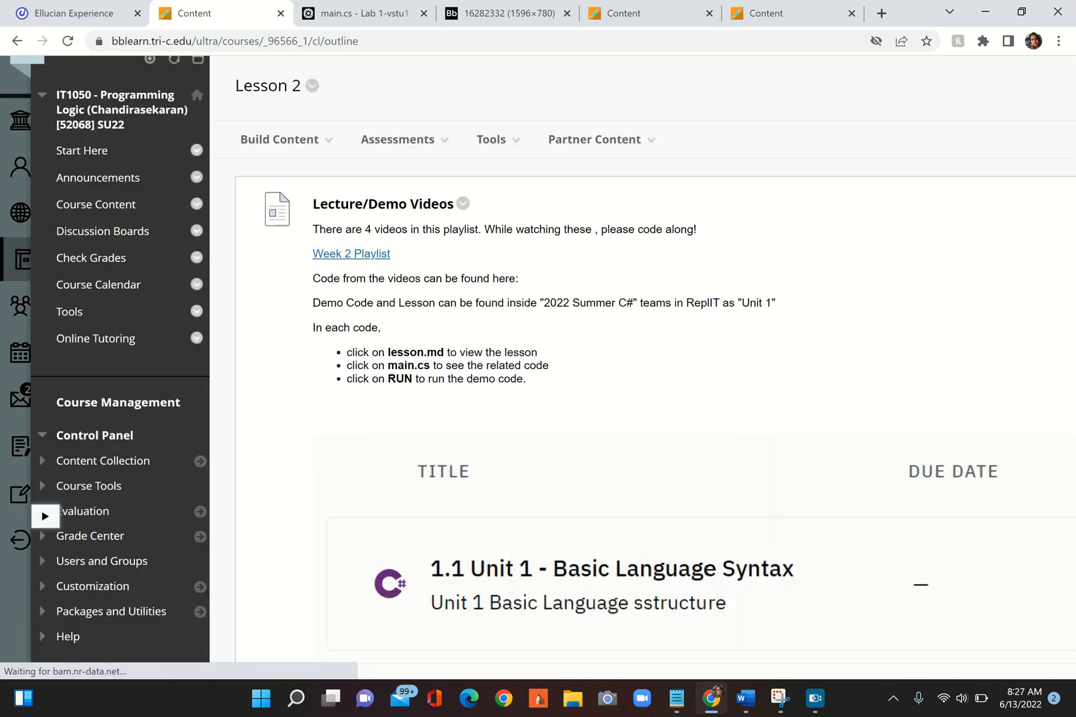
scroll(down, 3)
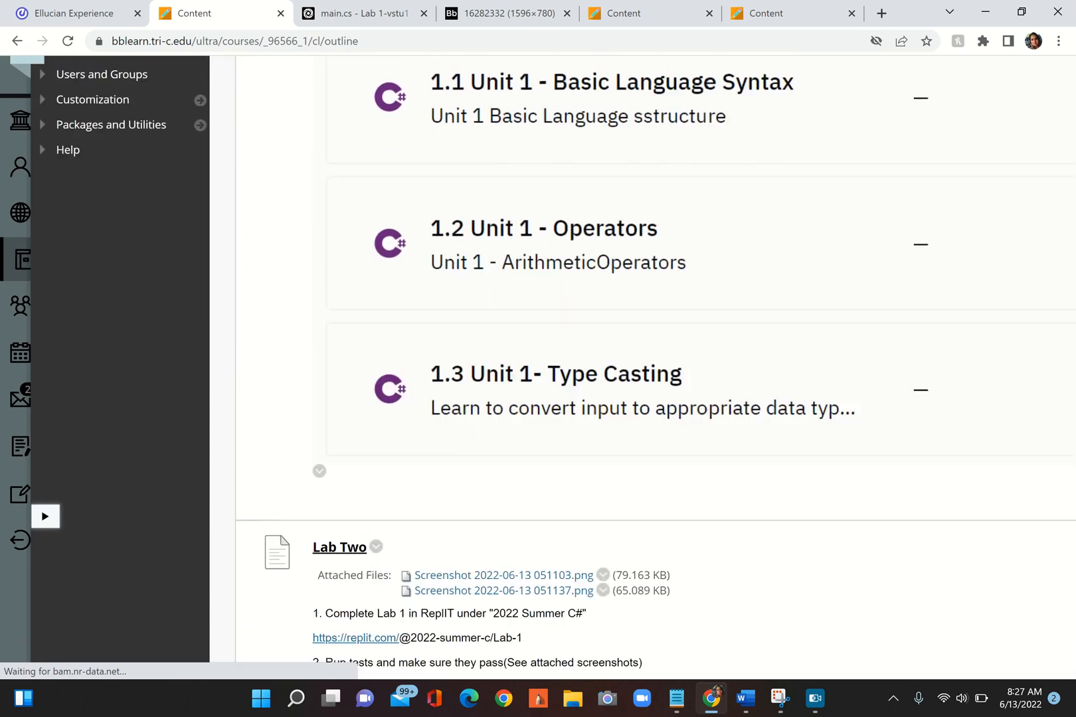